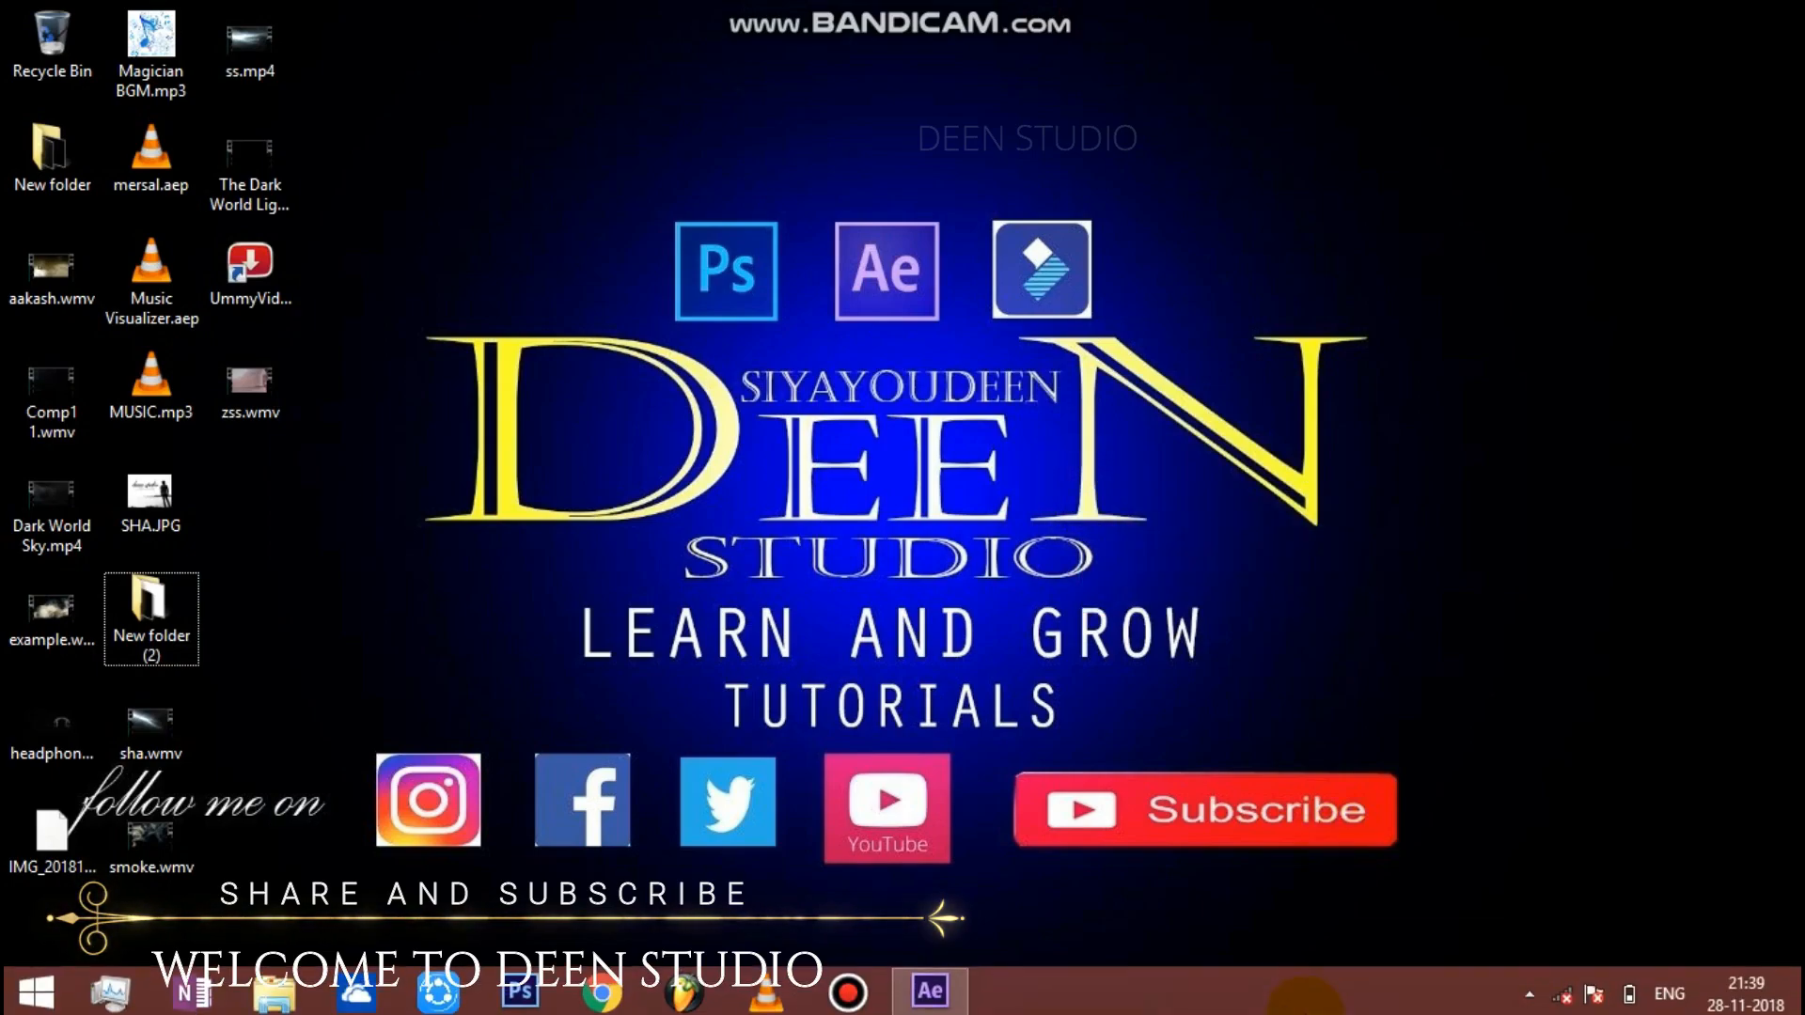
Switch to After Effects from the taskbar to start the project.
{"action": "left_click", "coordinate": [928, 990]}
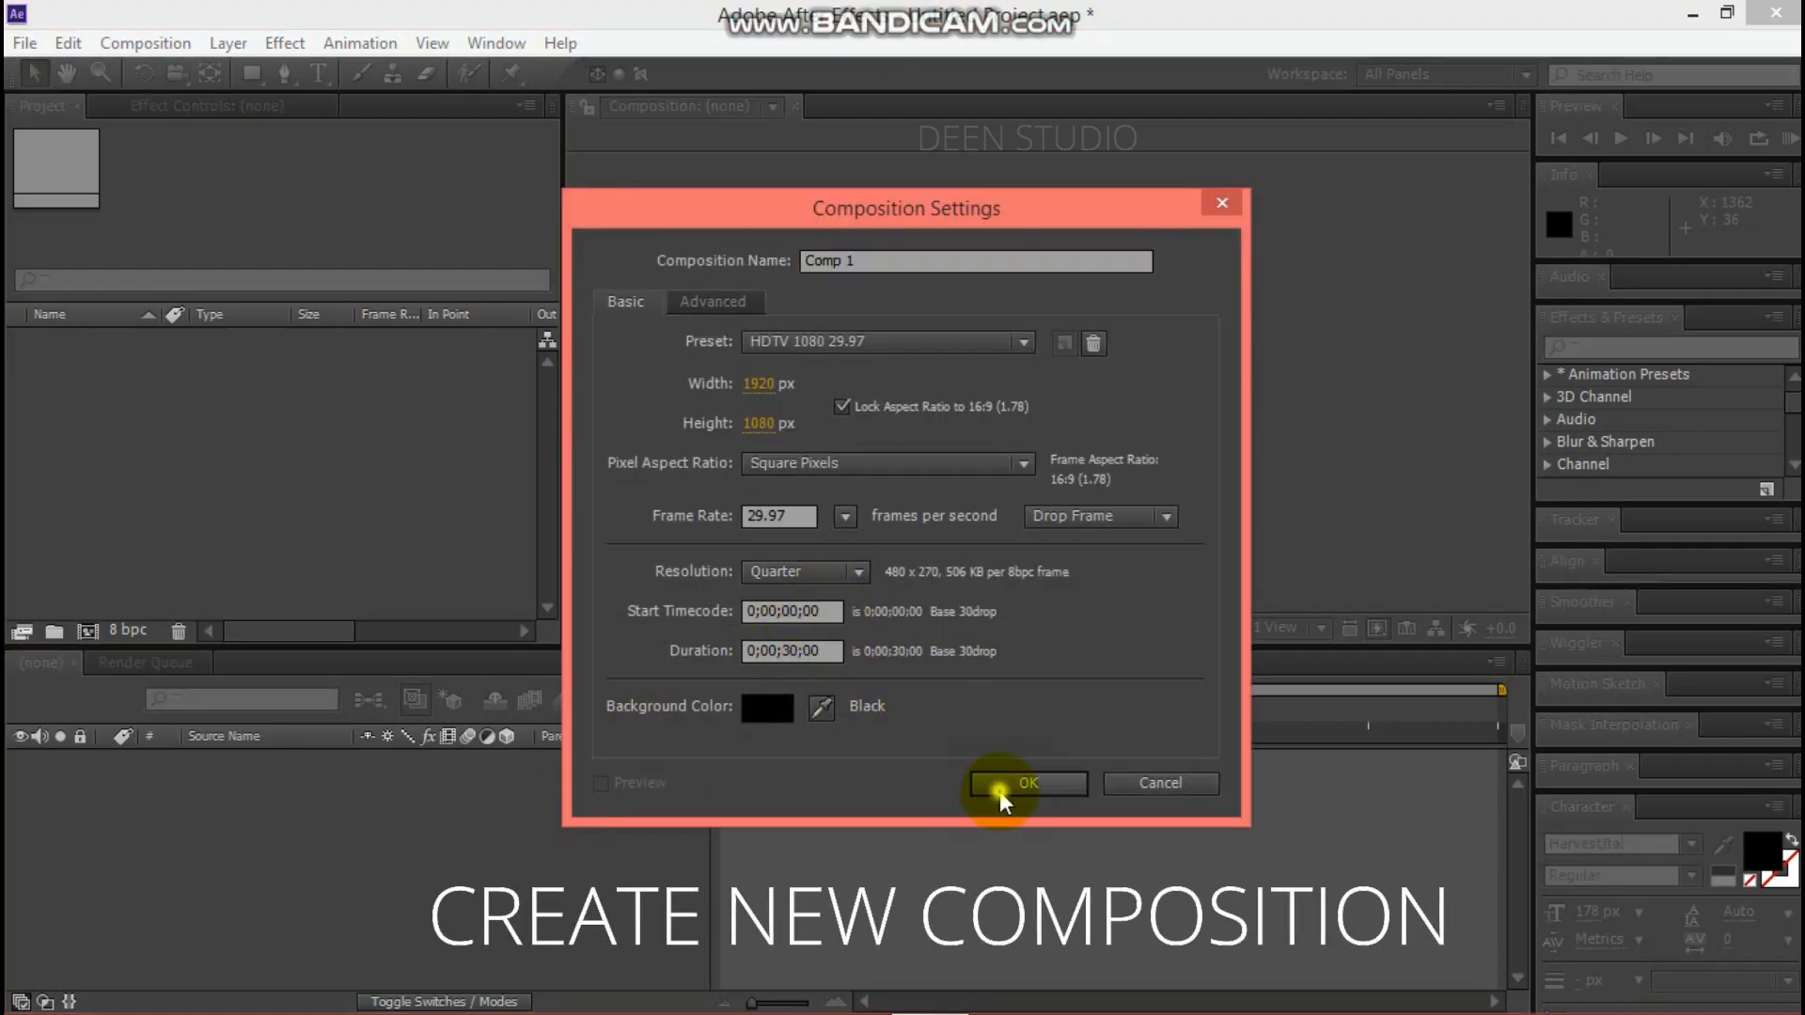
Confirm Comp 1 at HDTV 1080 29.97, then import SHA.PSD as a composition.
{"action": "left_click", "coordinate": [1026, 783]}
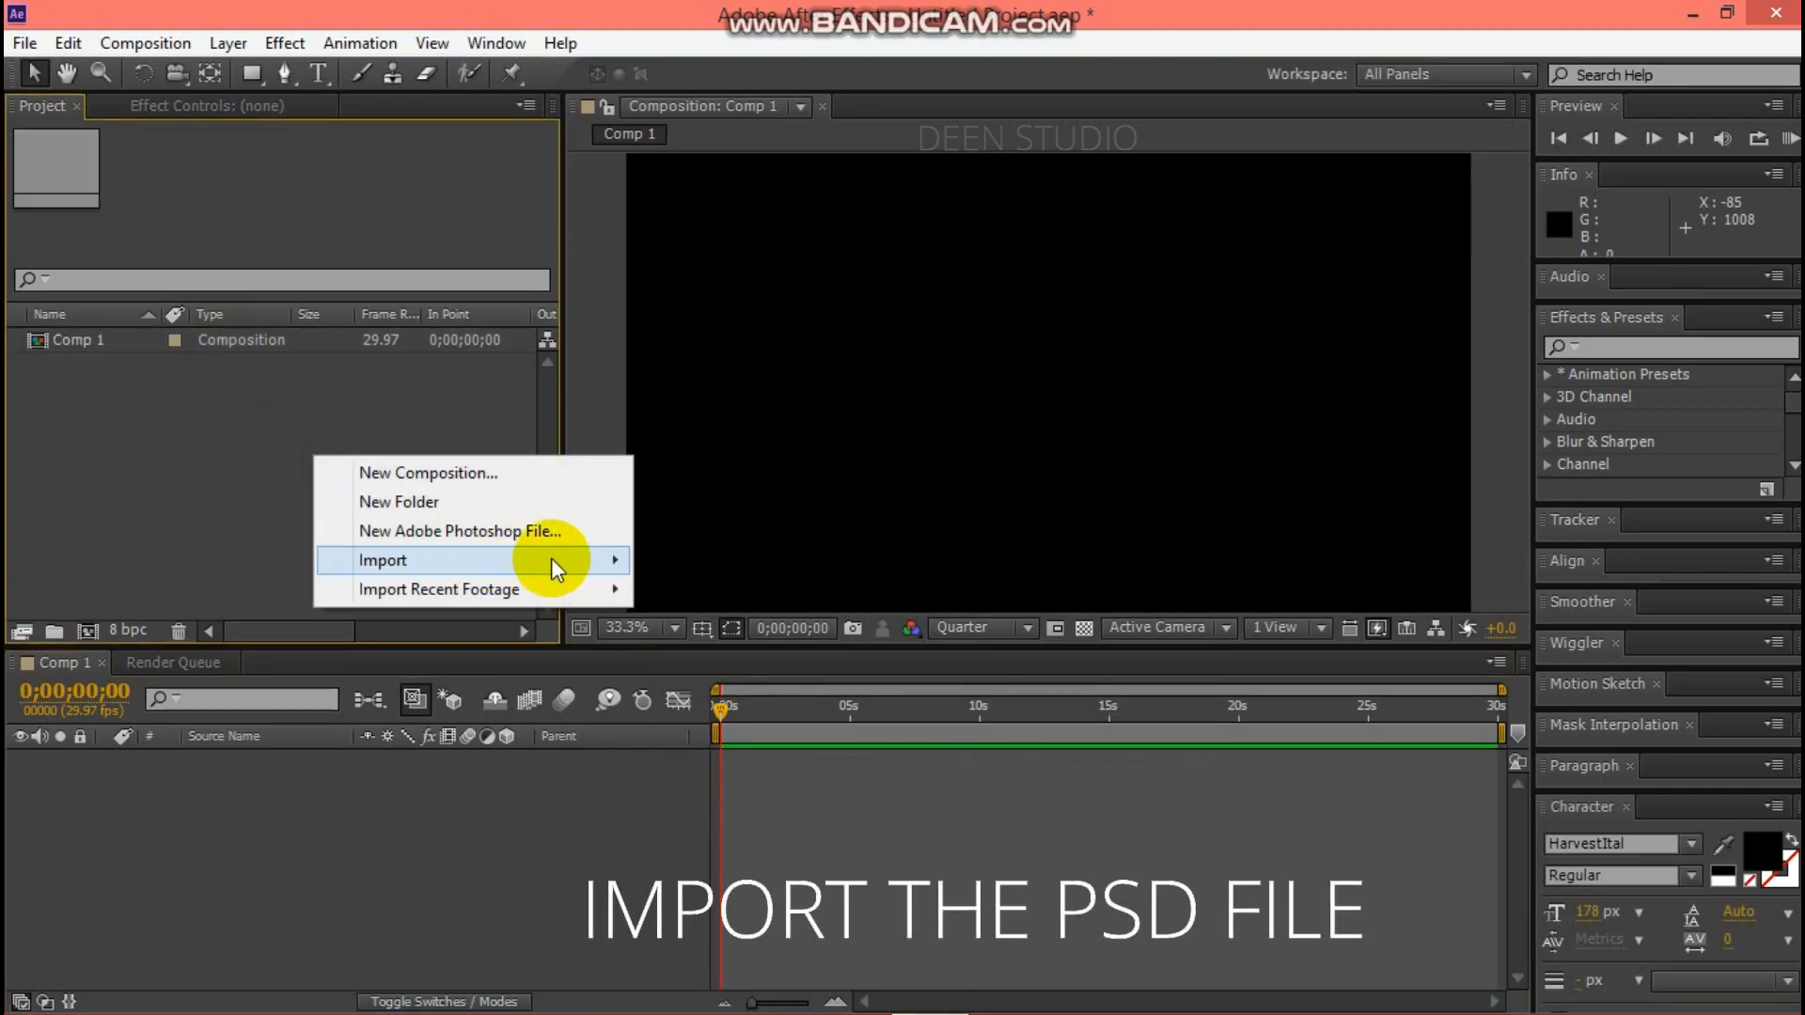
{"action": "left_click", "coordinate": [383, 559]}
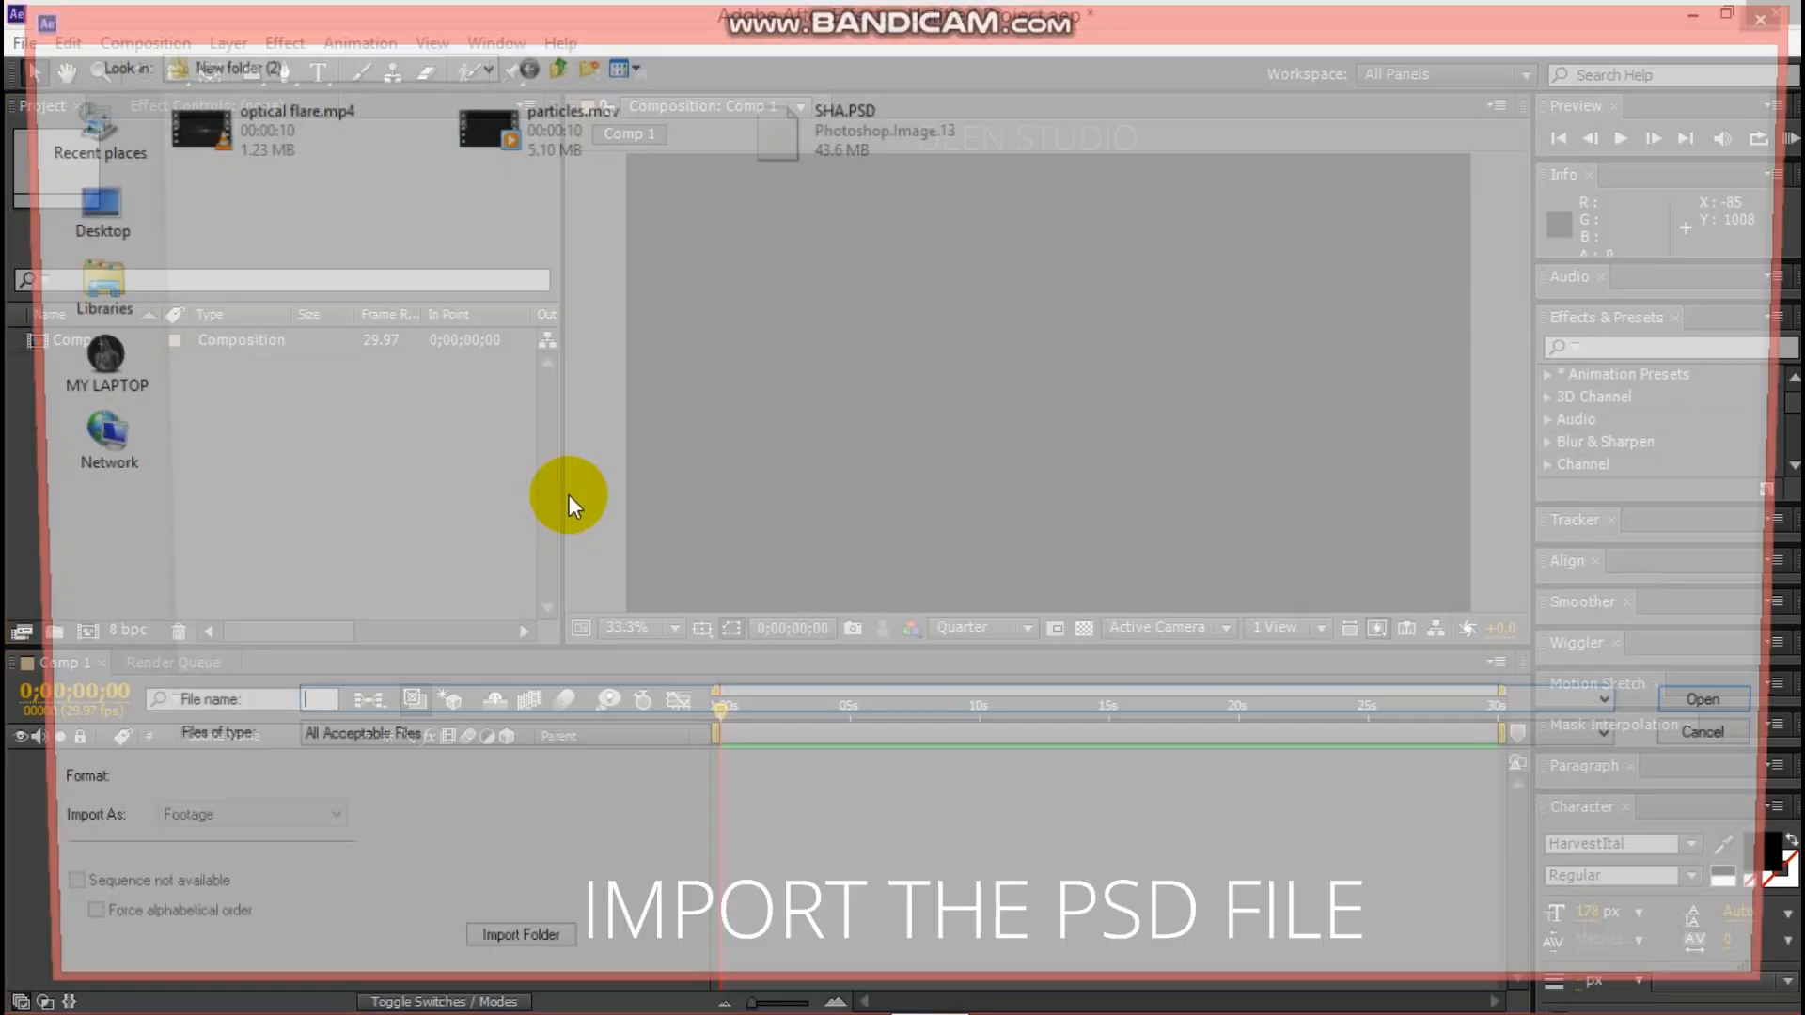
{"action": "left_click", "coordinate": [883, 127]}
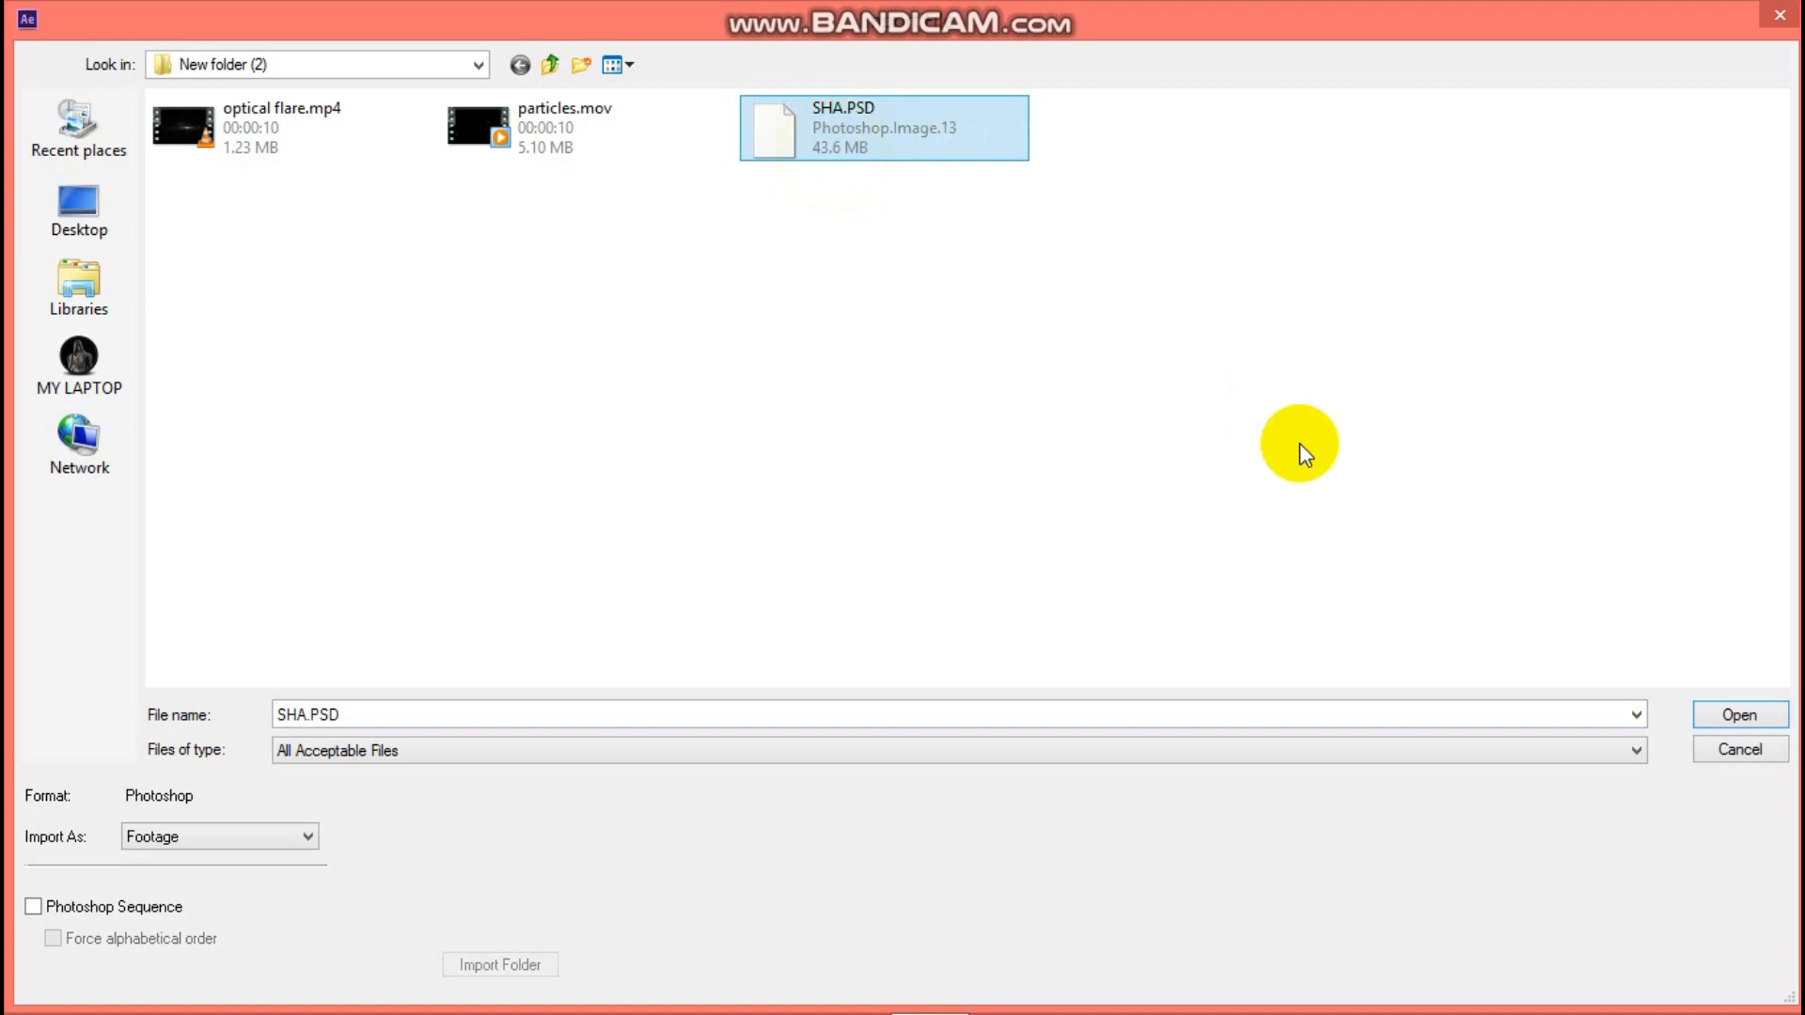
{"action": "left_click", "coordinate": [1739, 714]}
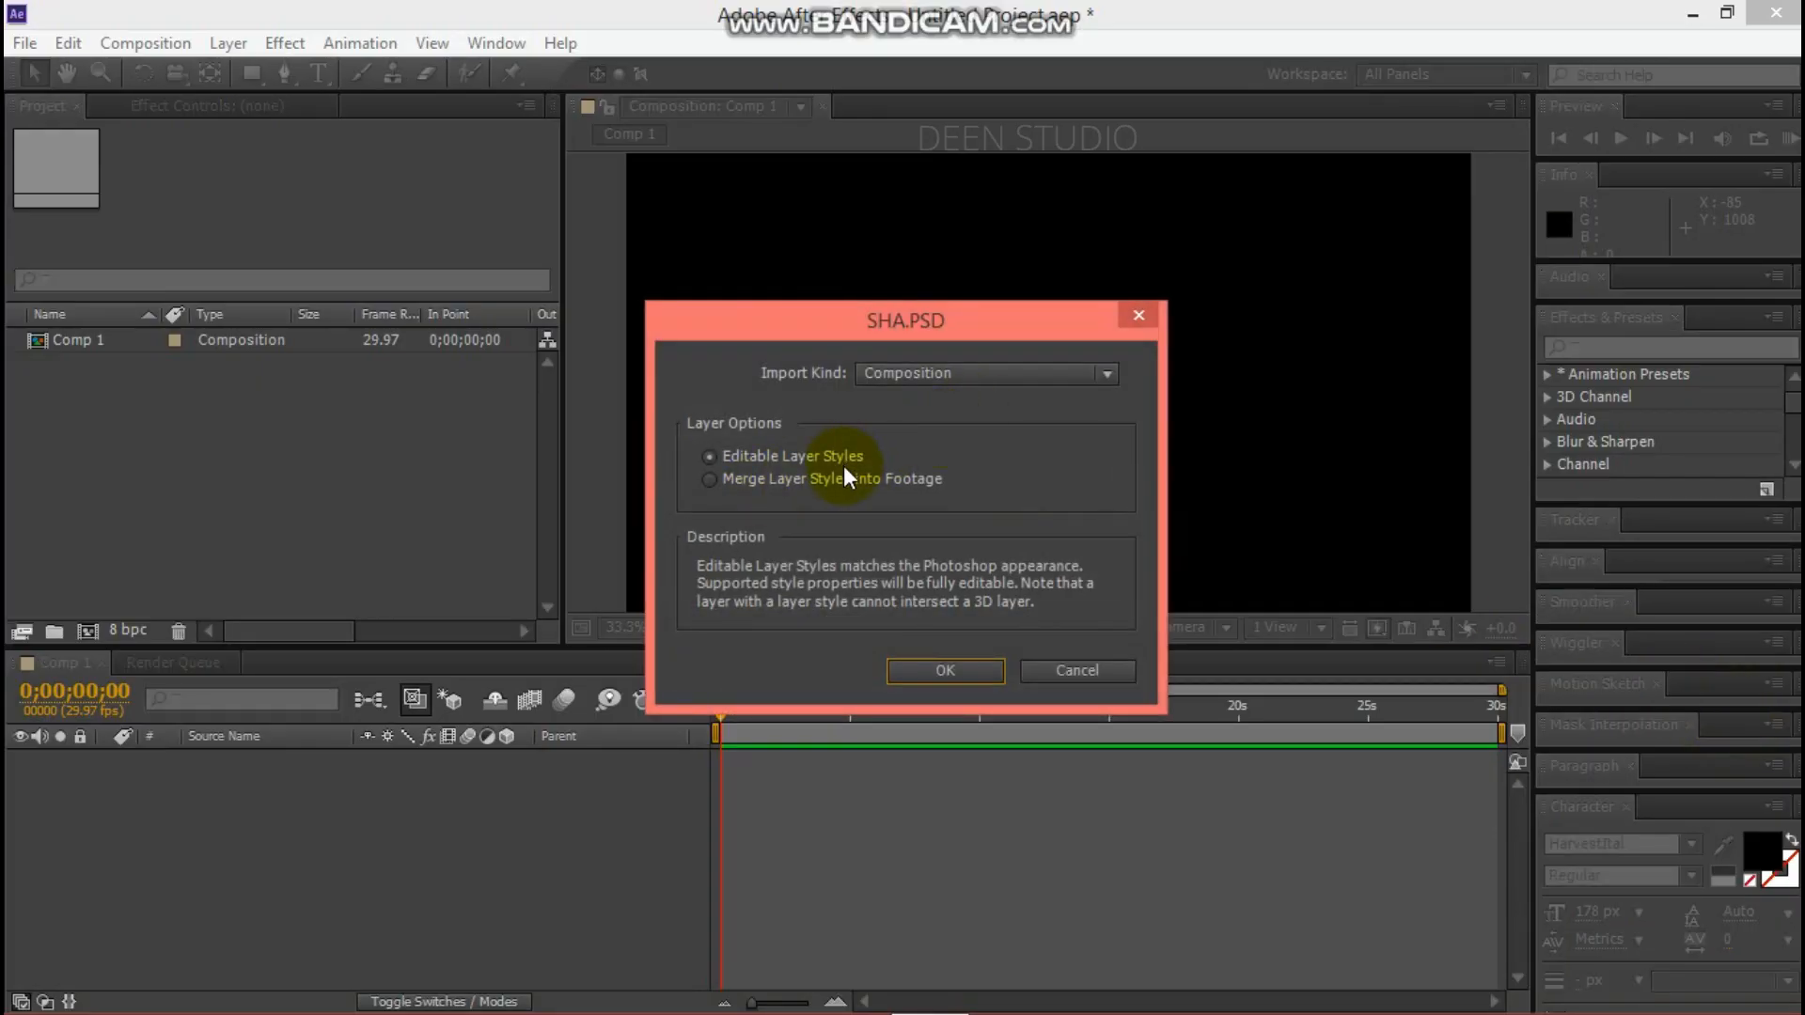
{"action": "left_click", "coordinate": [943, 670]}
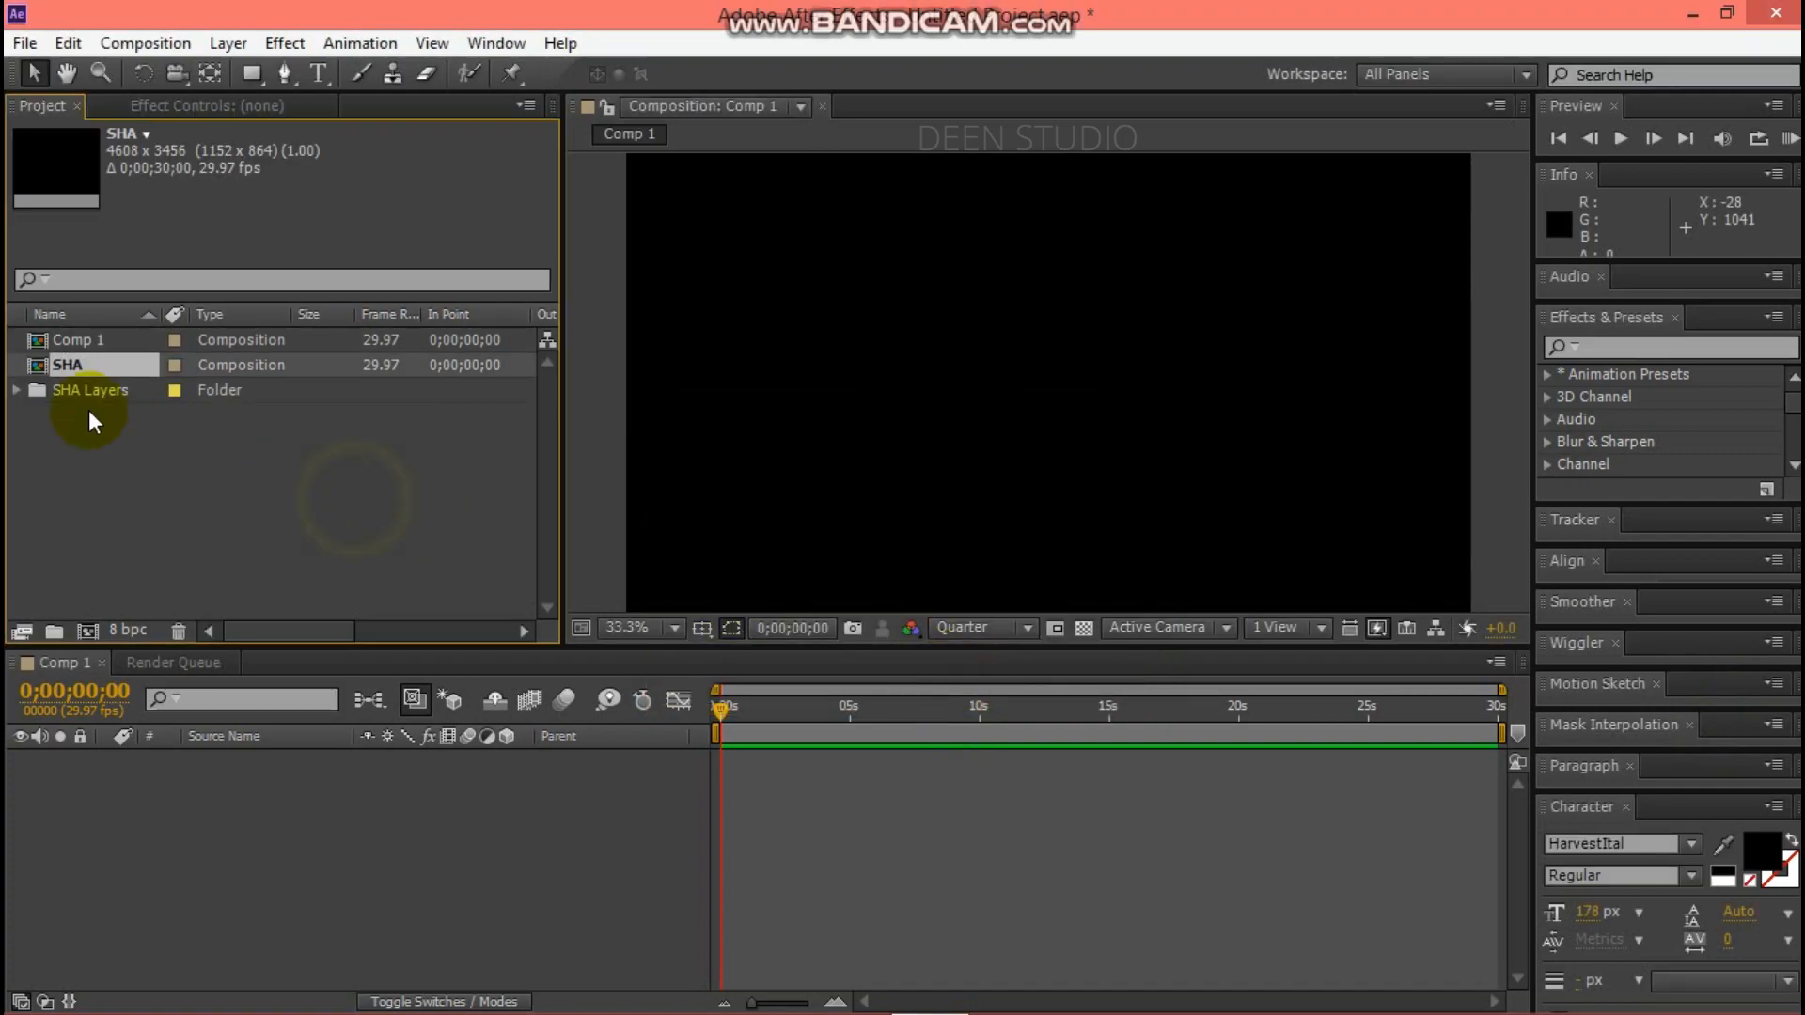
{"action": "left_click", "coordinate": [90, 389]}
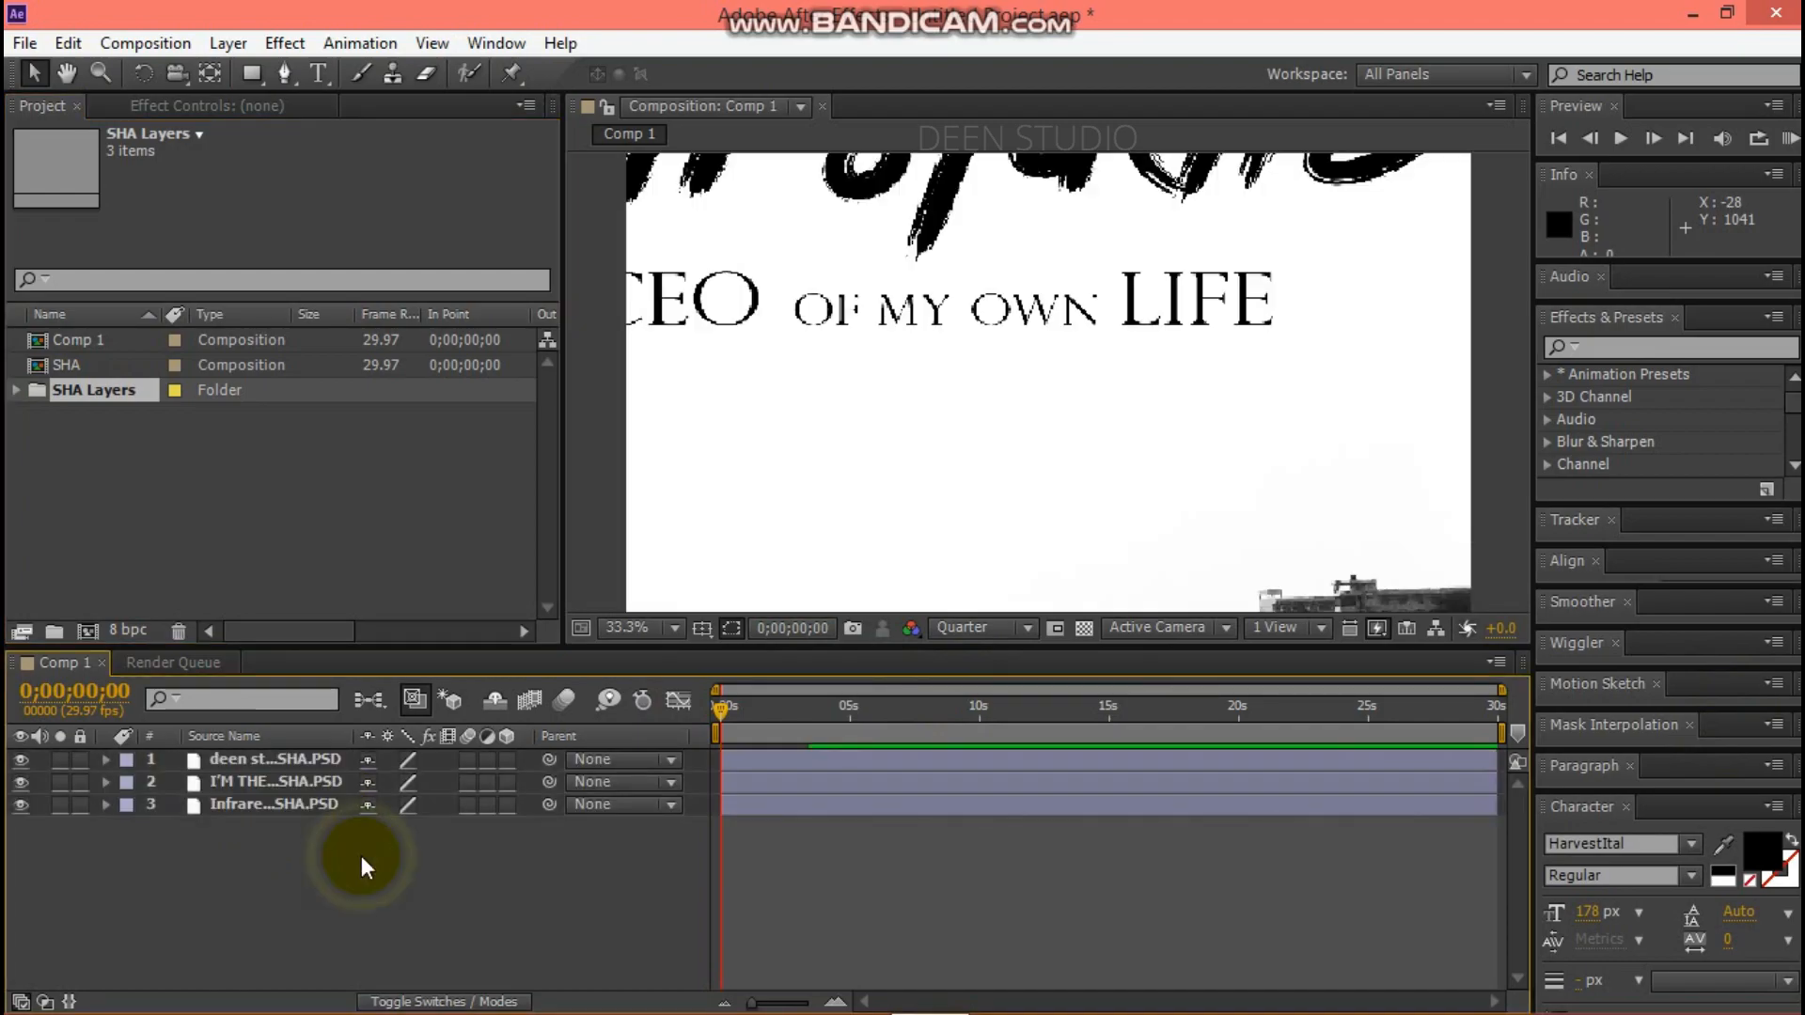
Scale the SHA photo and CEO tagline layers to 41.5% in Comp 1.
{"action": "left_click", "coordinate": [277, 804]}
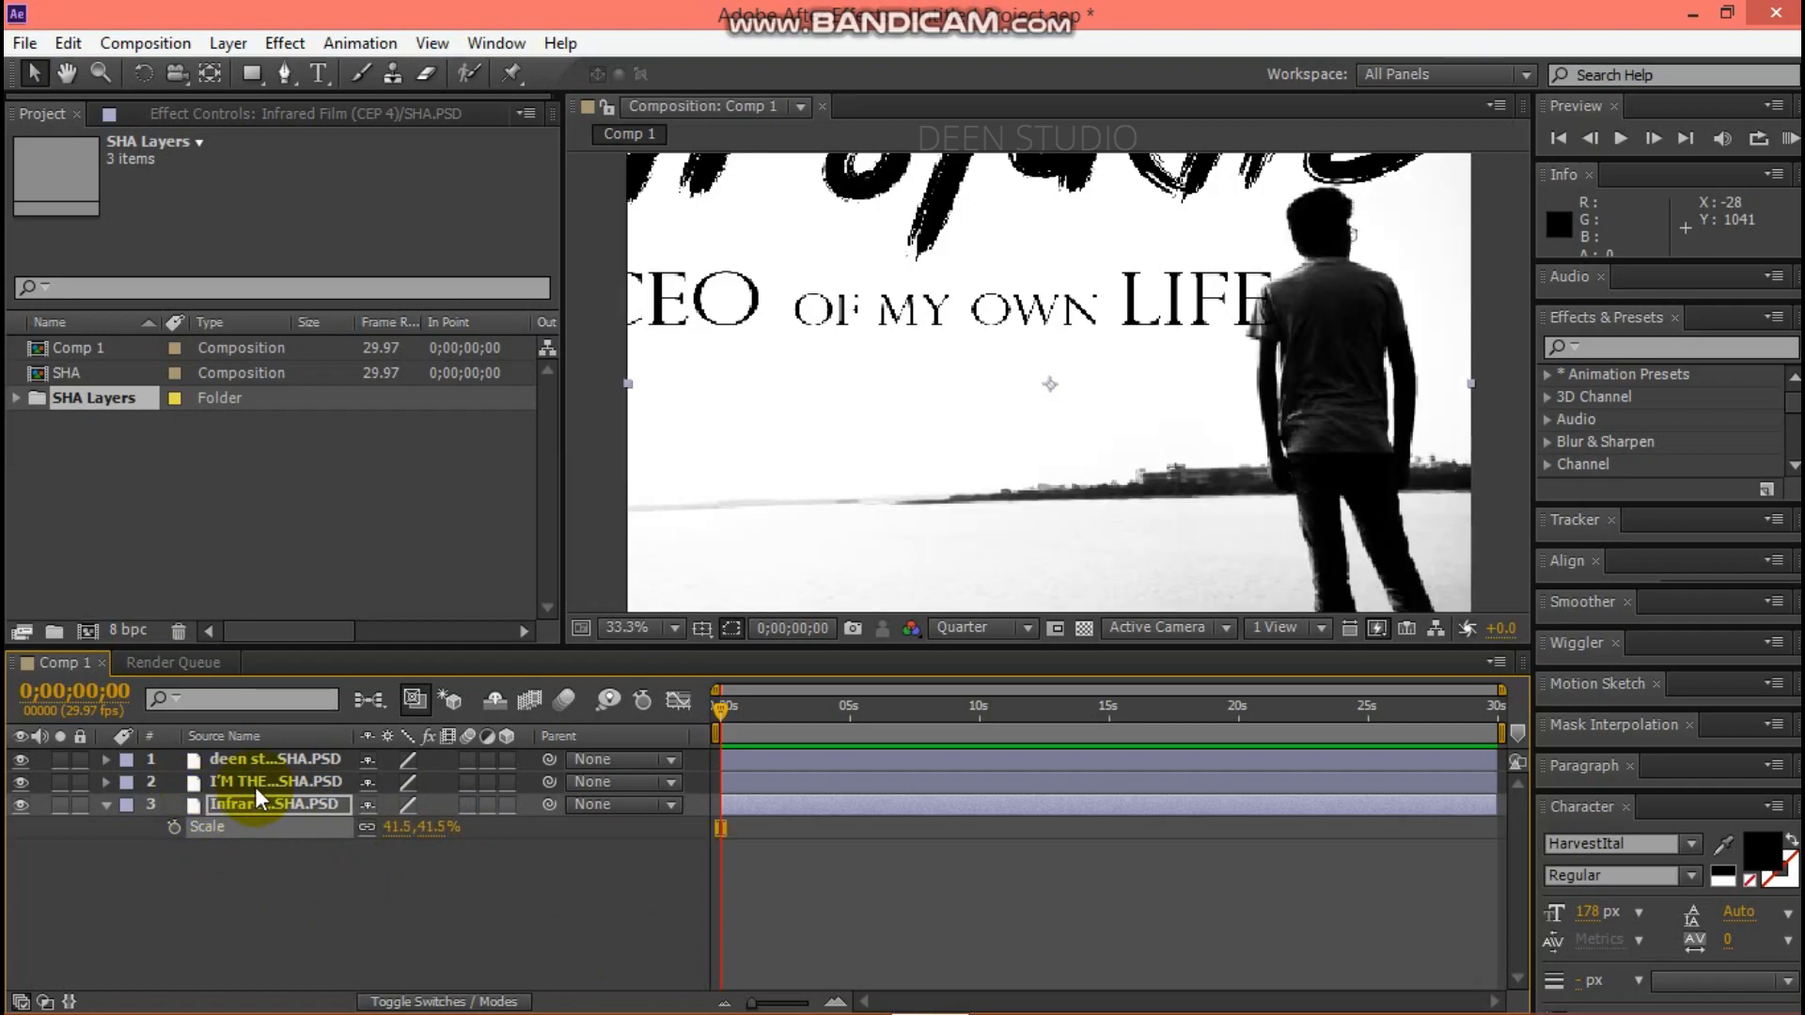
{"action": "left_click", "coordinate": [276, 781]}
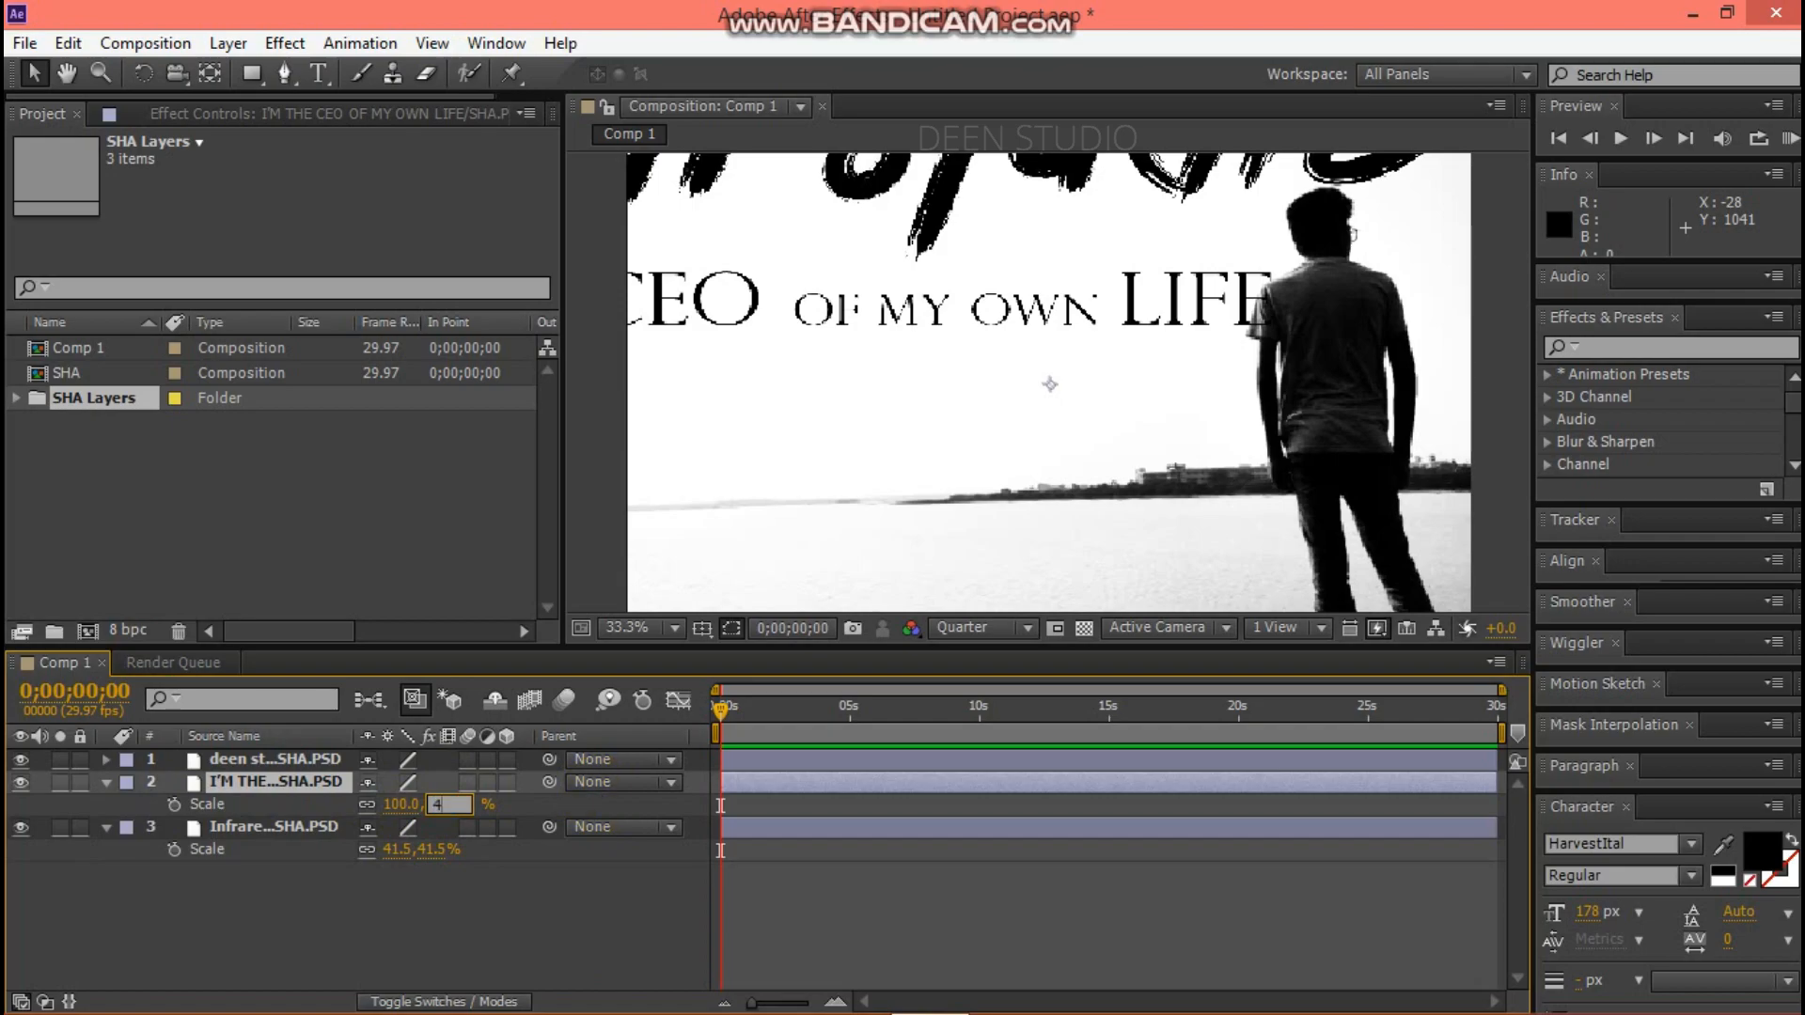
{"action": "type", "text": "41.5%"}
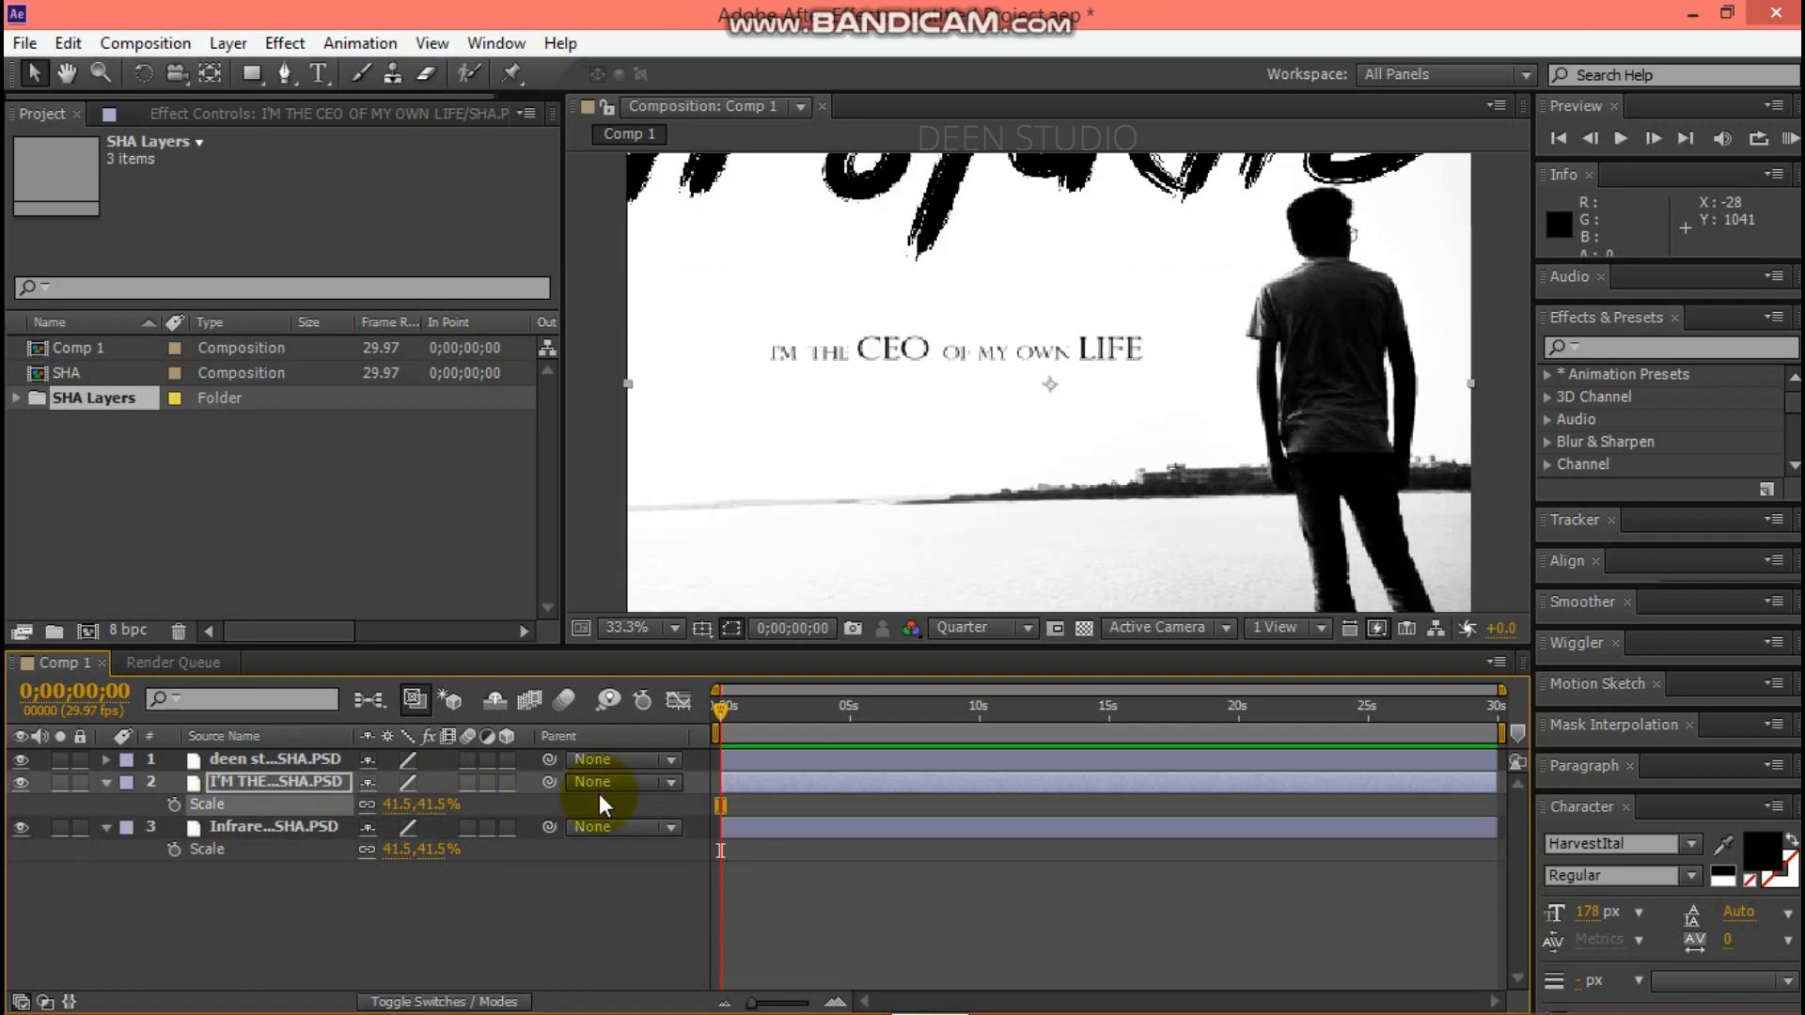
{"action": "left_click", "coordinate": [282, 759]}
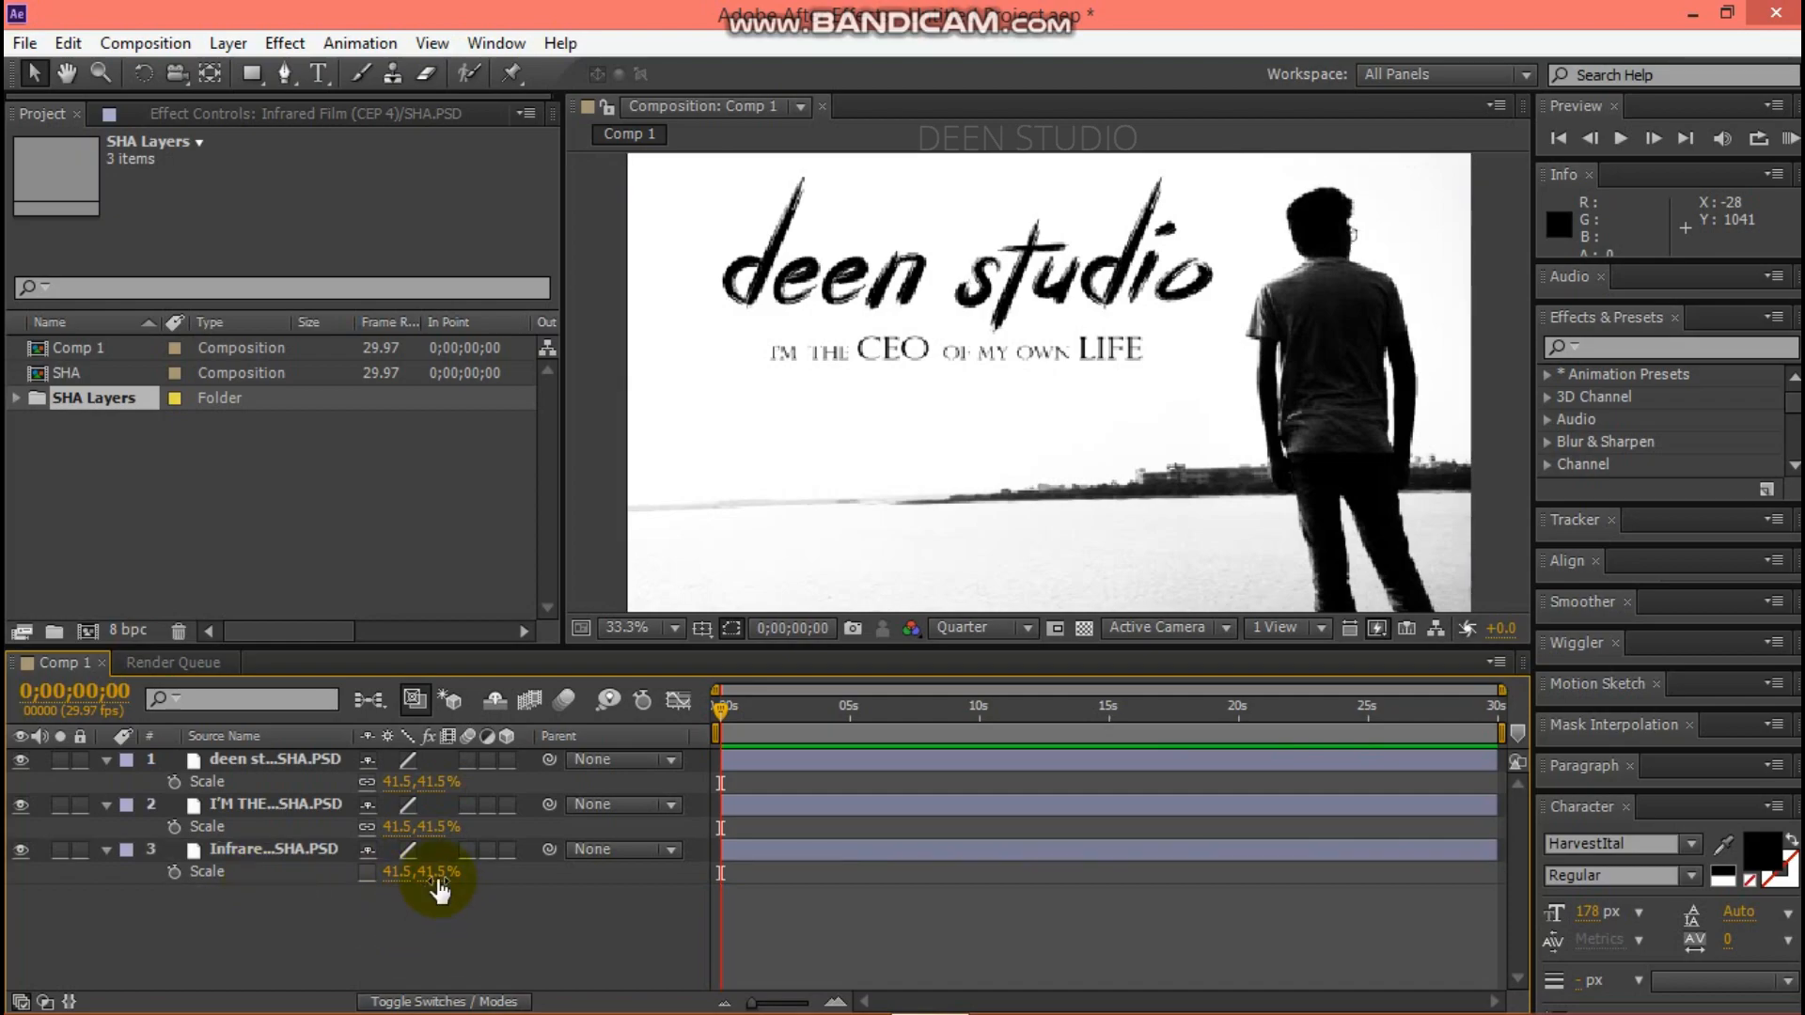
{"action": "left_click_drag", "start_coordinate": [443, 871], "coordinate": [420, 871]}
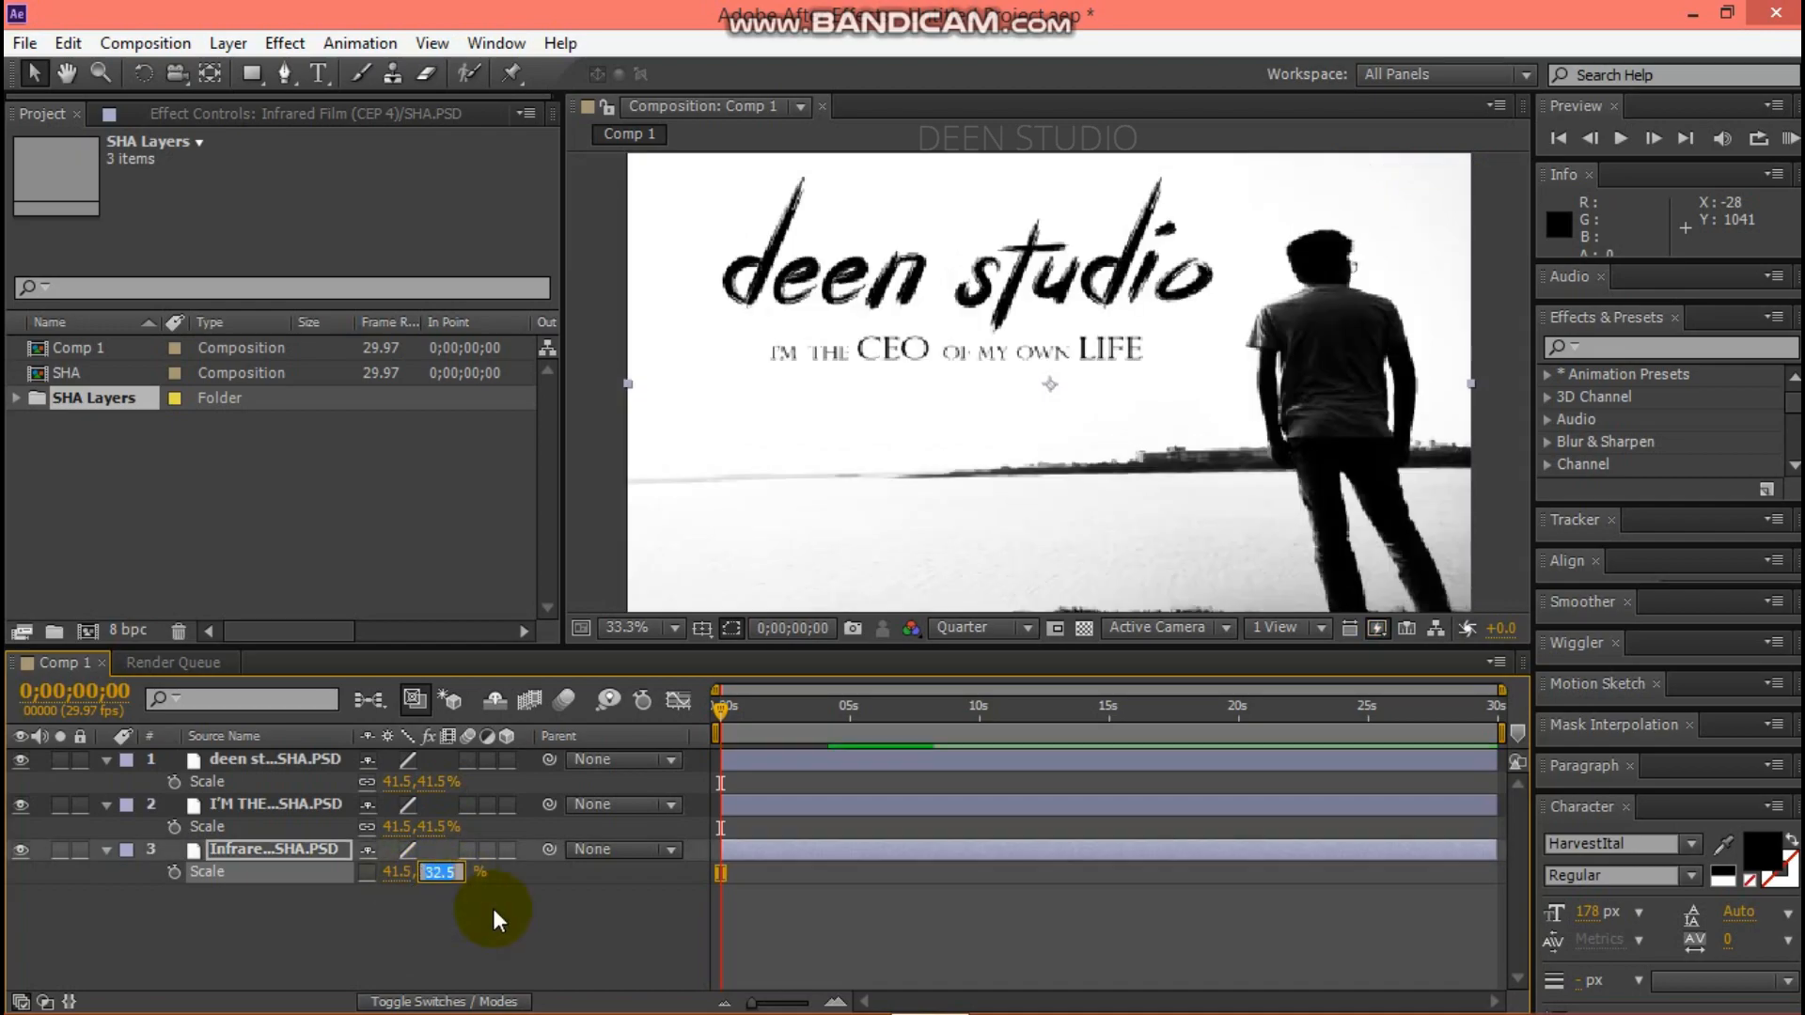
{"action": "type", "text": "3.5"}
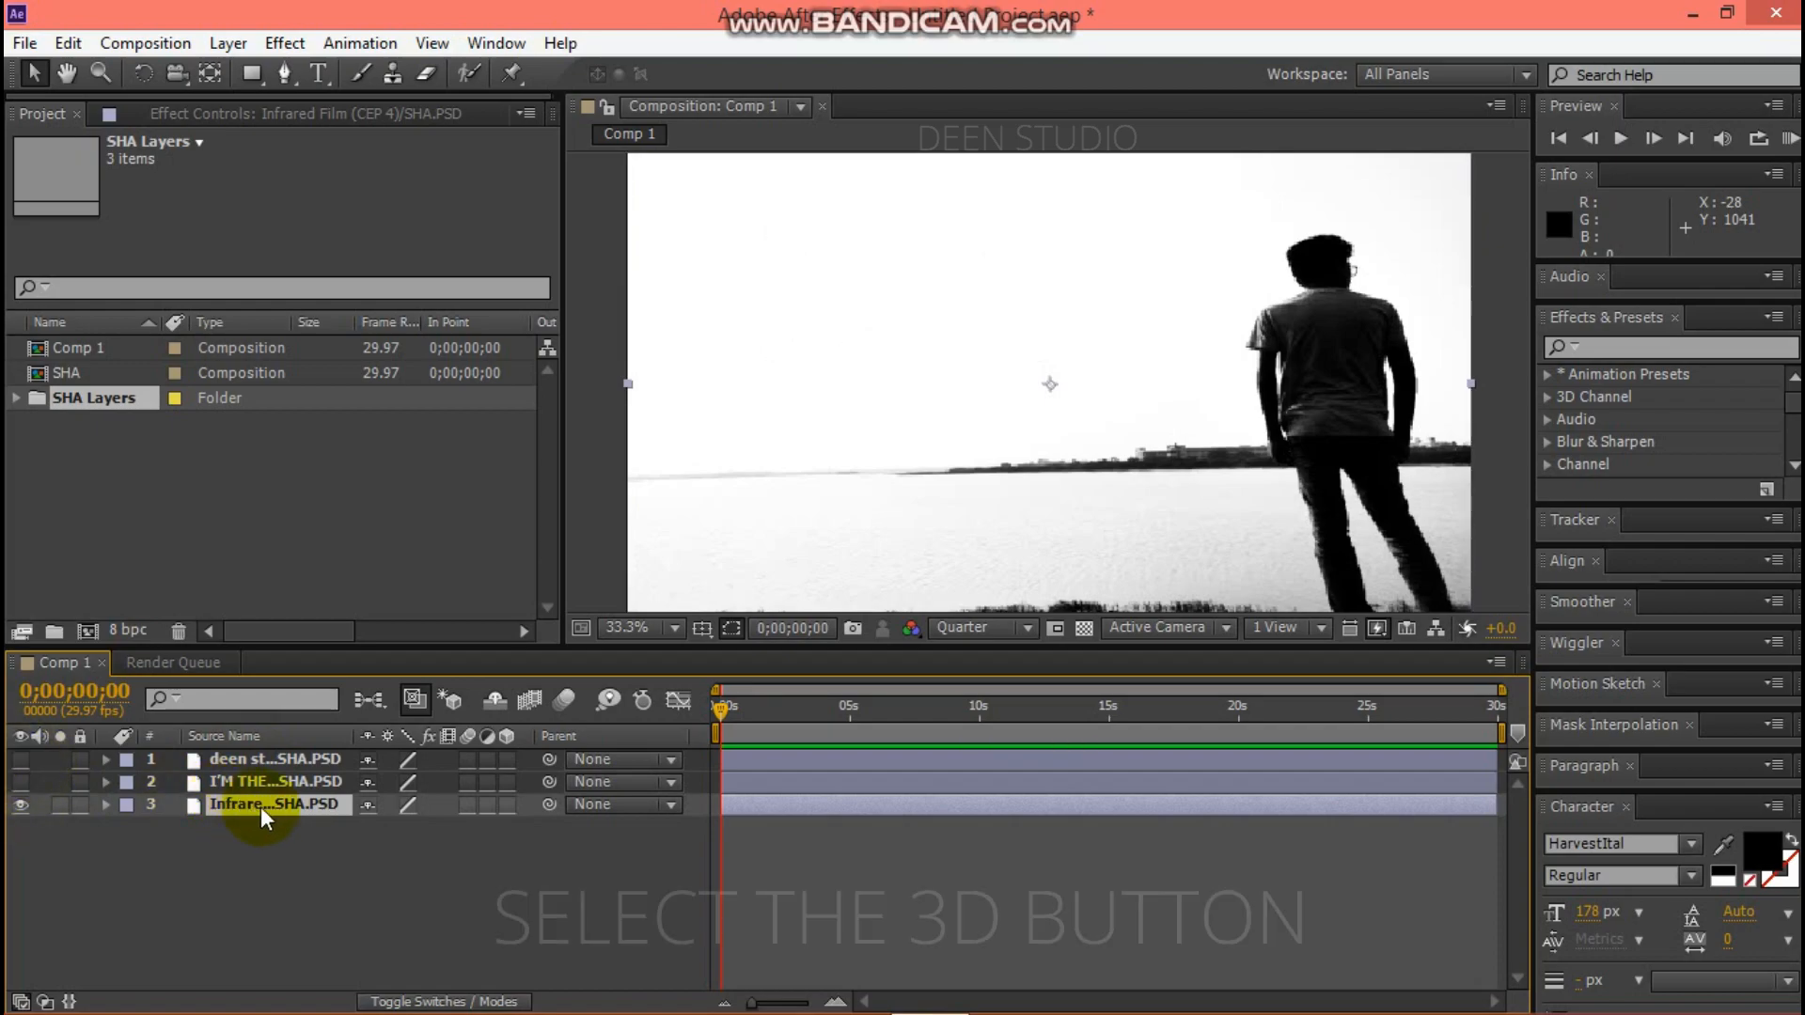
Make the layers 3D, frame the camera view, and keyframe camera position at 0s.
{"action": "left_click", "coordinate": [508, 804]}
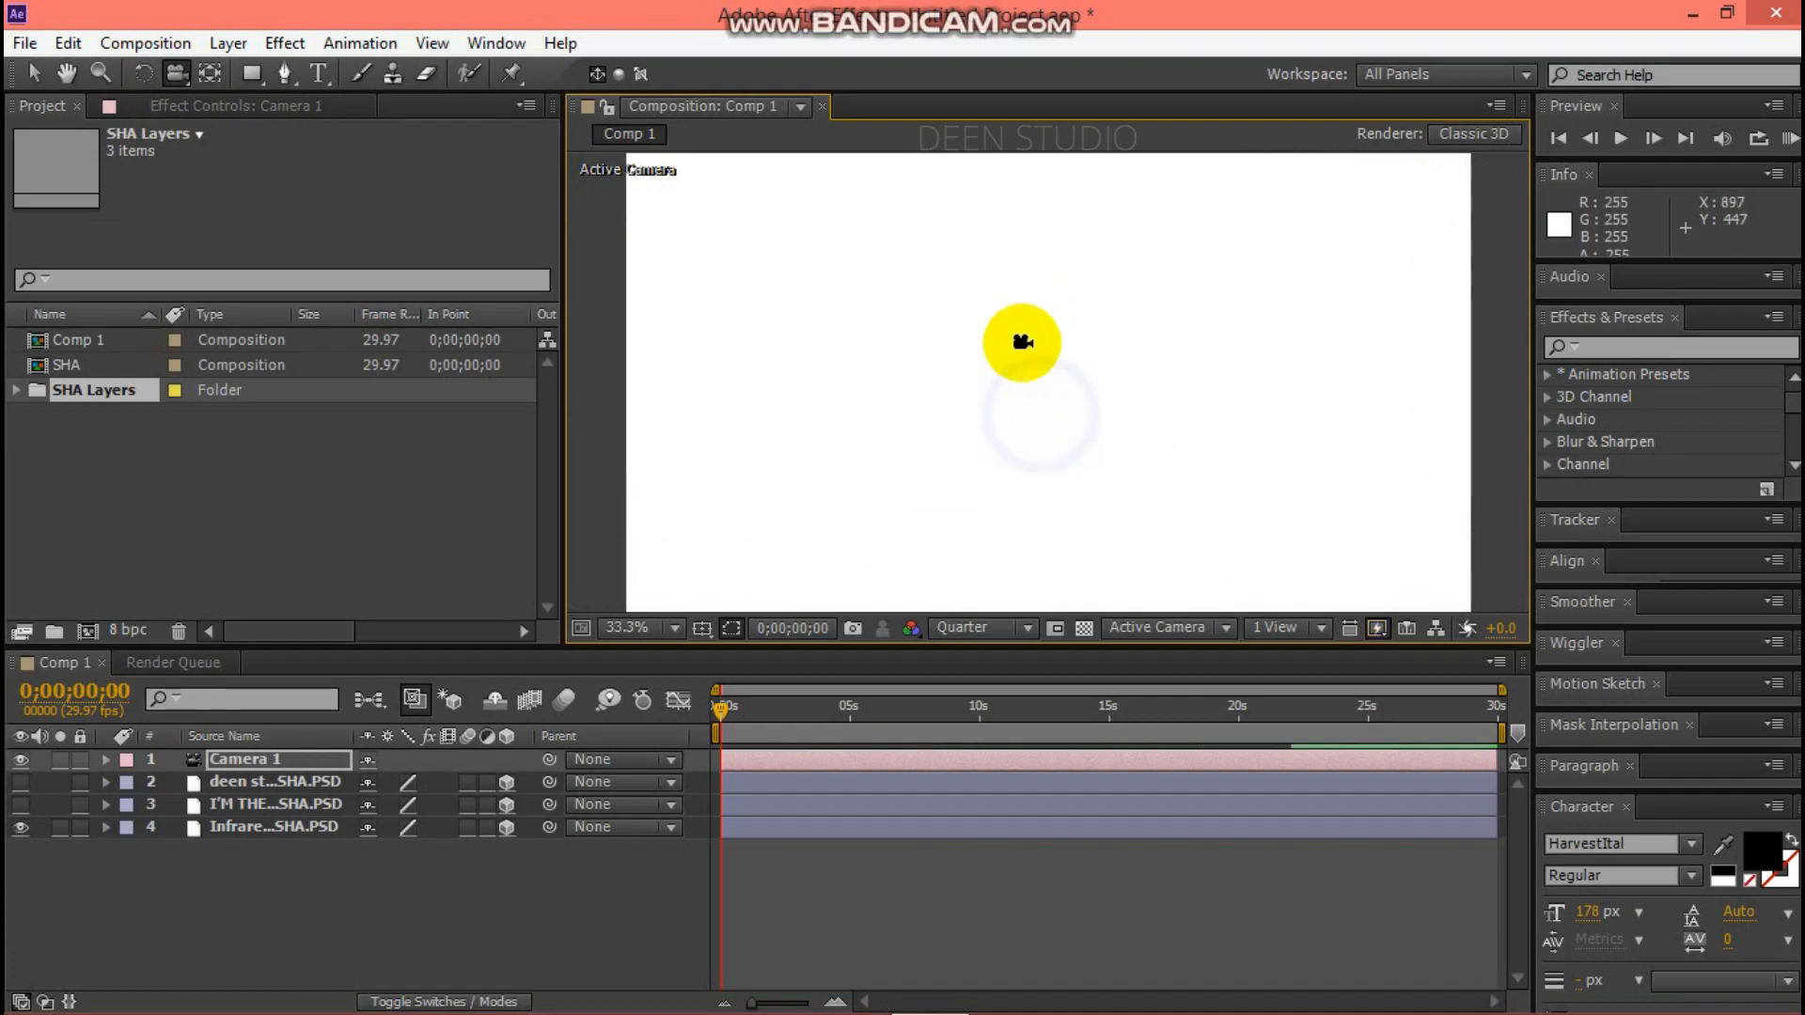
{"action": "left_click_drag", "start_coordinate": [1021, 342], "coordinate": [790, 533]}
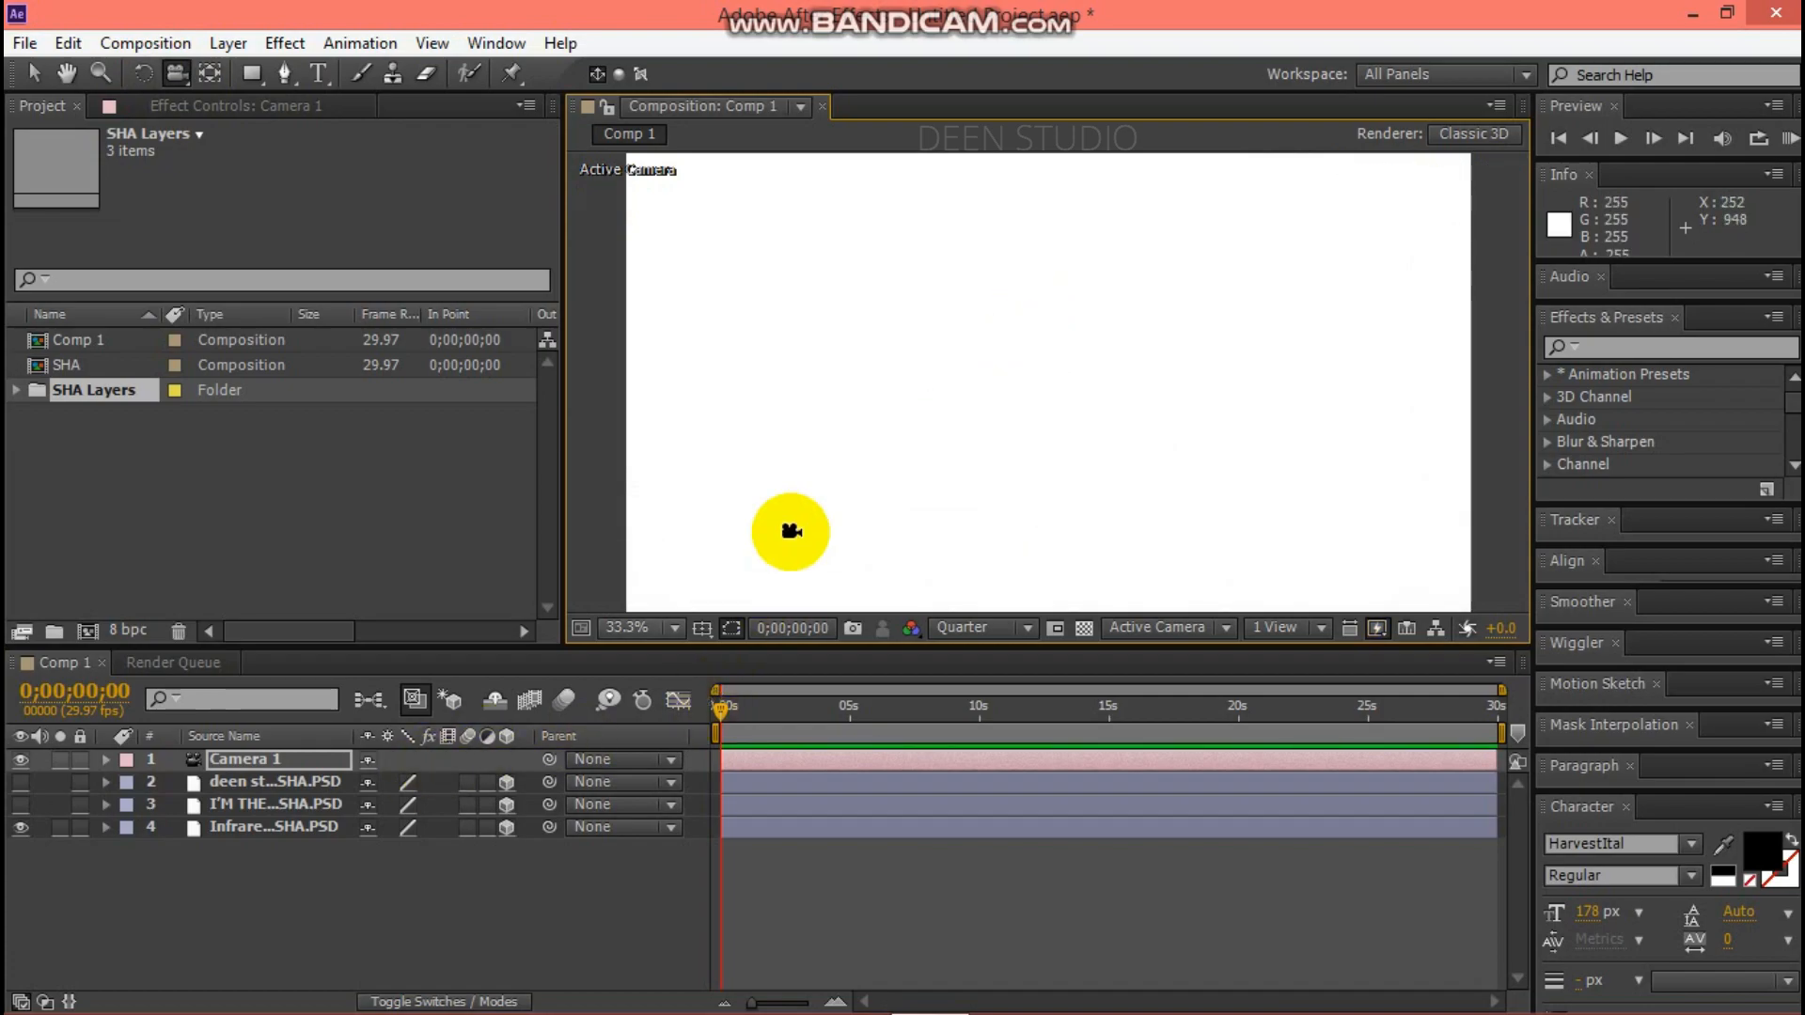
{"action": "left_click_drag", "start_coordinate": [790, 530], "coordinate": [989, 431]}
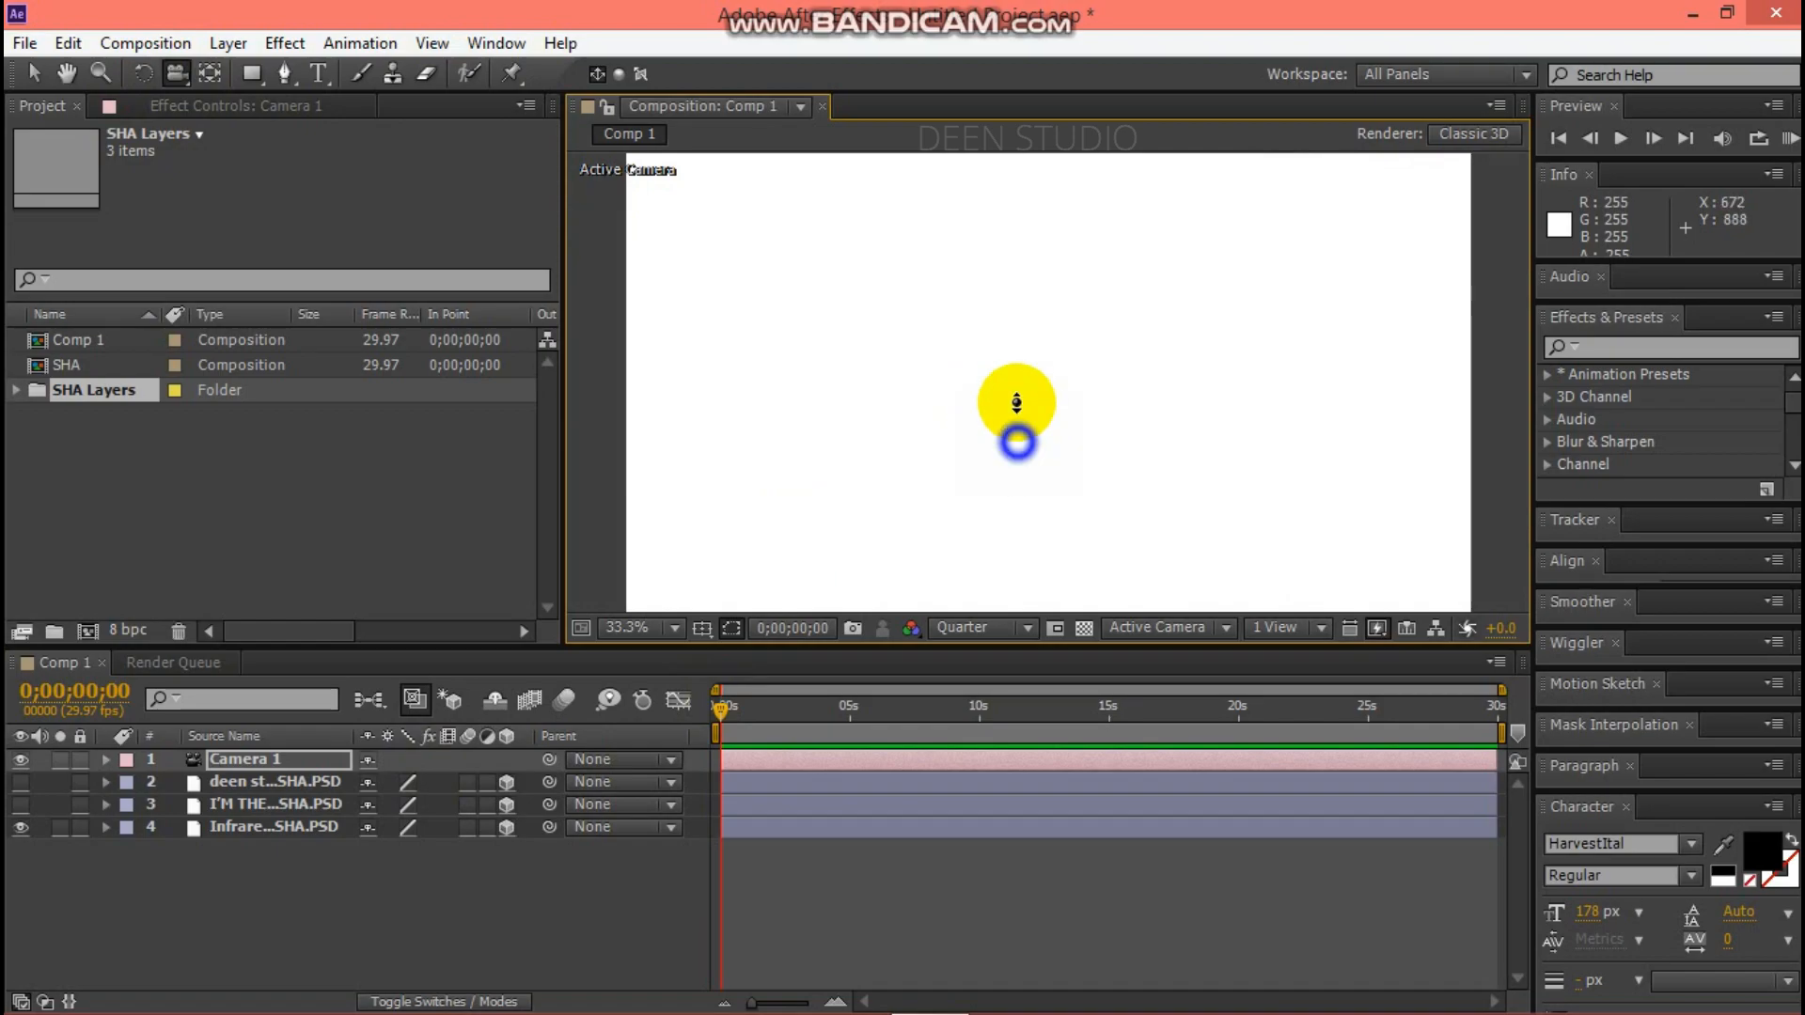
{"action": "left_click", "coordinate": [104, 758]}
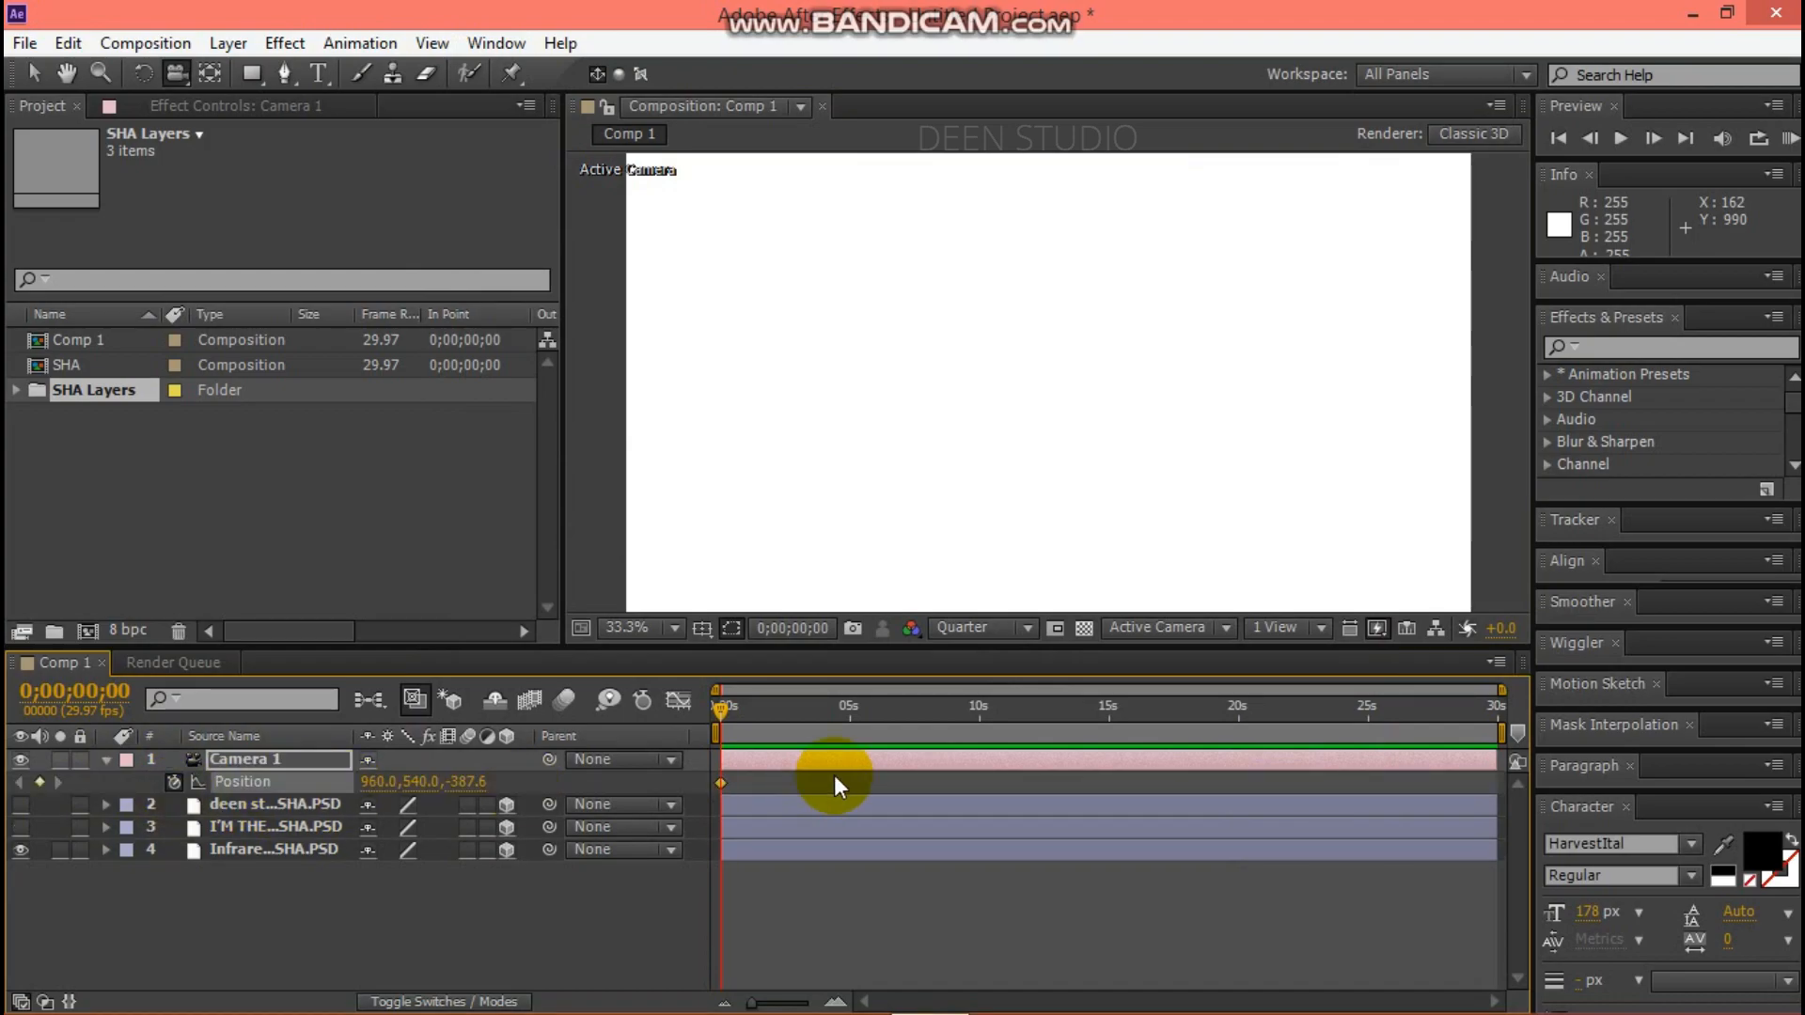
{"action": "mouse_move", "coordinate": [984, 719]}
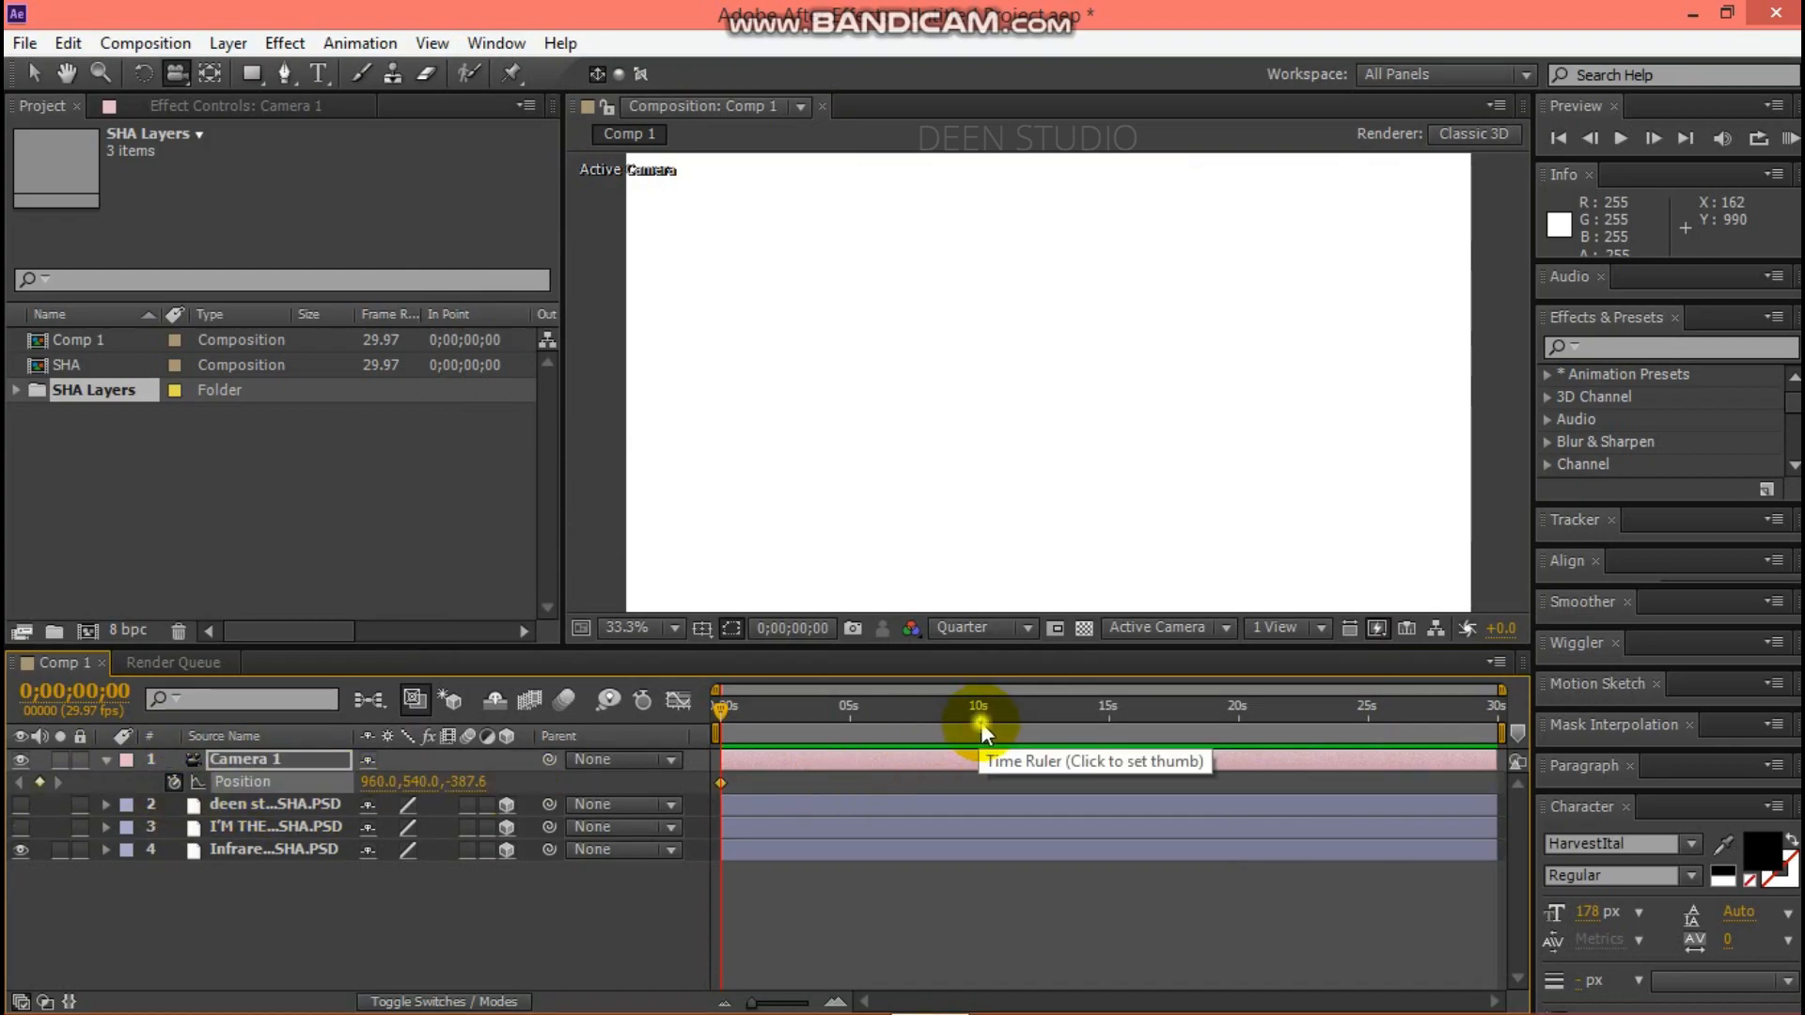
At 10 seconds, push the camera in until the shoreline shows.
{"action": "left_click", "coordinate": [979, 707]}
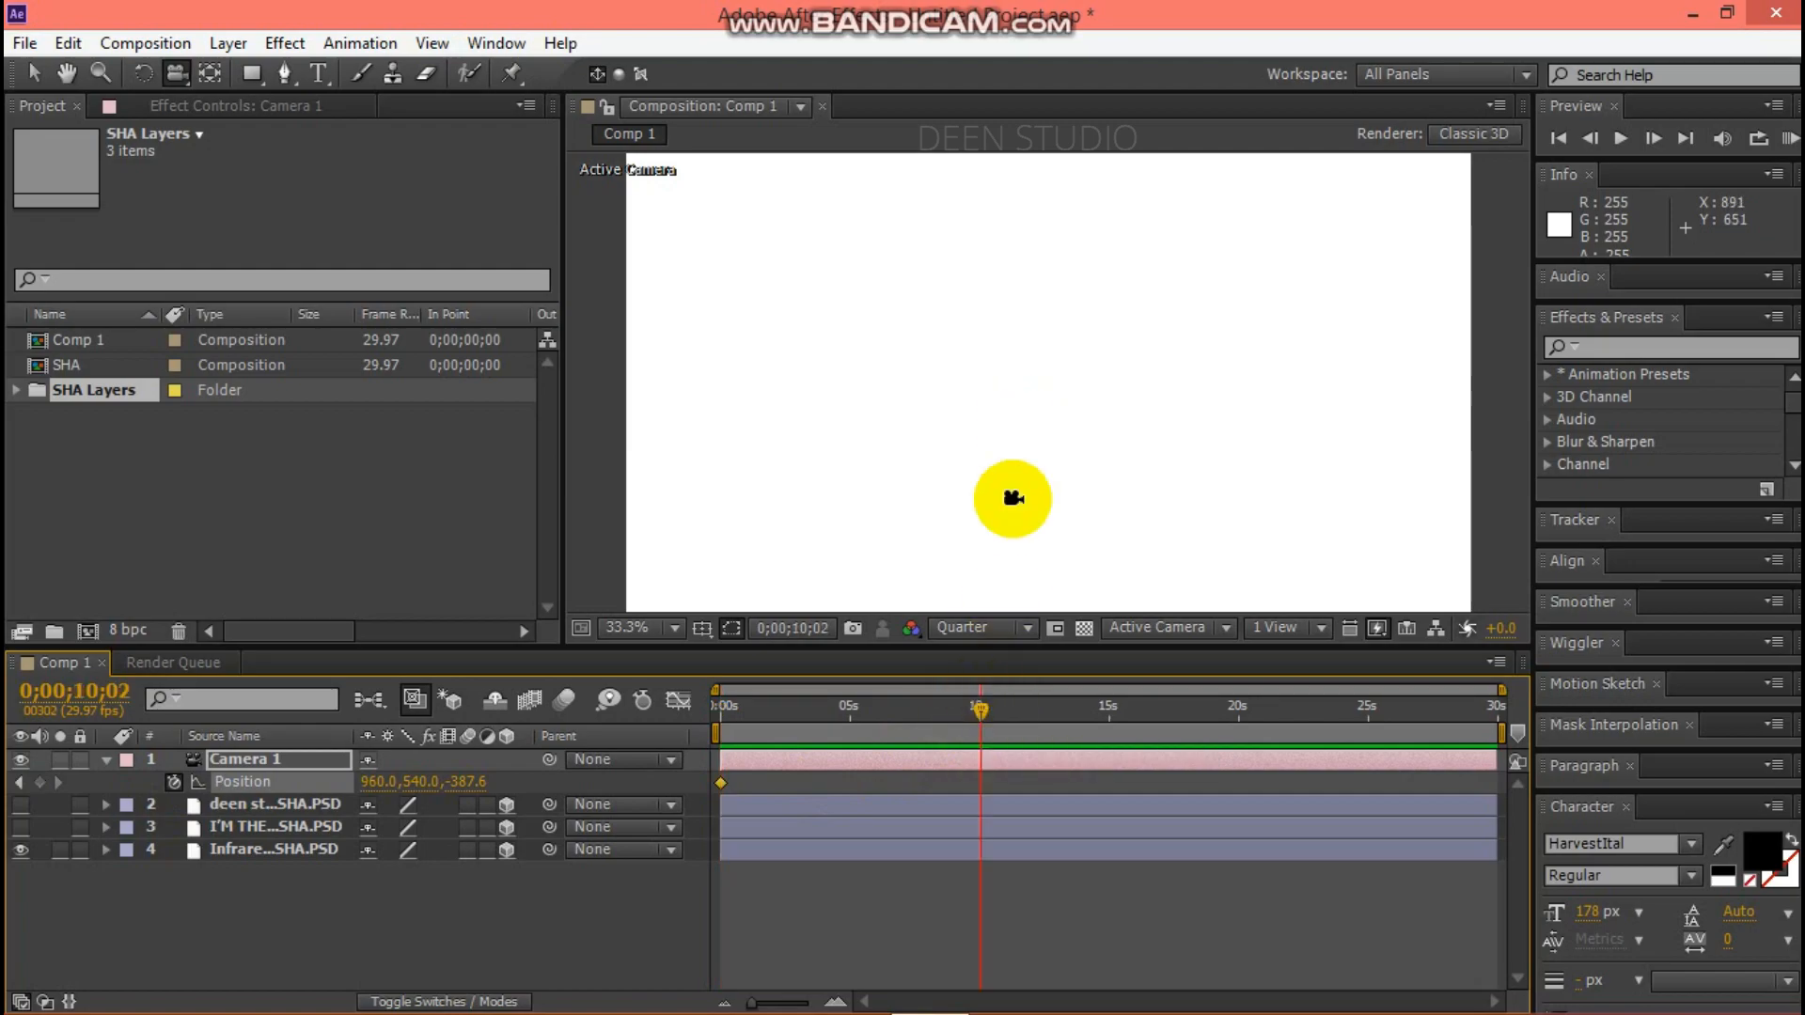
{"action": "left_click", "coordinate": [980, 719]}
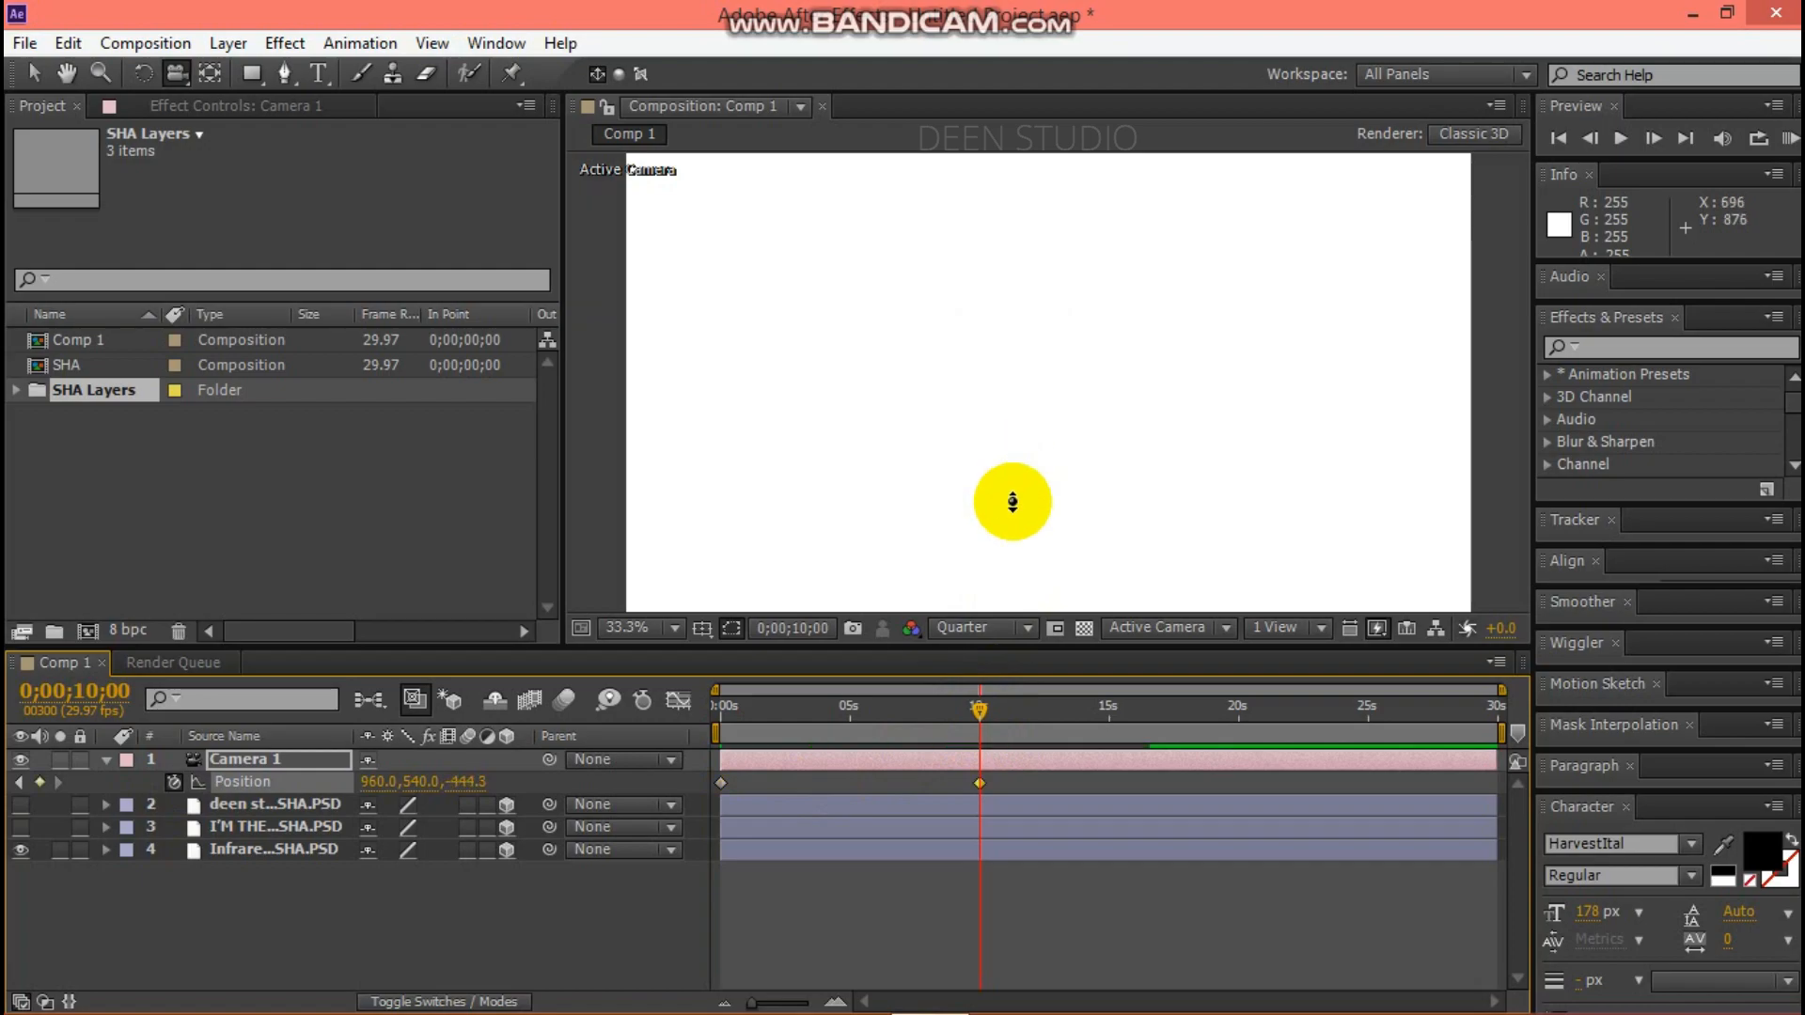
{"action": "left_click_drag", "start_coordinate": [1011, 502], "coordinate": [1015, 445]}
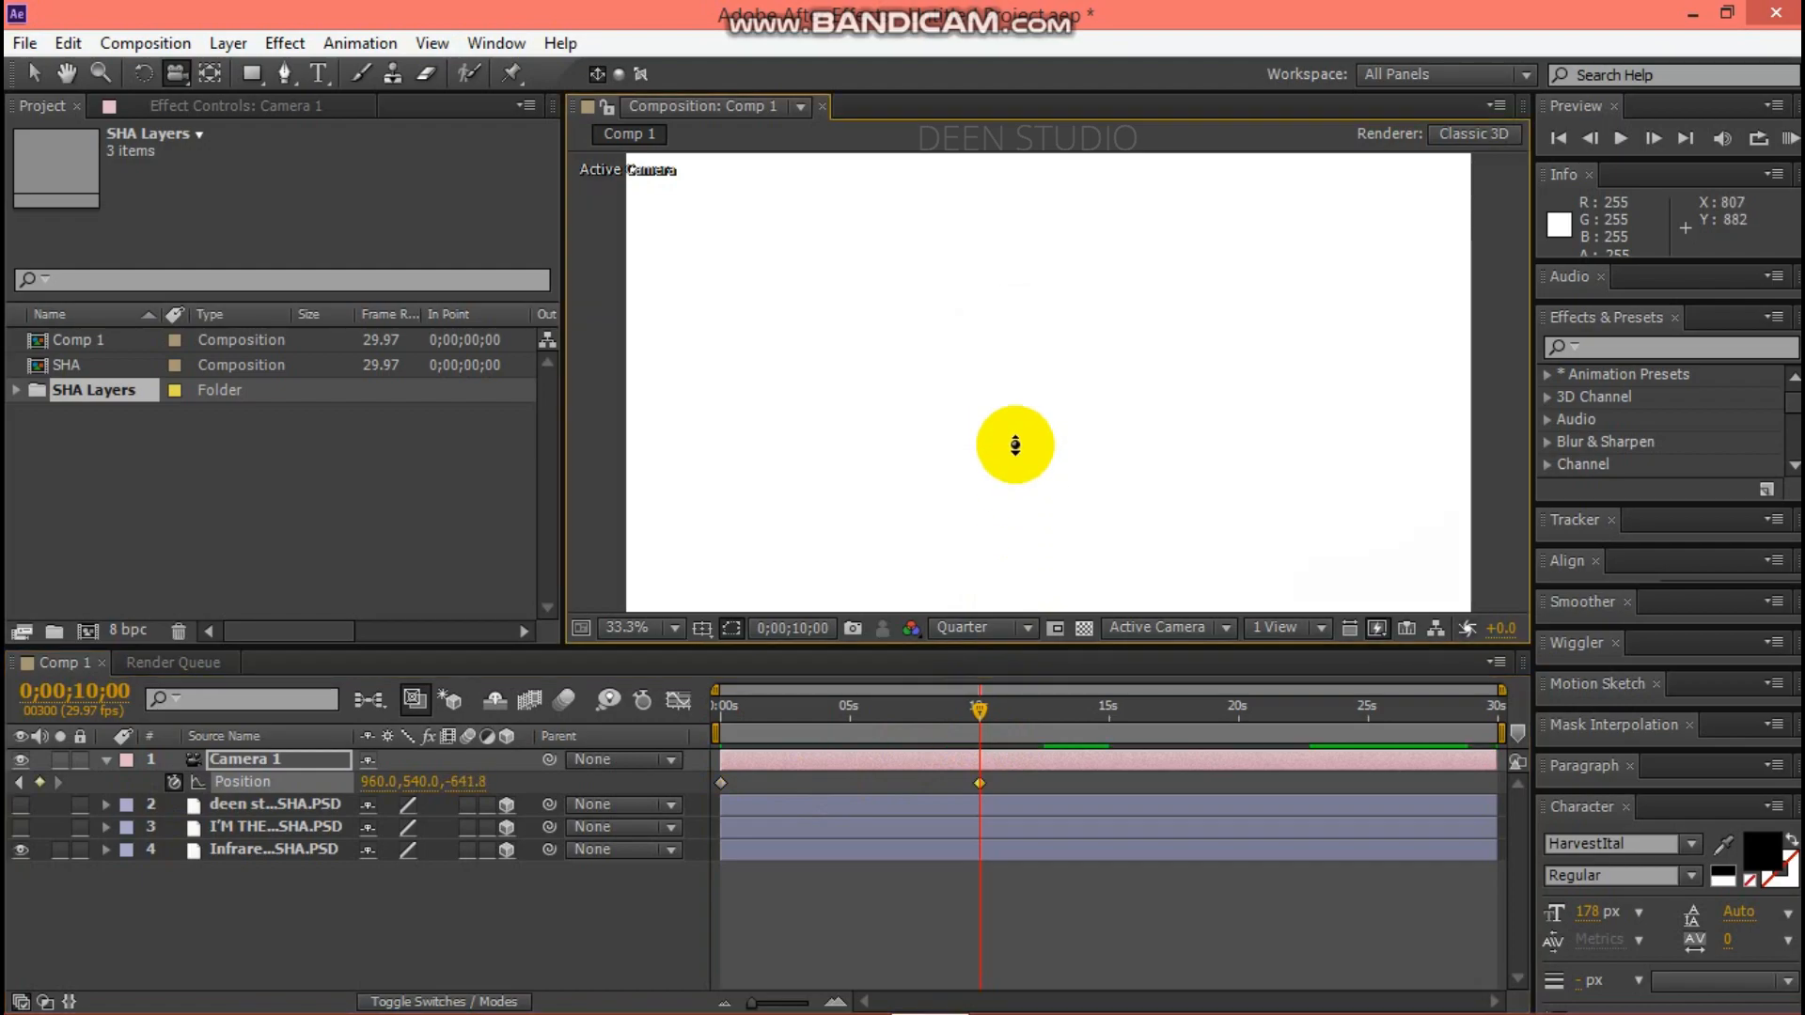
{"action": "left_click_drag", "start_coordinate": [1015, 445], "coordinate": [997, 338]}
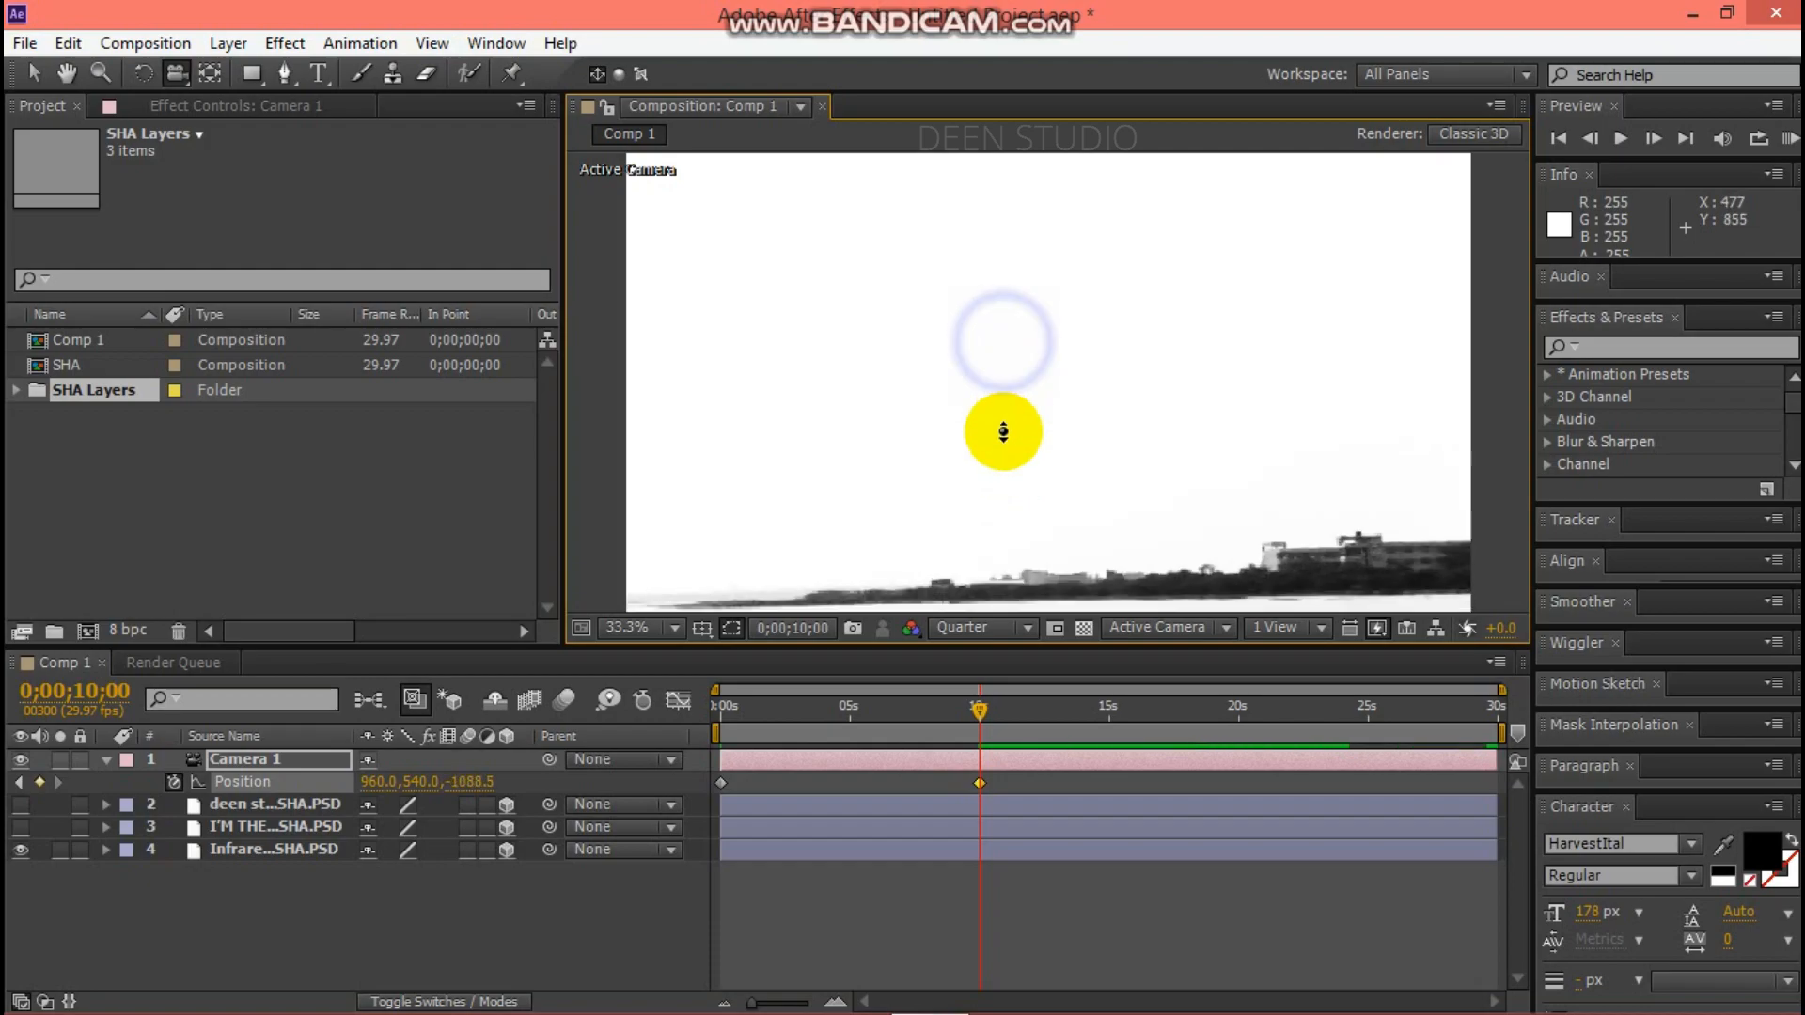
{"action": "left_click_drag", "start_coordinate": [1001, 431], "coordinate": [1002, 478]}
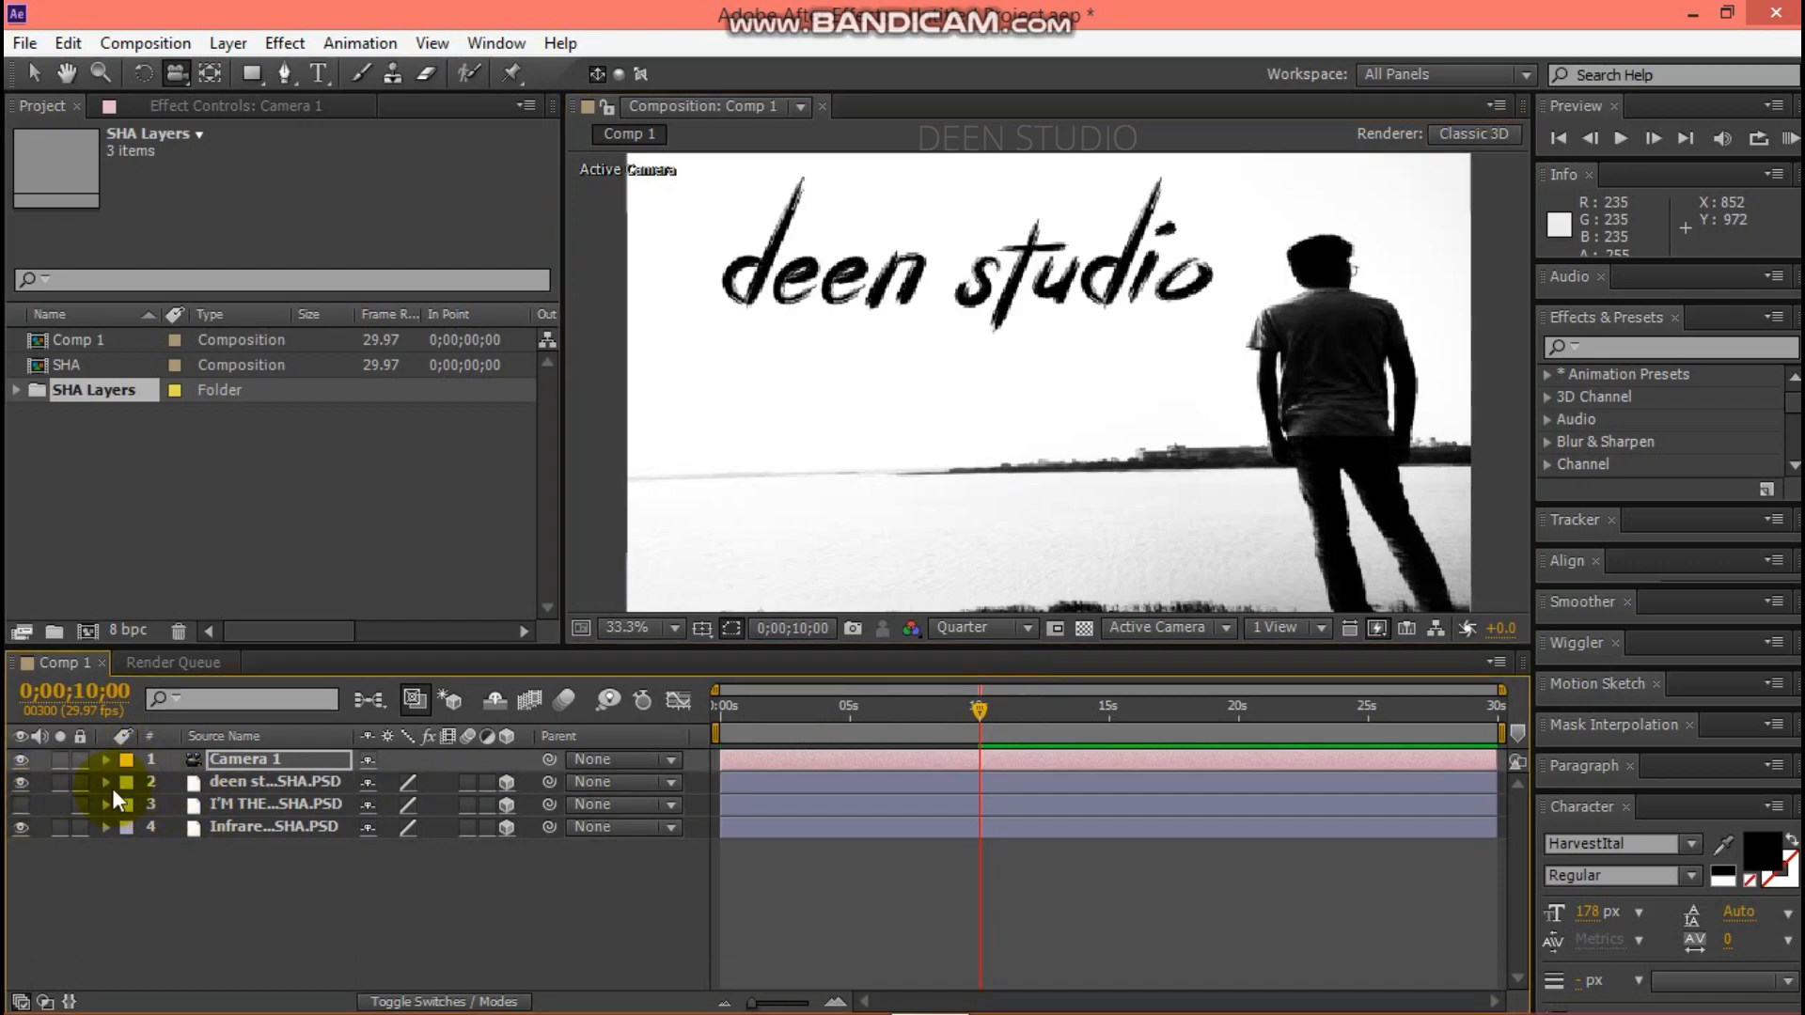
Keyframe the deen studio title's opacity from 0% to fade in.
{"action": "left_click", "coordinate": [104, 783]}
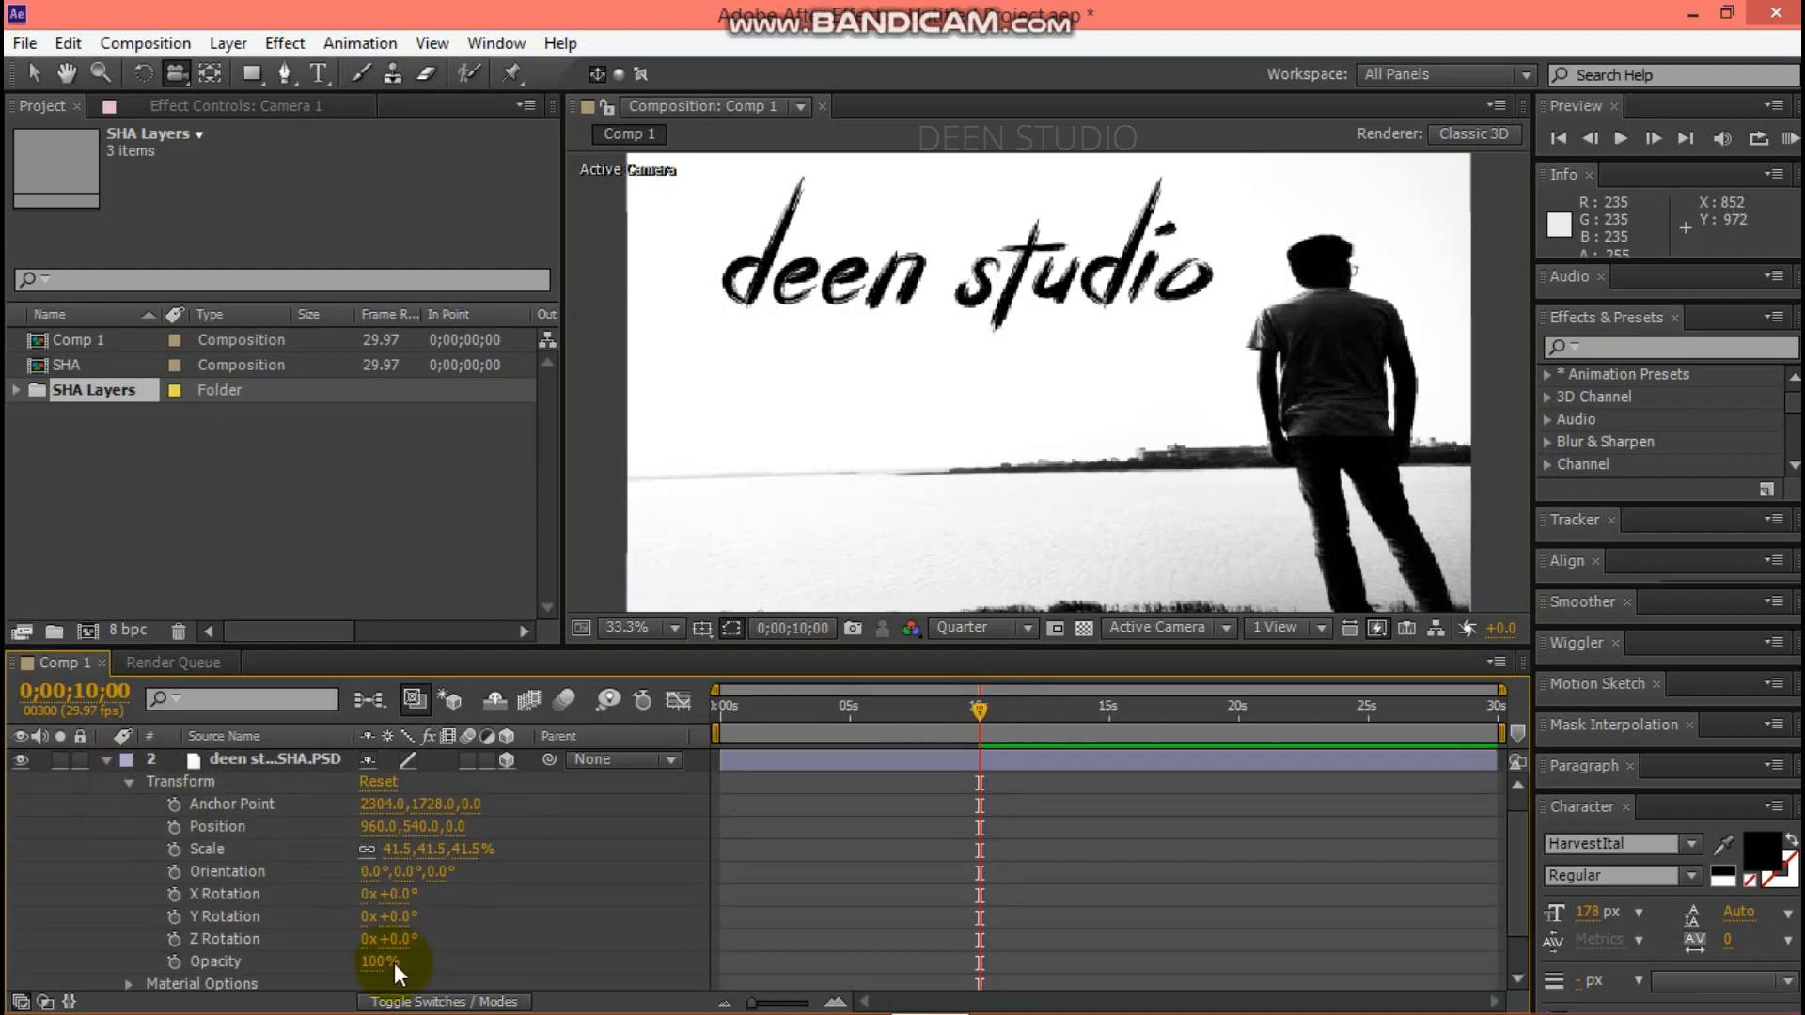
{"action": "type", "text": "0"}
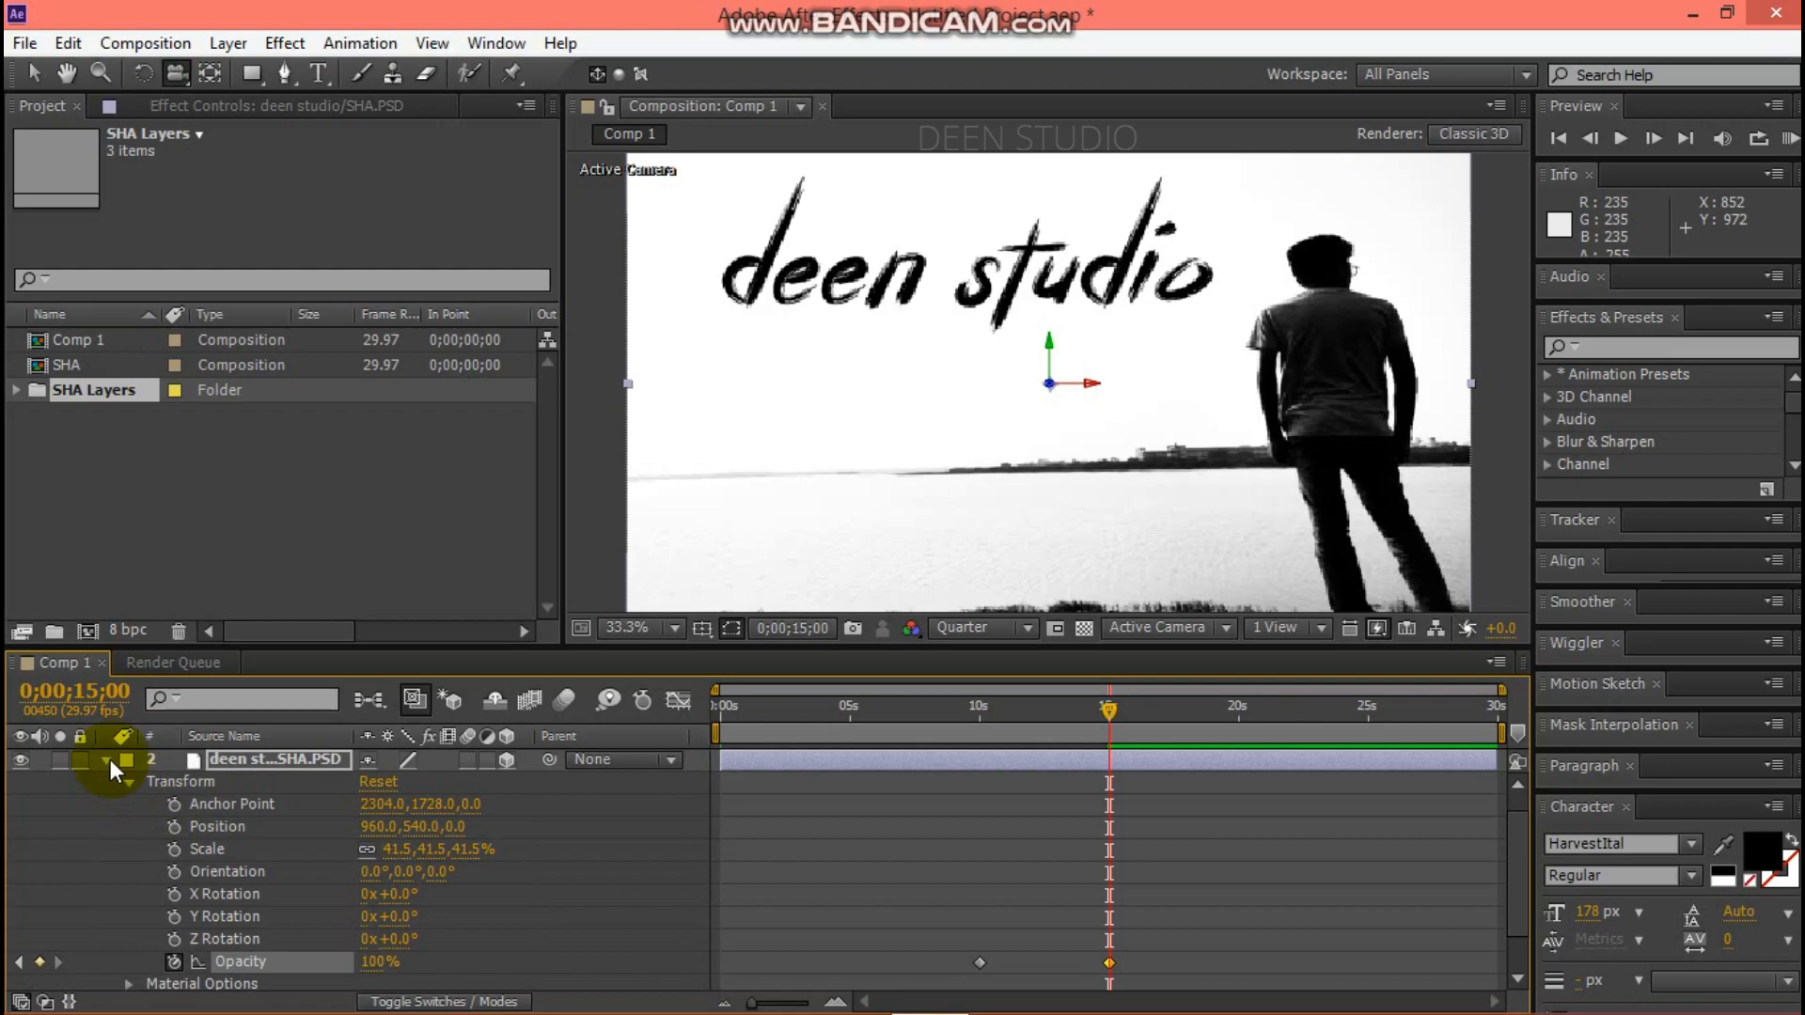
{"action": "left_click", "coordinate": [103, 782]}
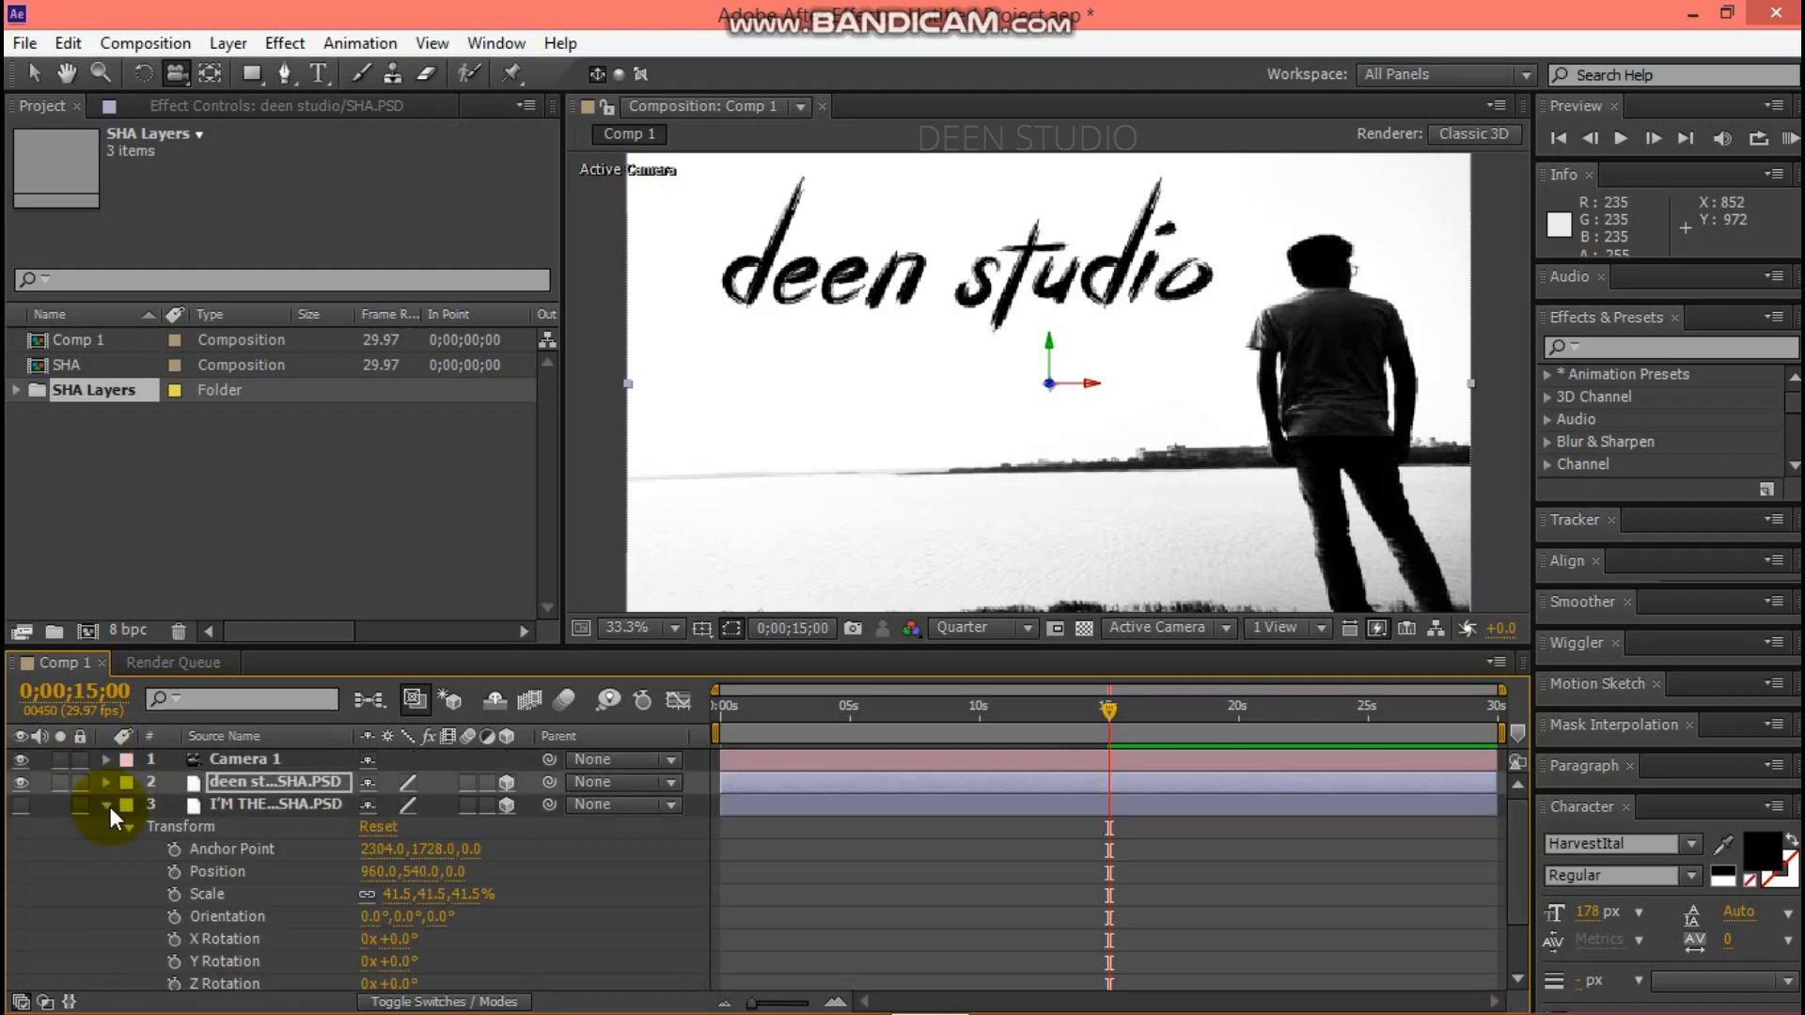
Keyframe the CEO tagline opacity at 15s and edit it at 18 seconds.
{"action": "left_click", "coordinate": [105, 783]}
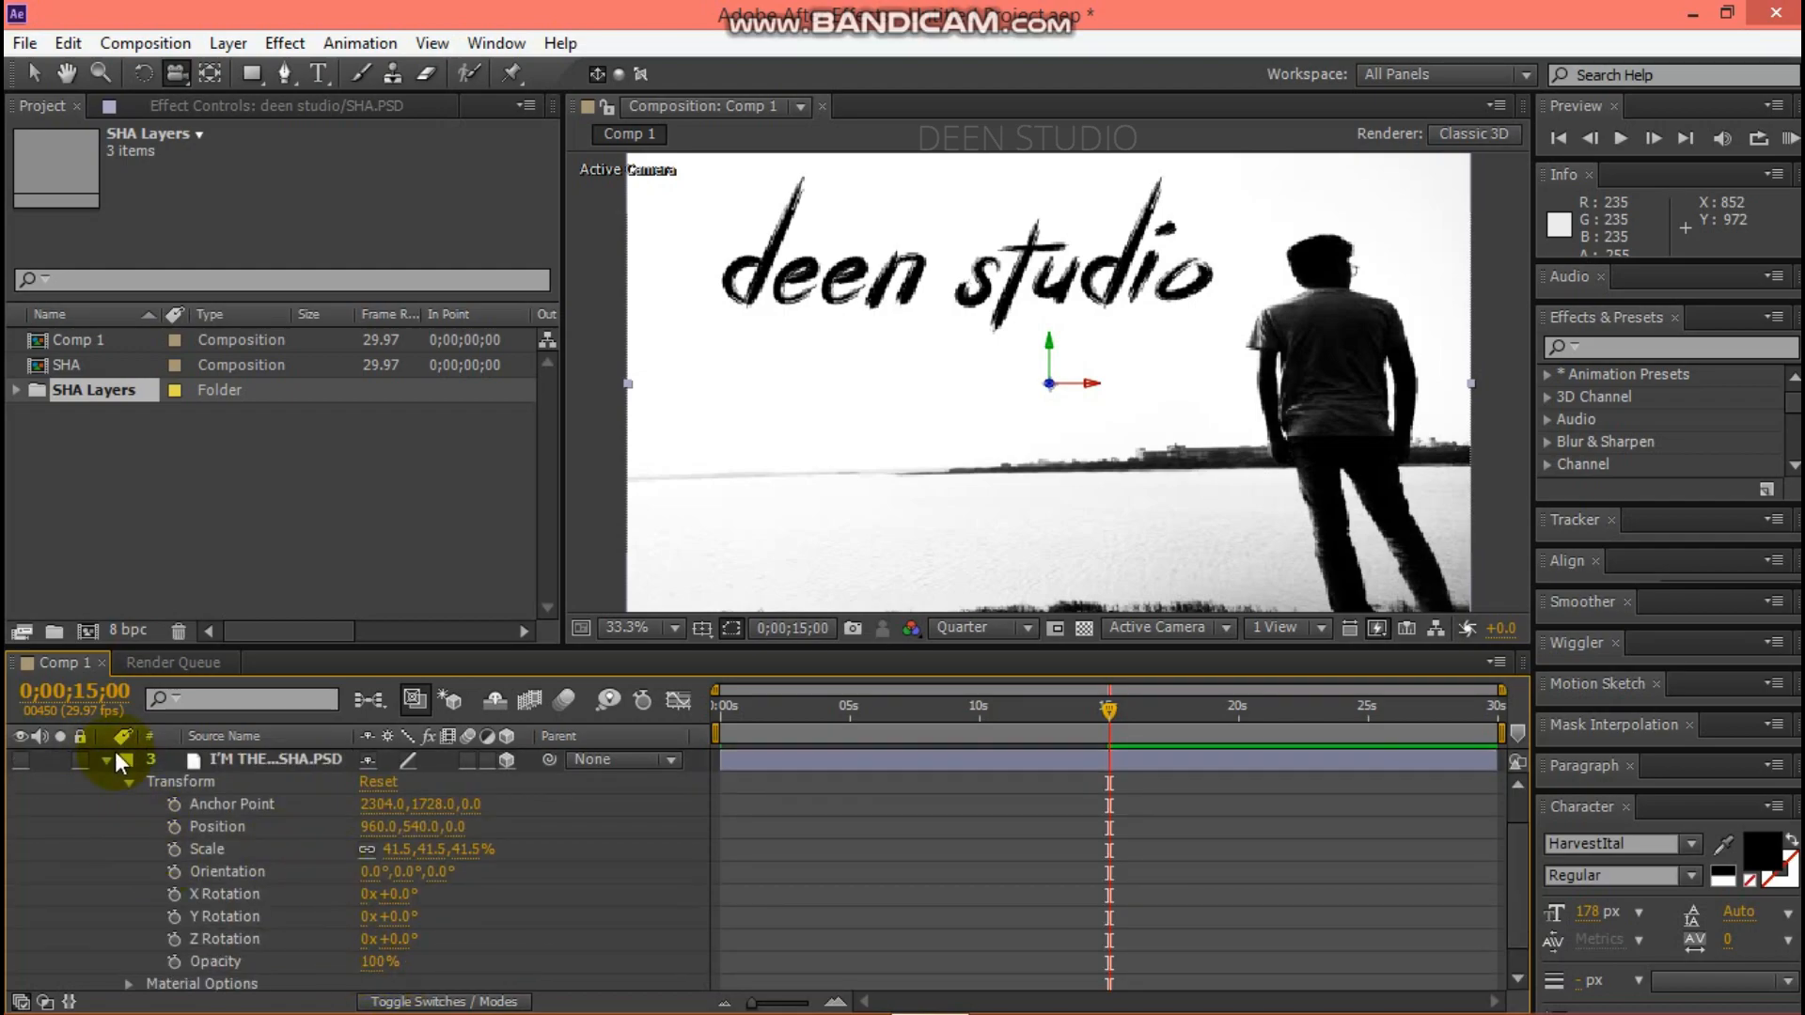
{"action": "left_click", "coordinate": [20, 760]}
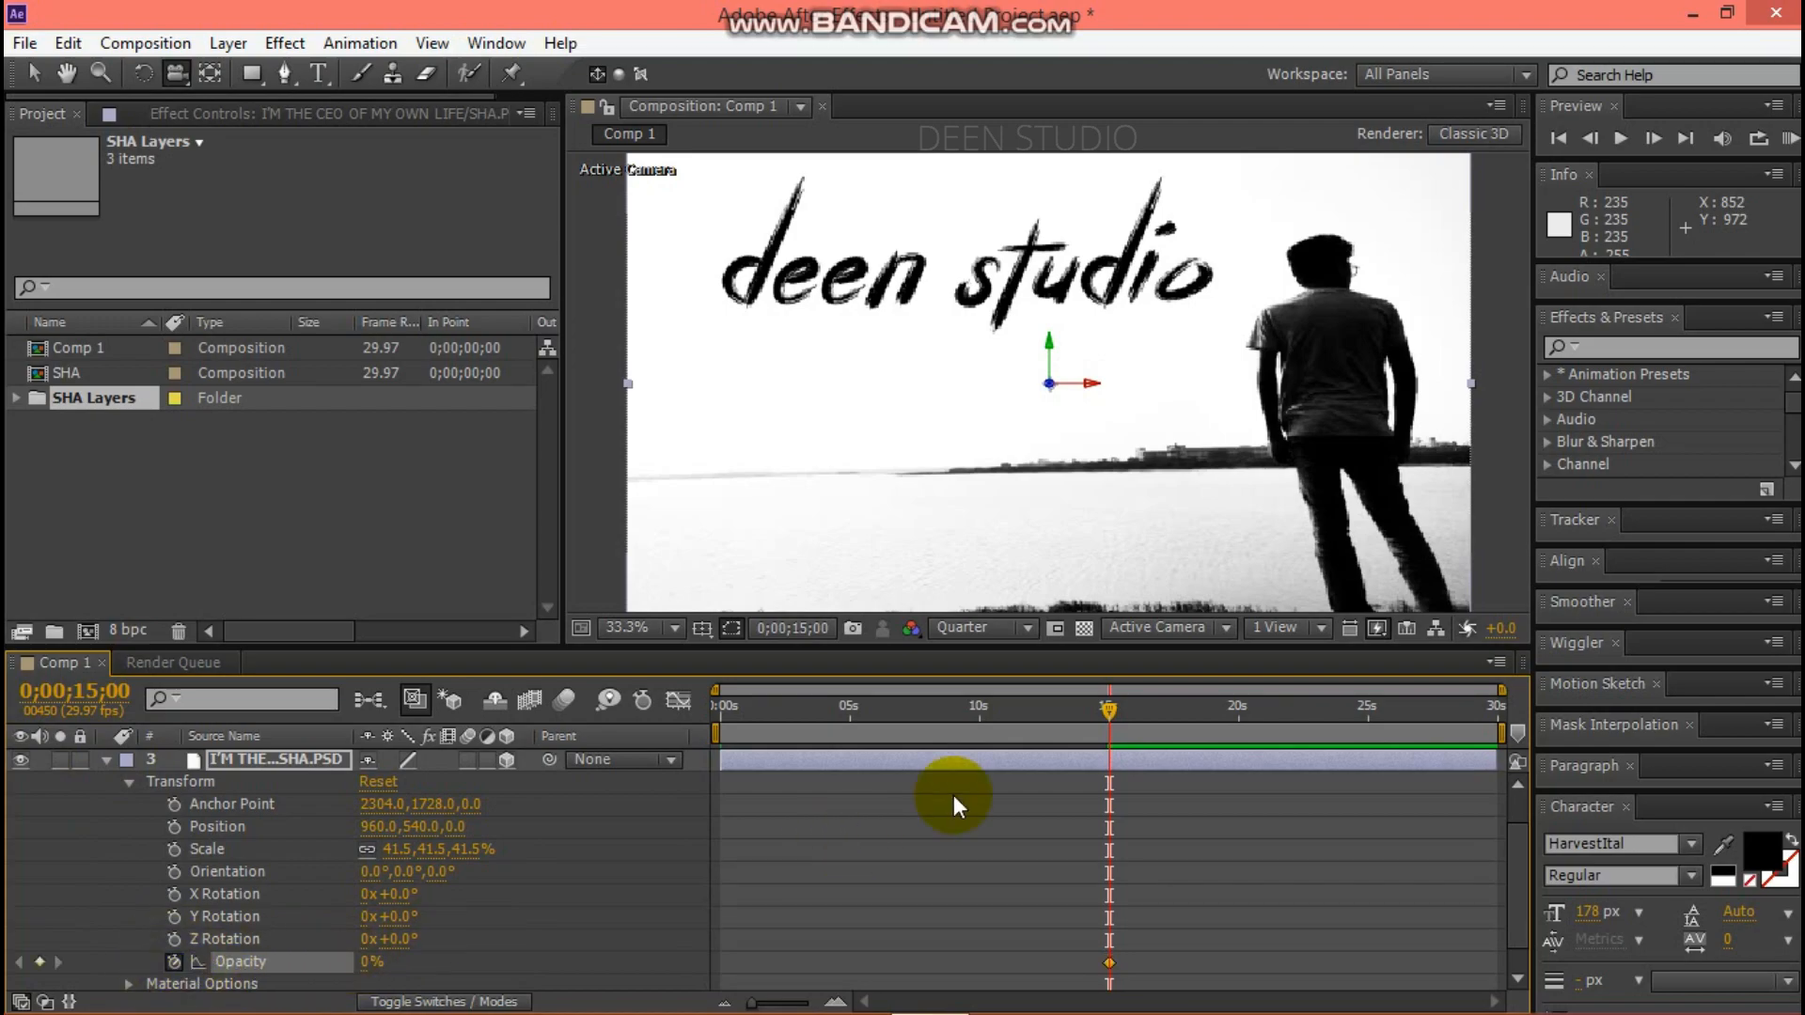
{"action": "left_click_drag", "start_coordinate": [1108, 705], "coordinate": [1174, 704]}
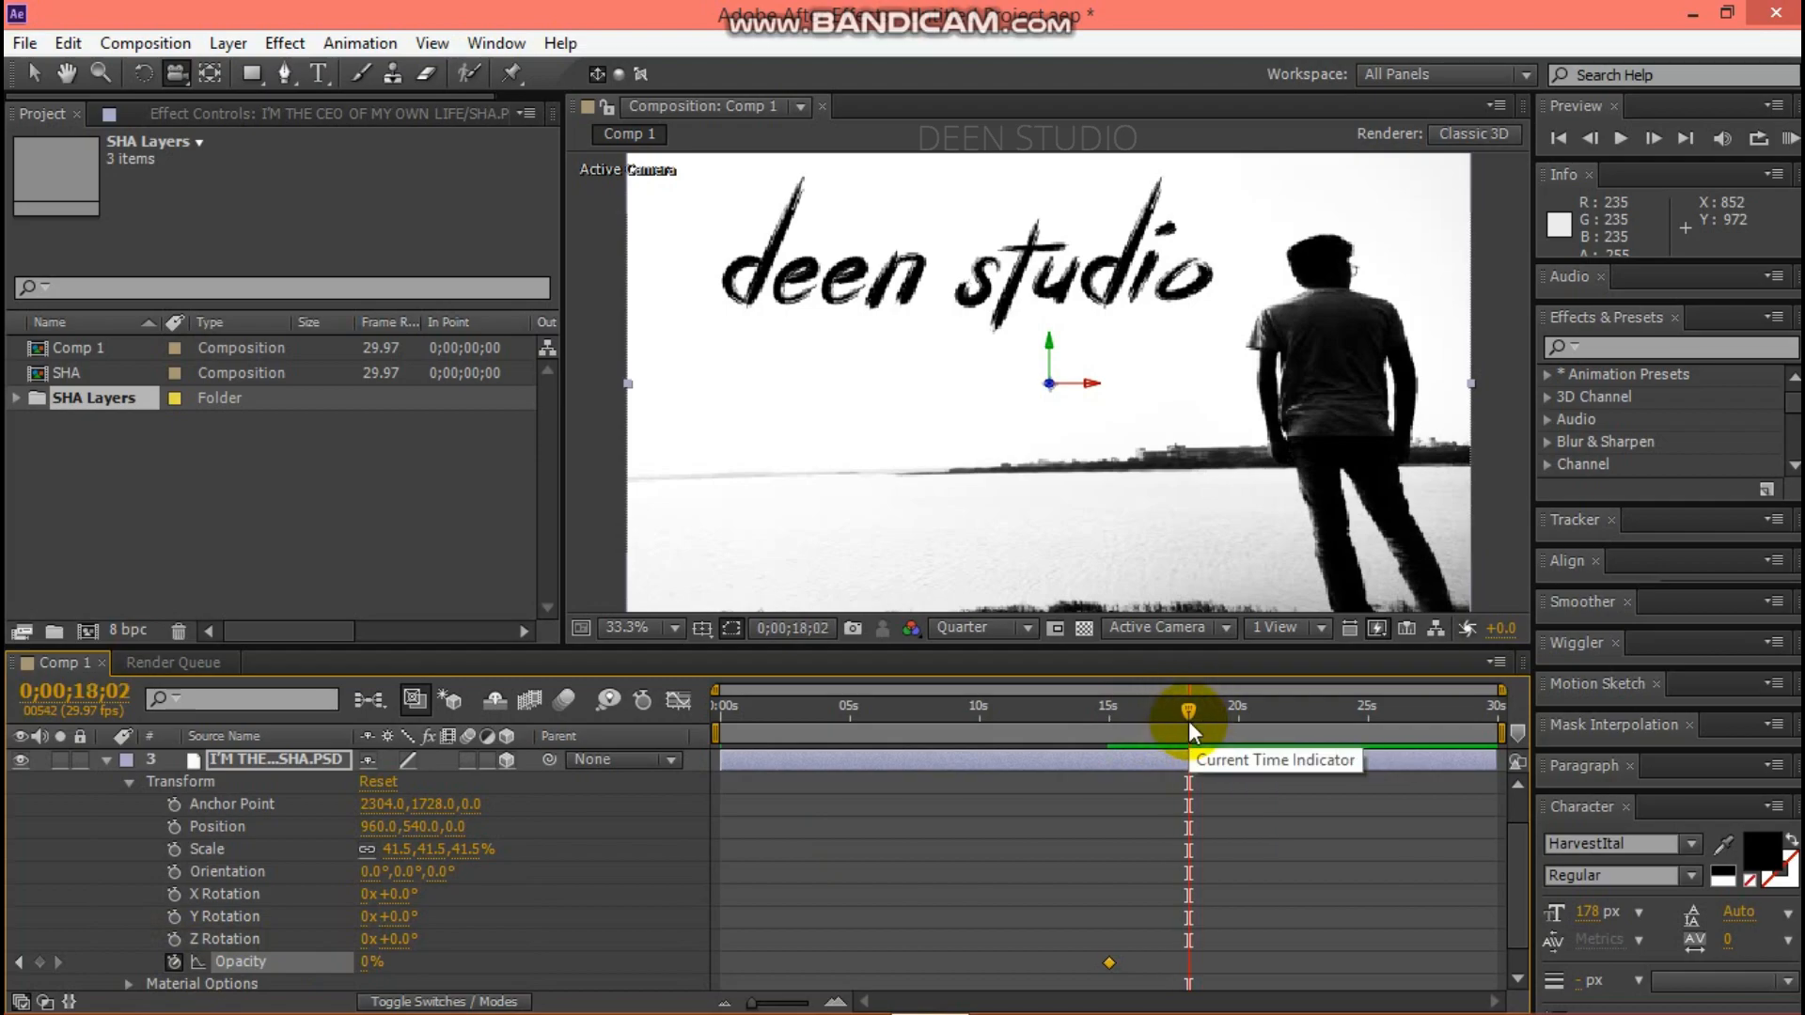
{"action": "left_click_drag", "start_coordinate": [1189, 711], "coordinate": [1186, 722]}
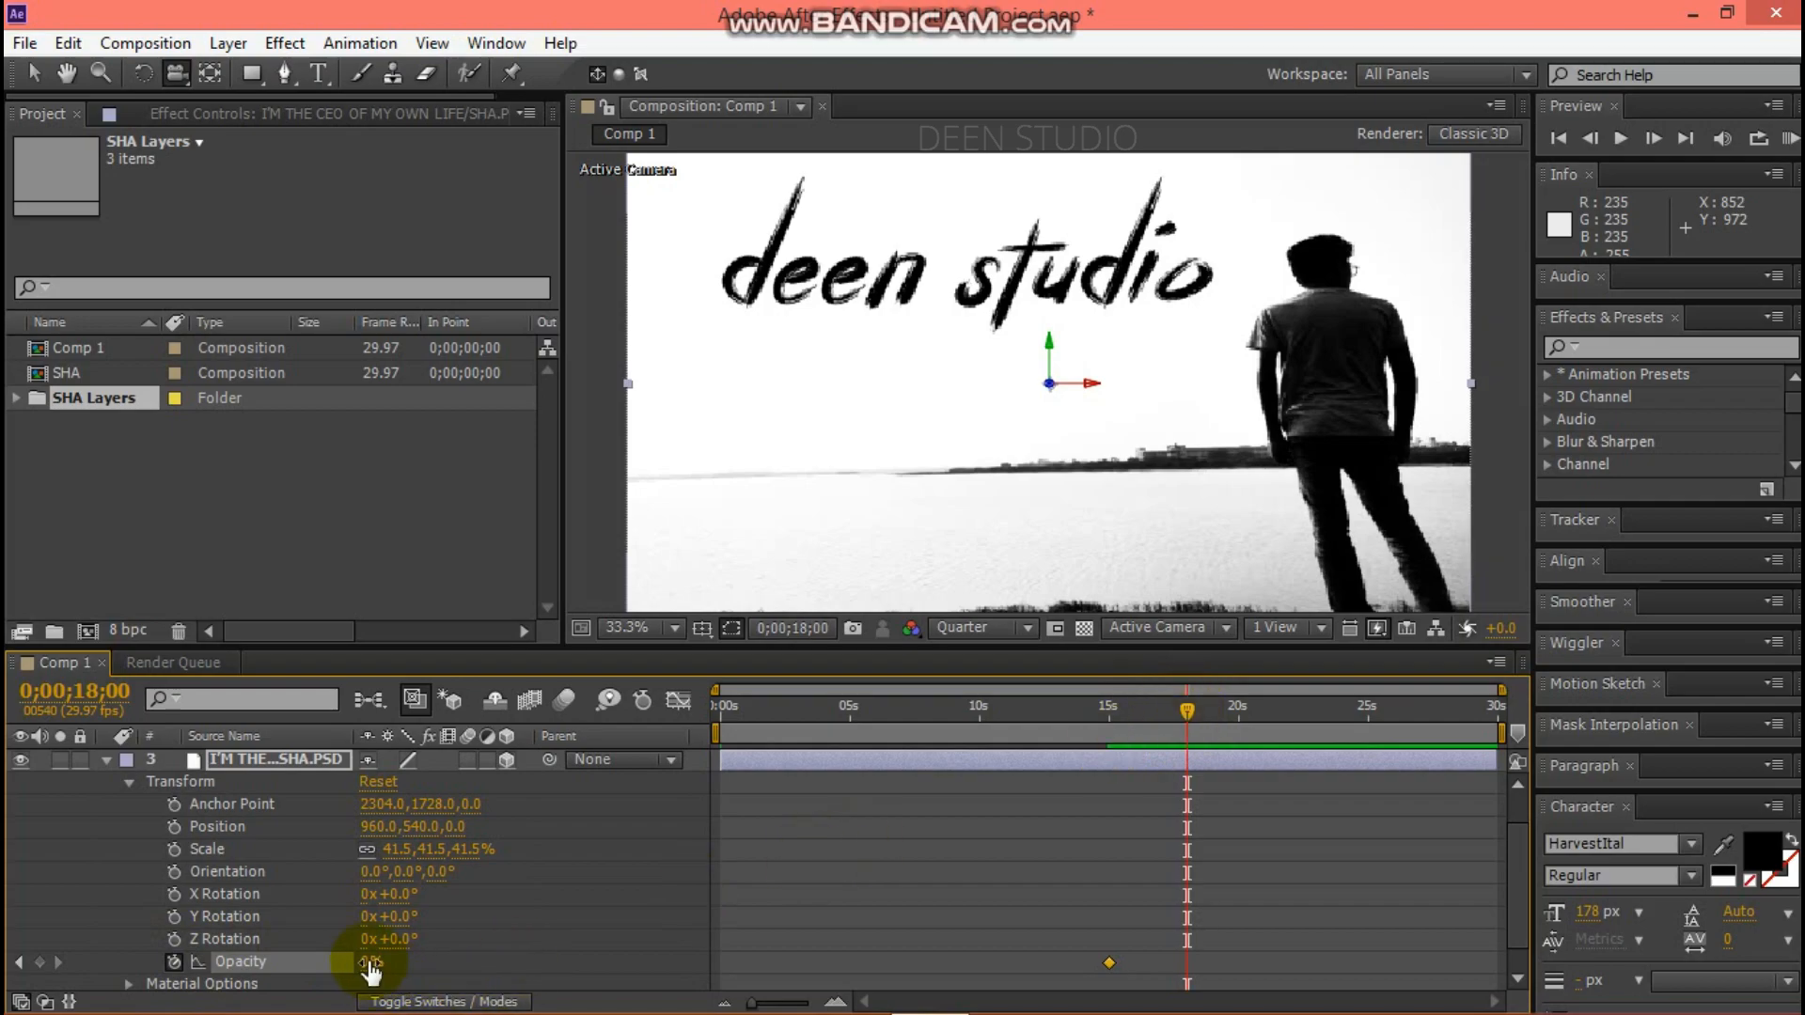
{"action": "left_click", "coordinate": [379, 961]}
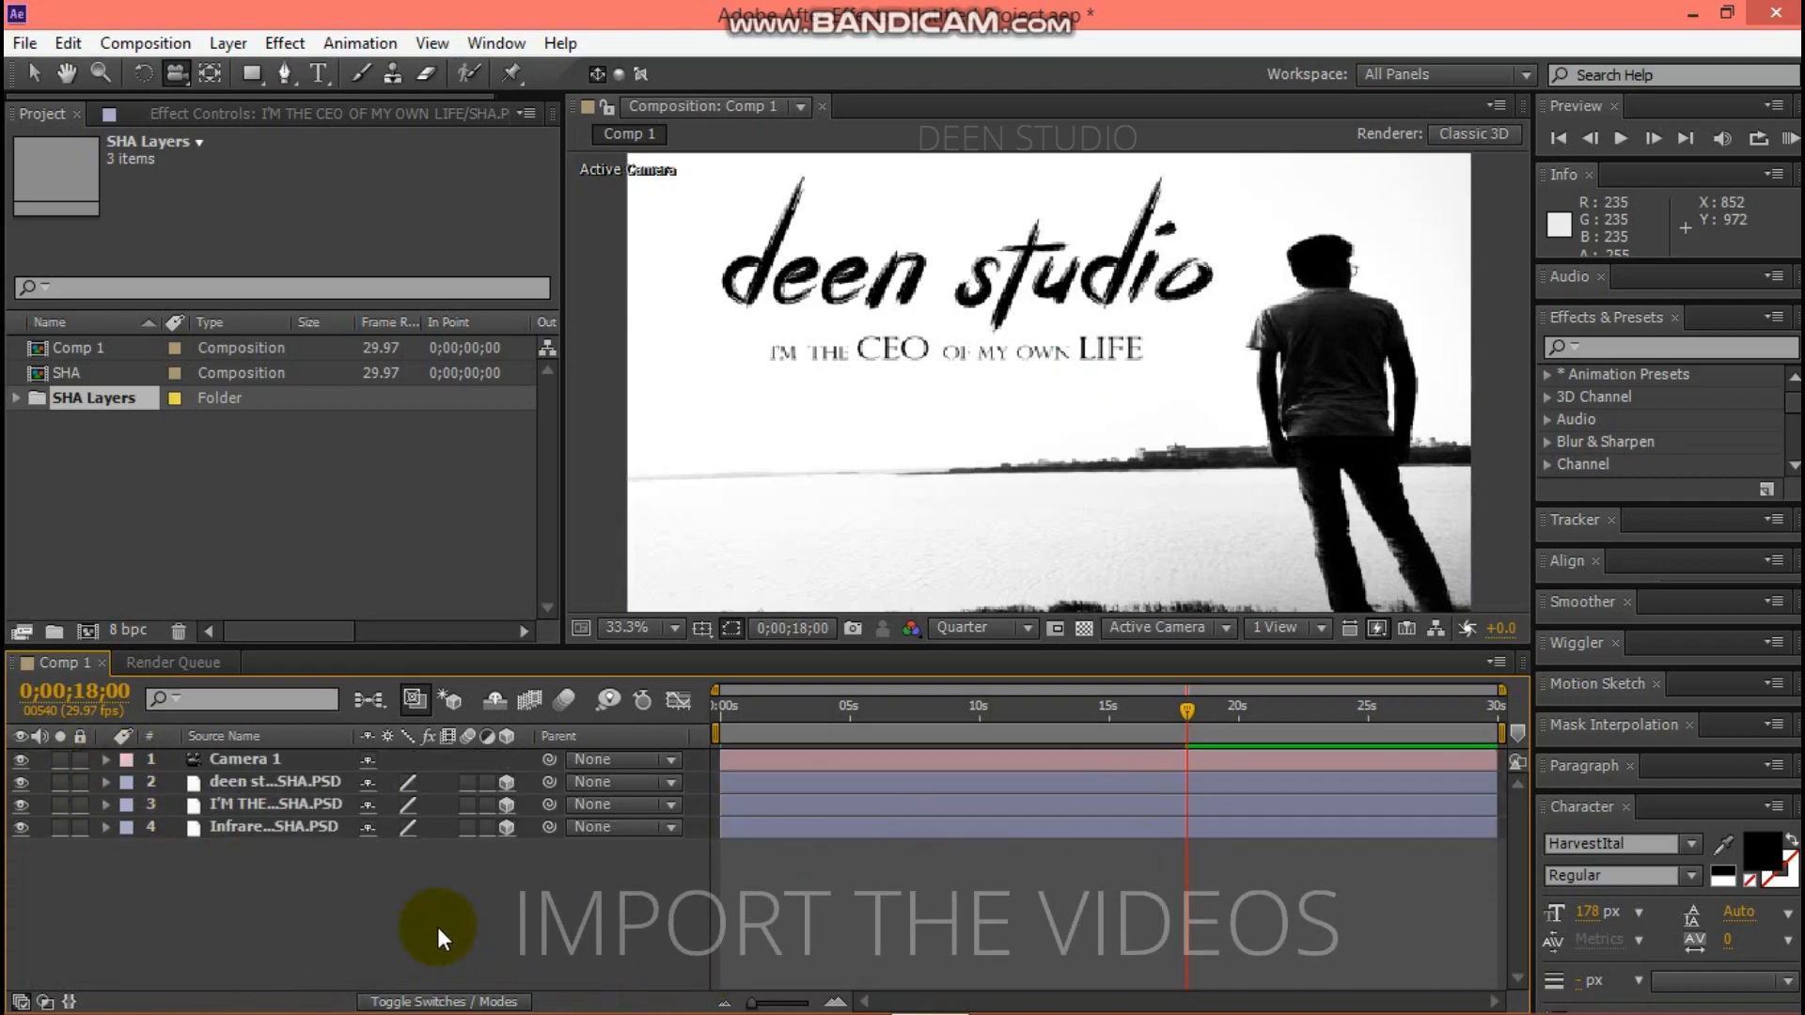
Import optical flare.mp4 and particles.mov into the project.
{"action": "right_click", "coordinate": [437, 932]}
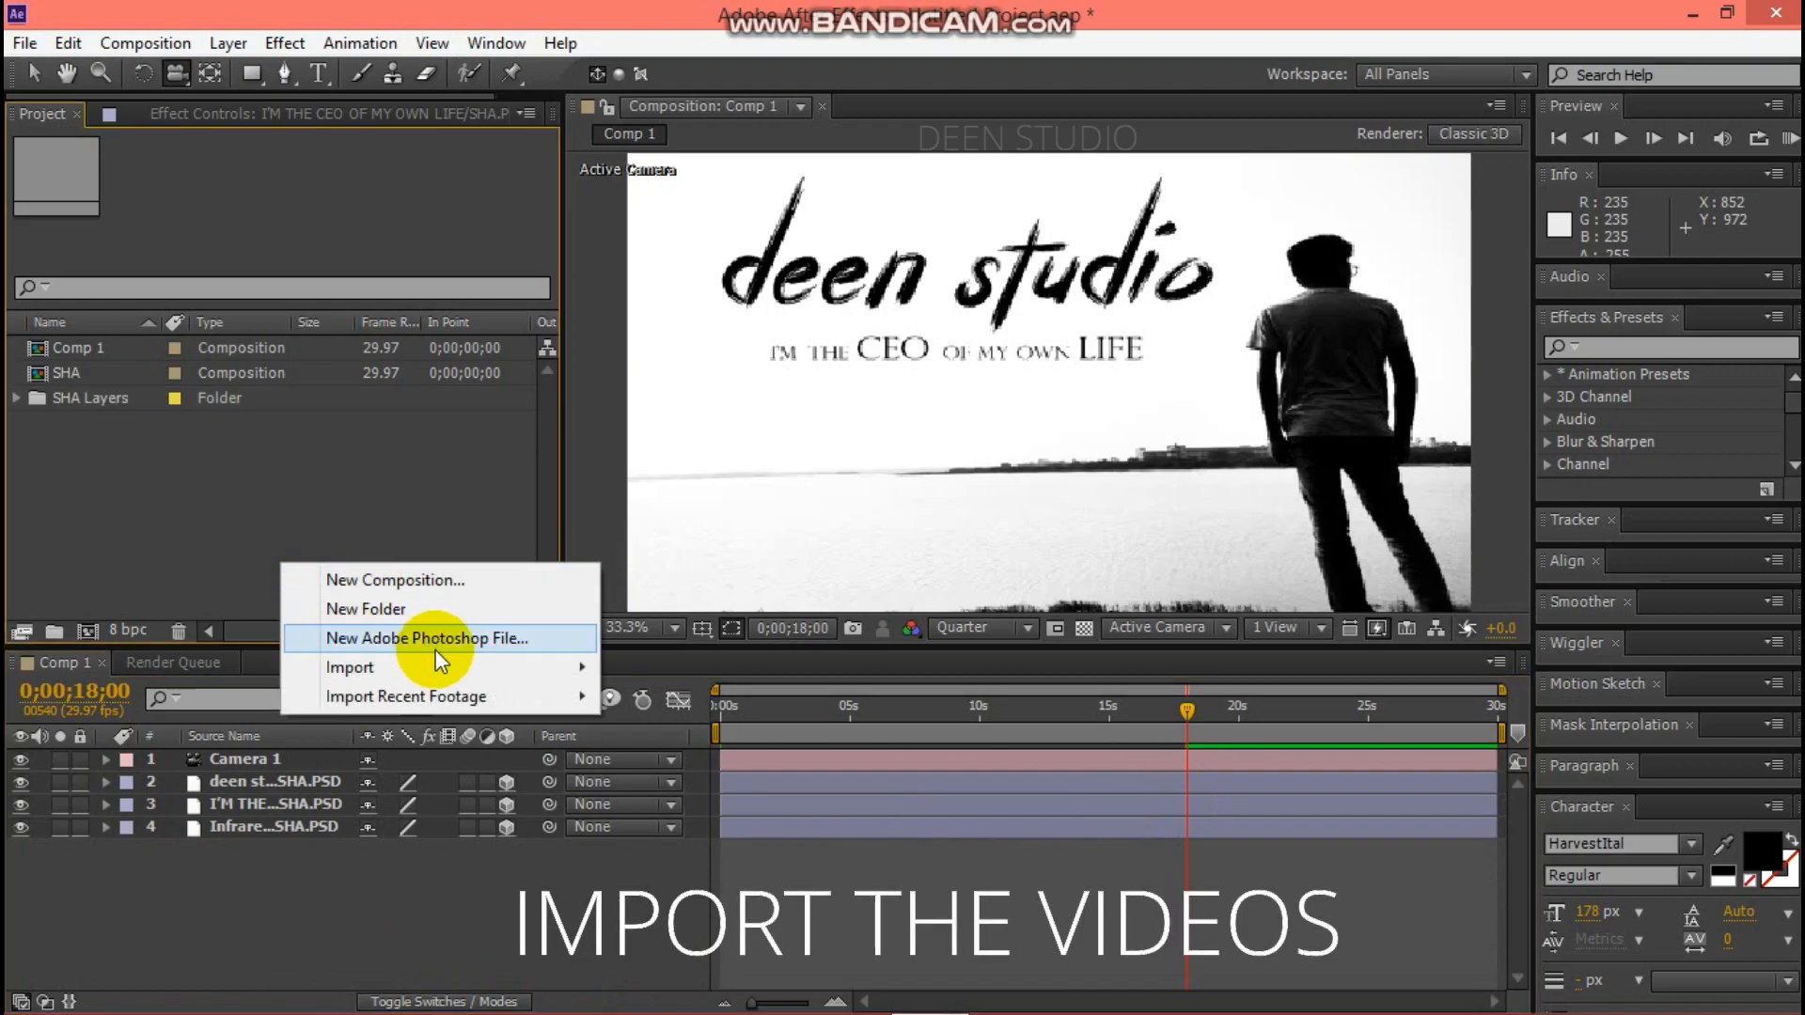
{"action": "left_click", "coordinate": [351, 667]}
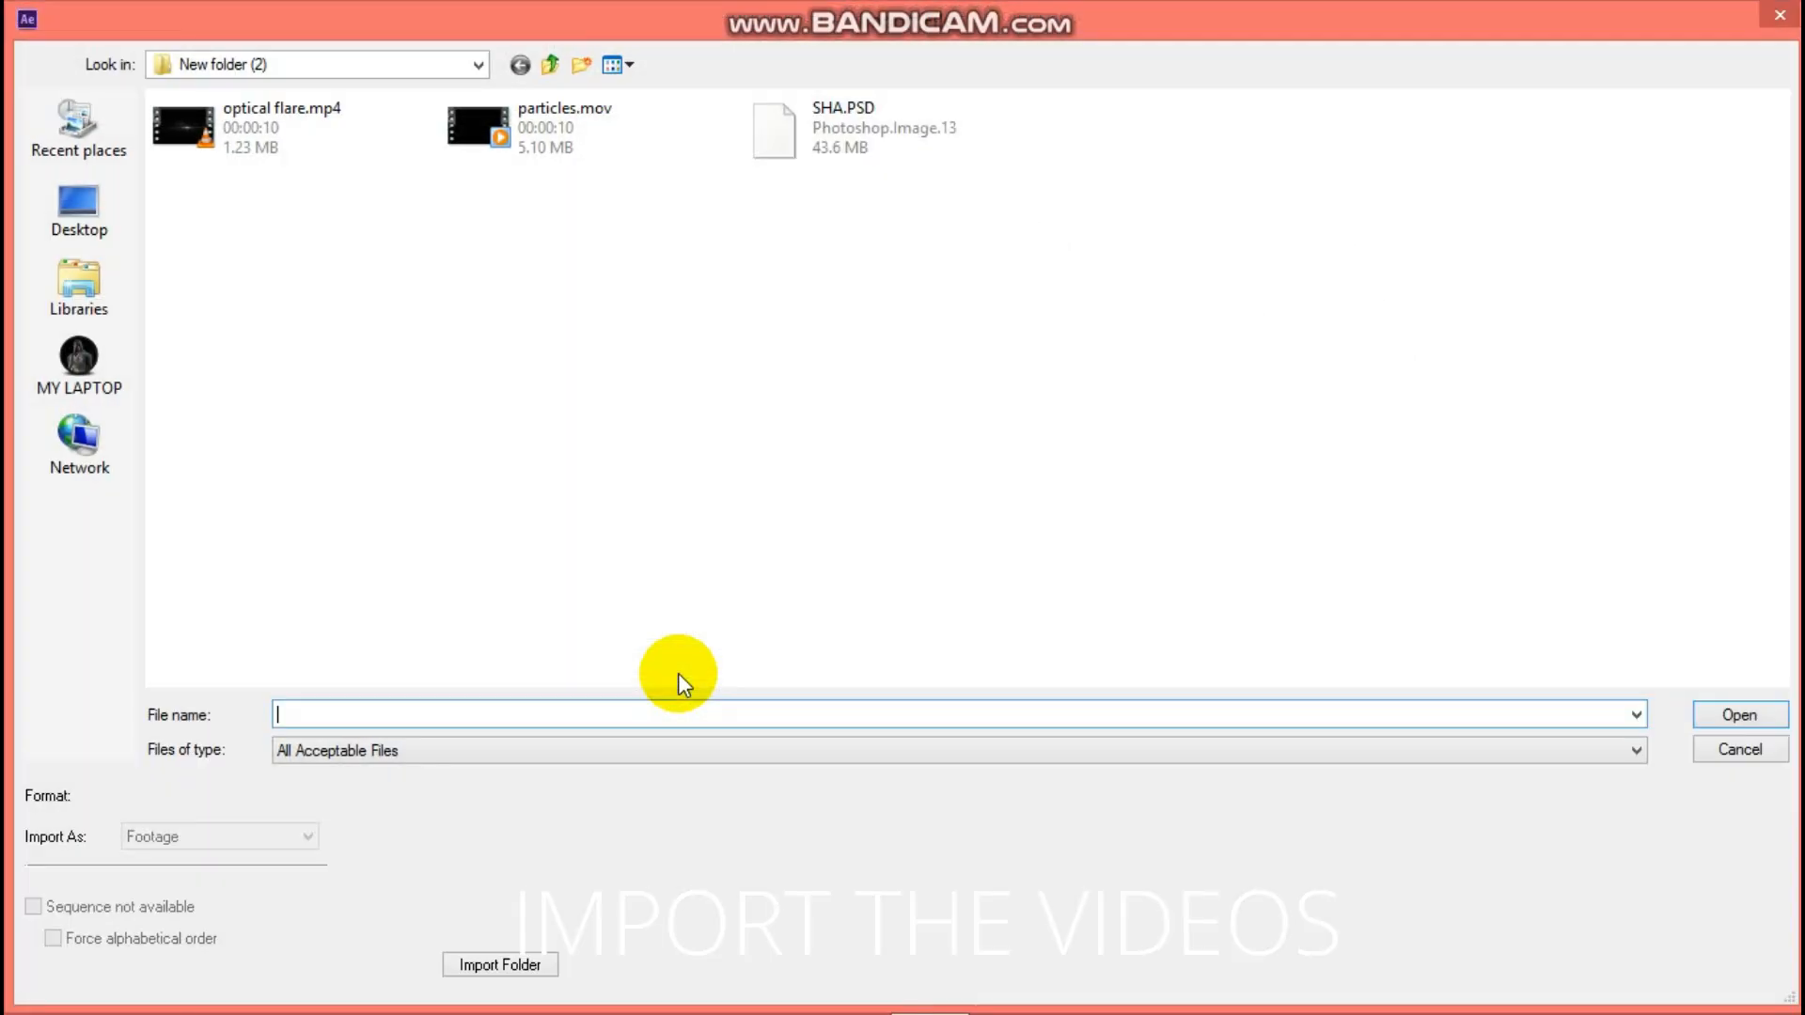
{"action": "left_click_drag", "start_coordinate": [679, 673], "coordinate": [284, 135]}
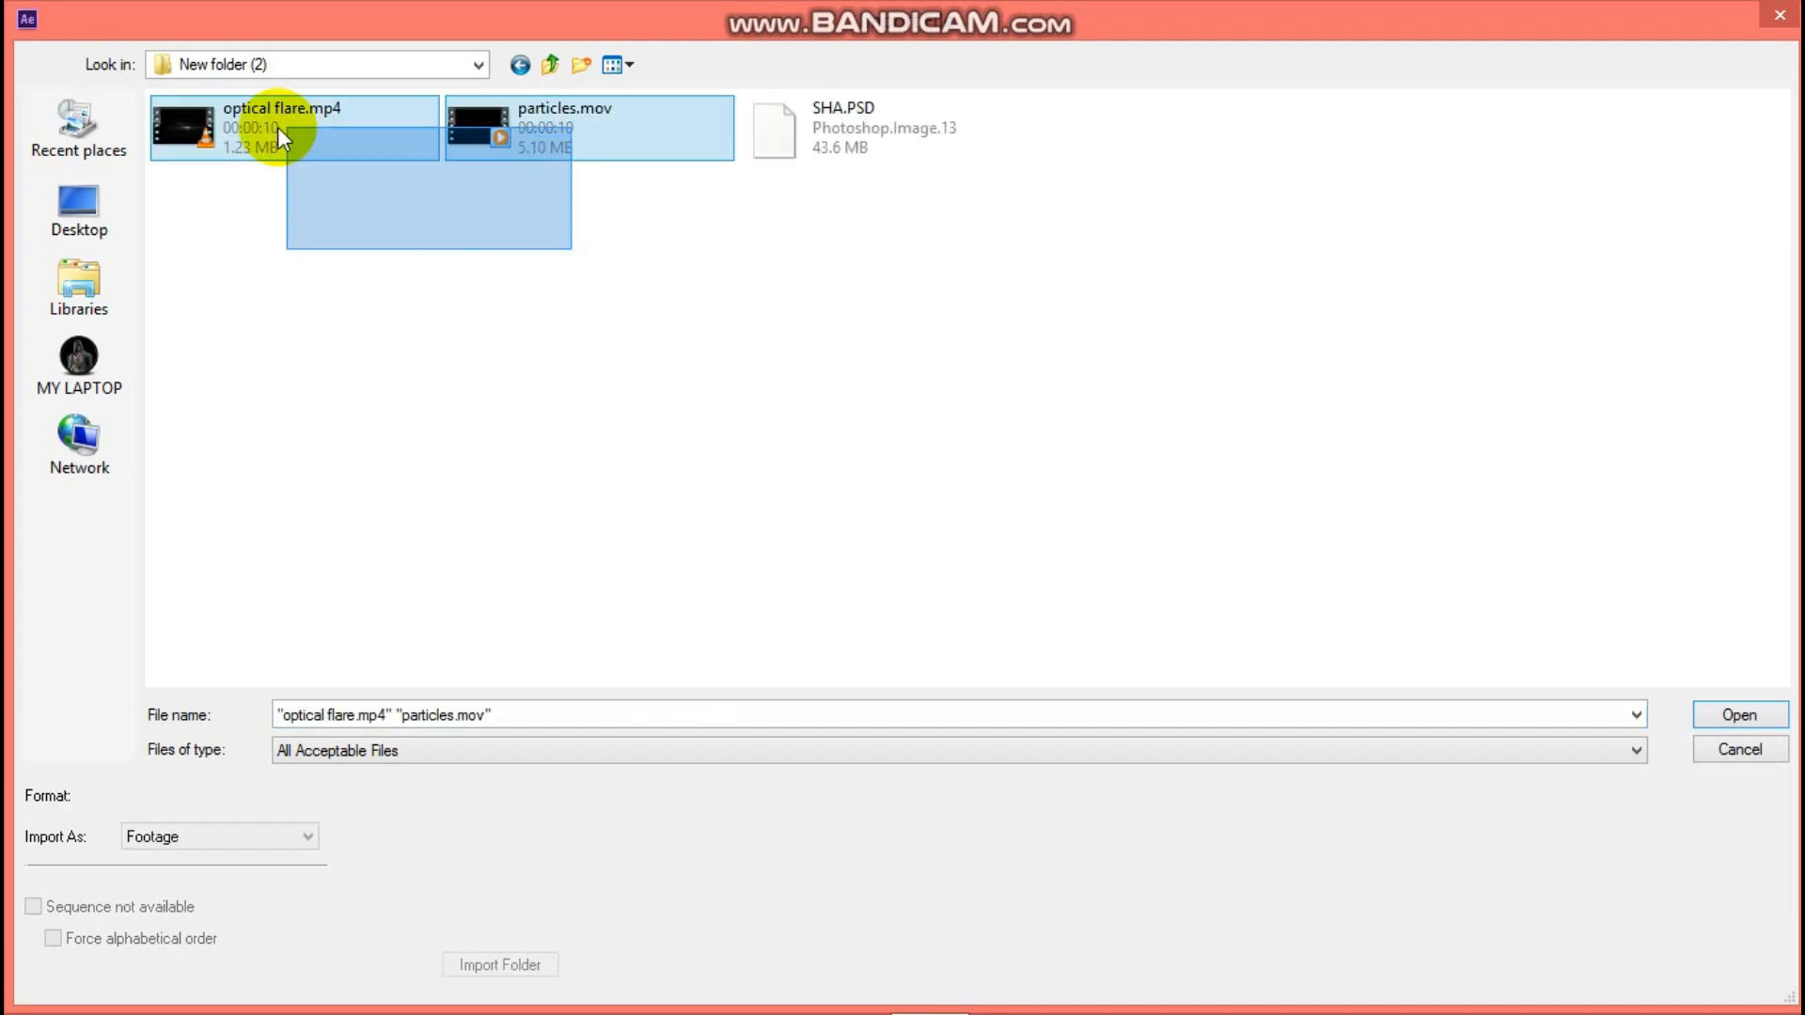
{"action": "left_click", "coordinate": [1738, 714]}
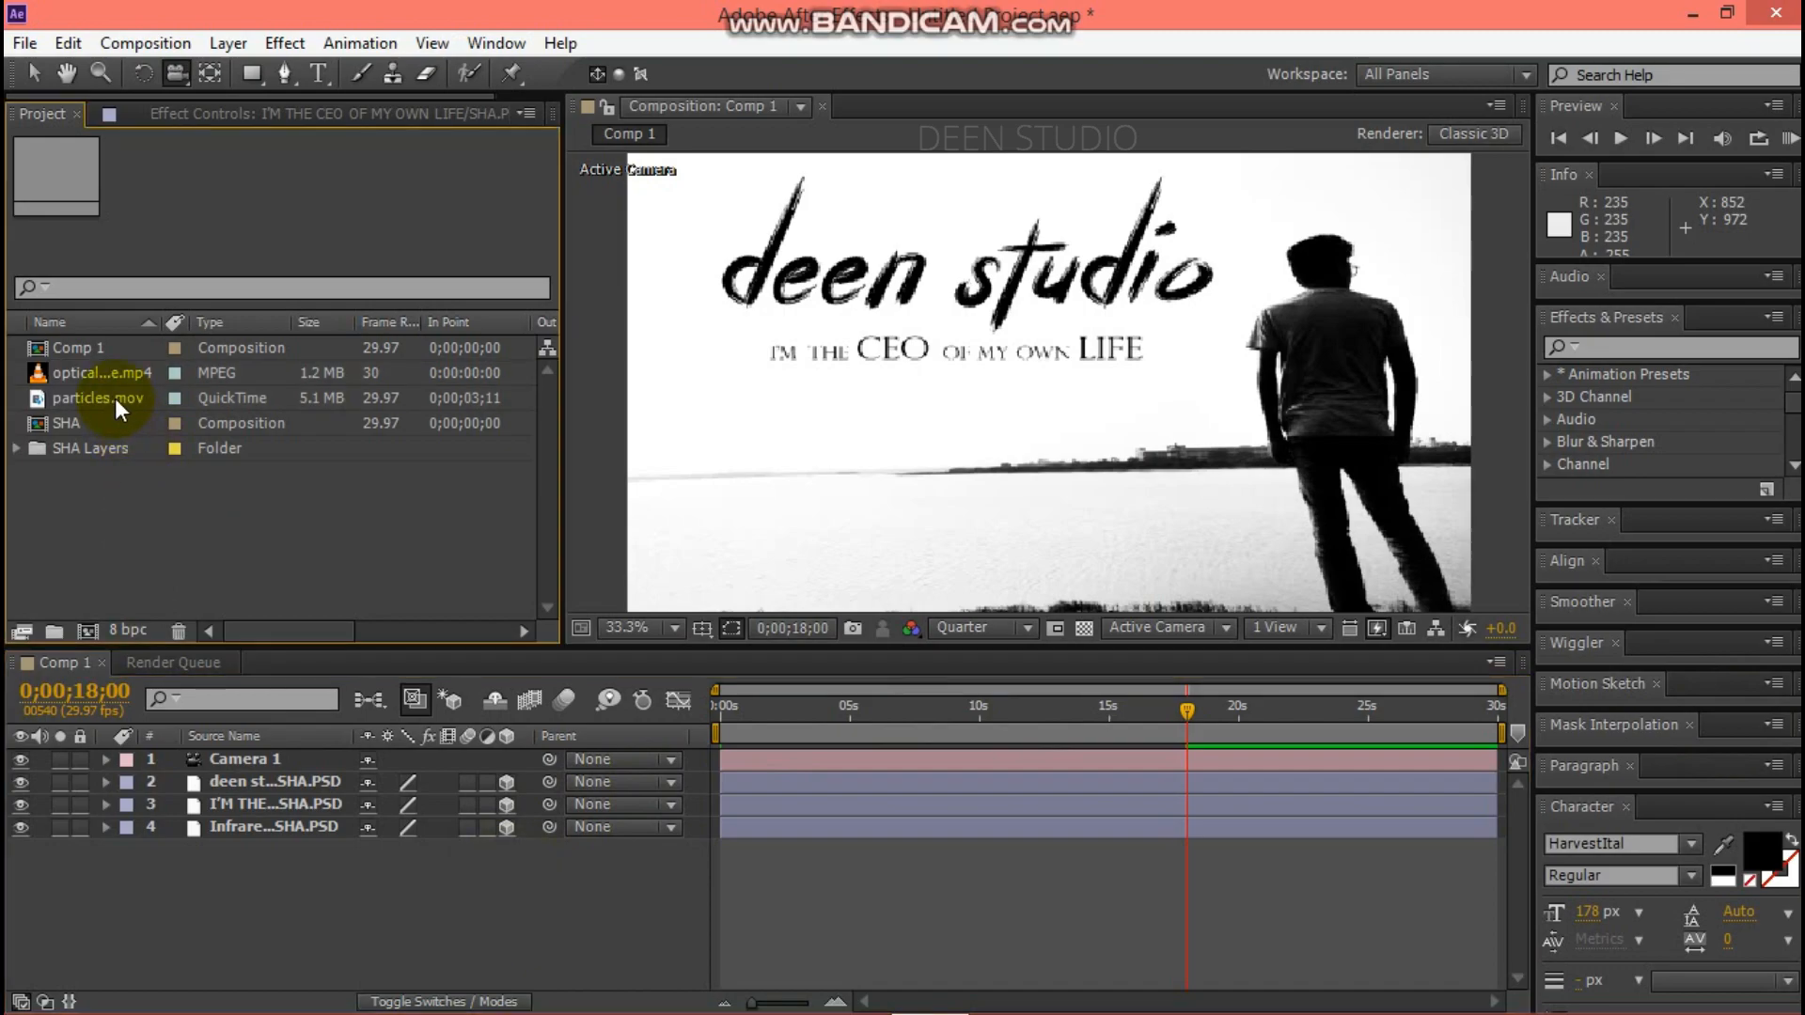
Add particles.mov to Comp 1 with Exclusion blending, starting near 15 seconds.
{"action": "left_click", "coordinate": [102, 396]}
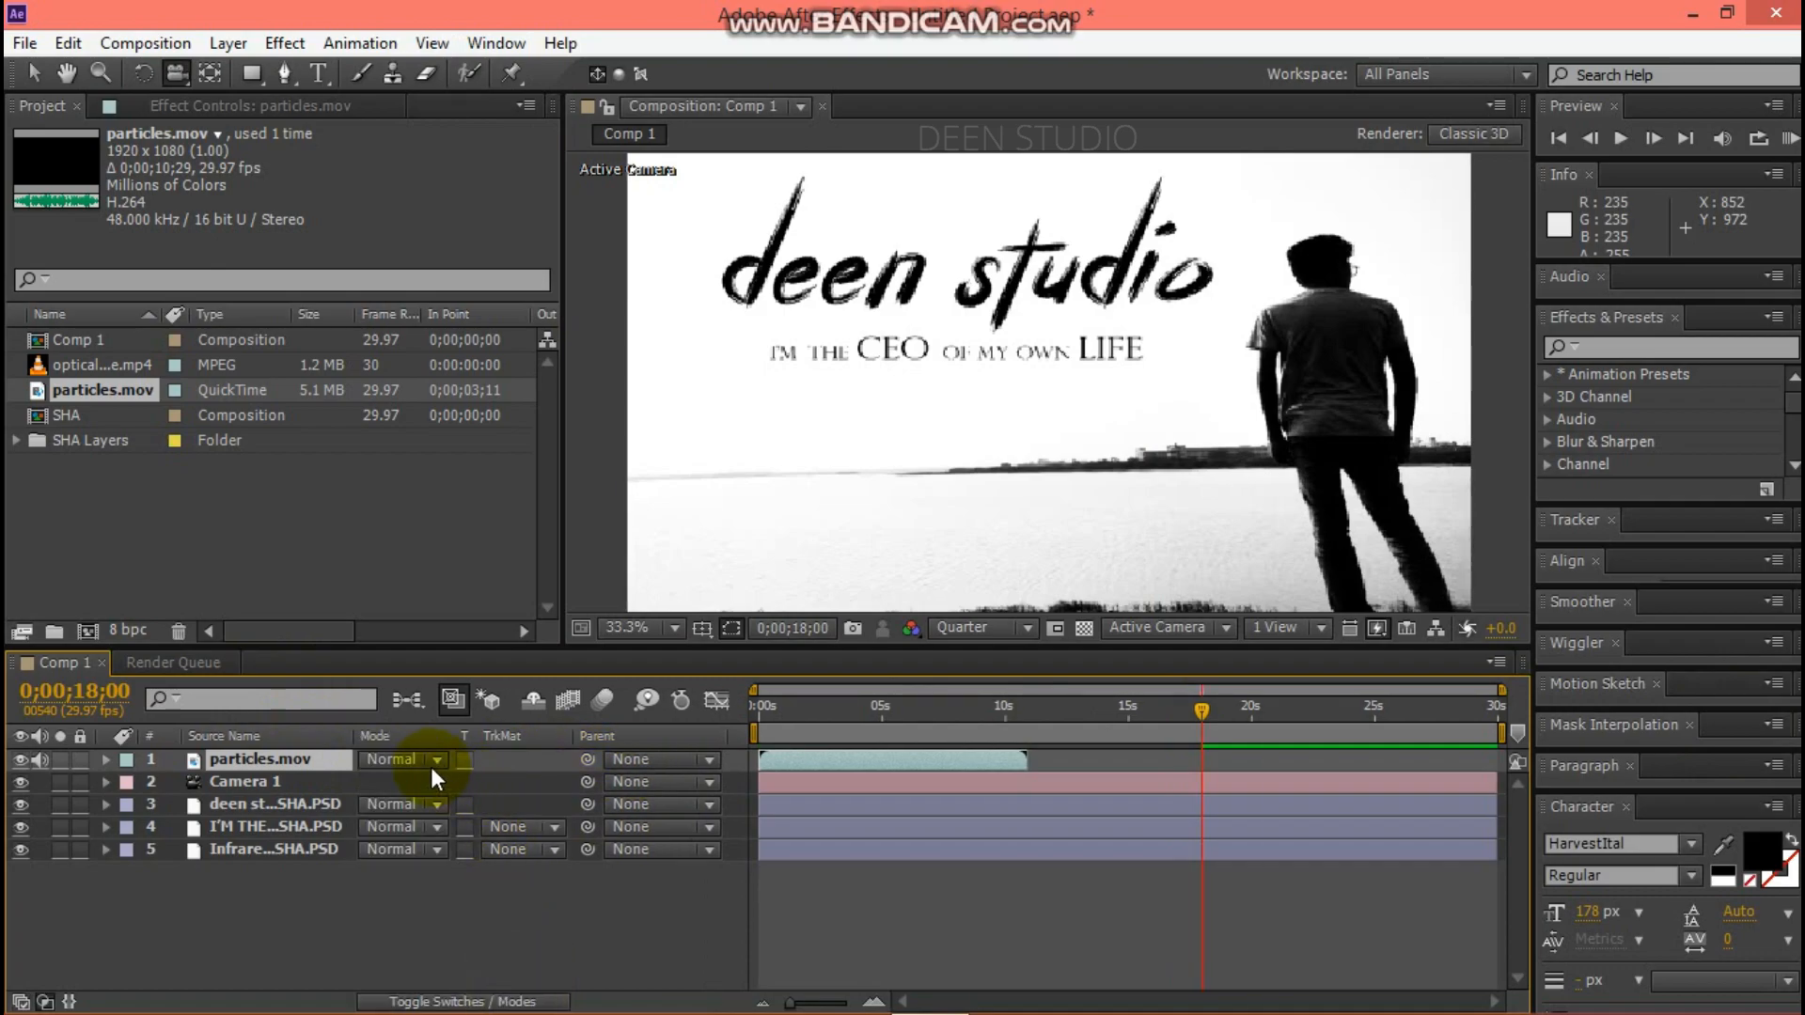
{"action": "left_click", "coordinate": [400, 758]}
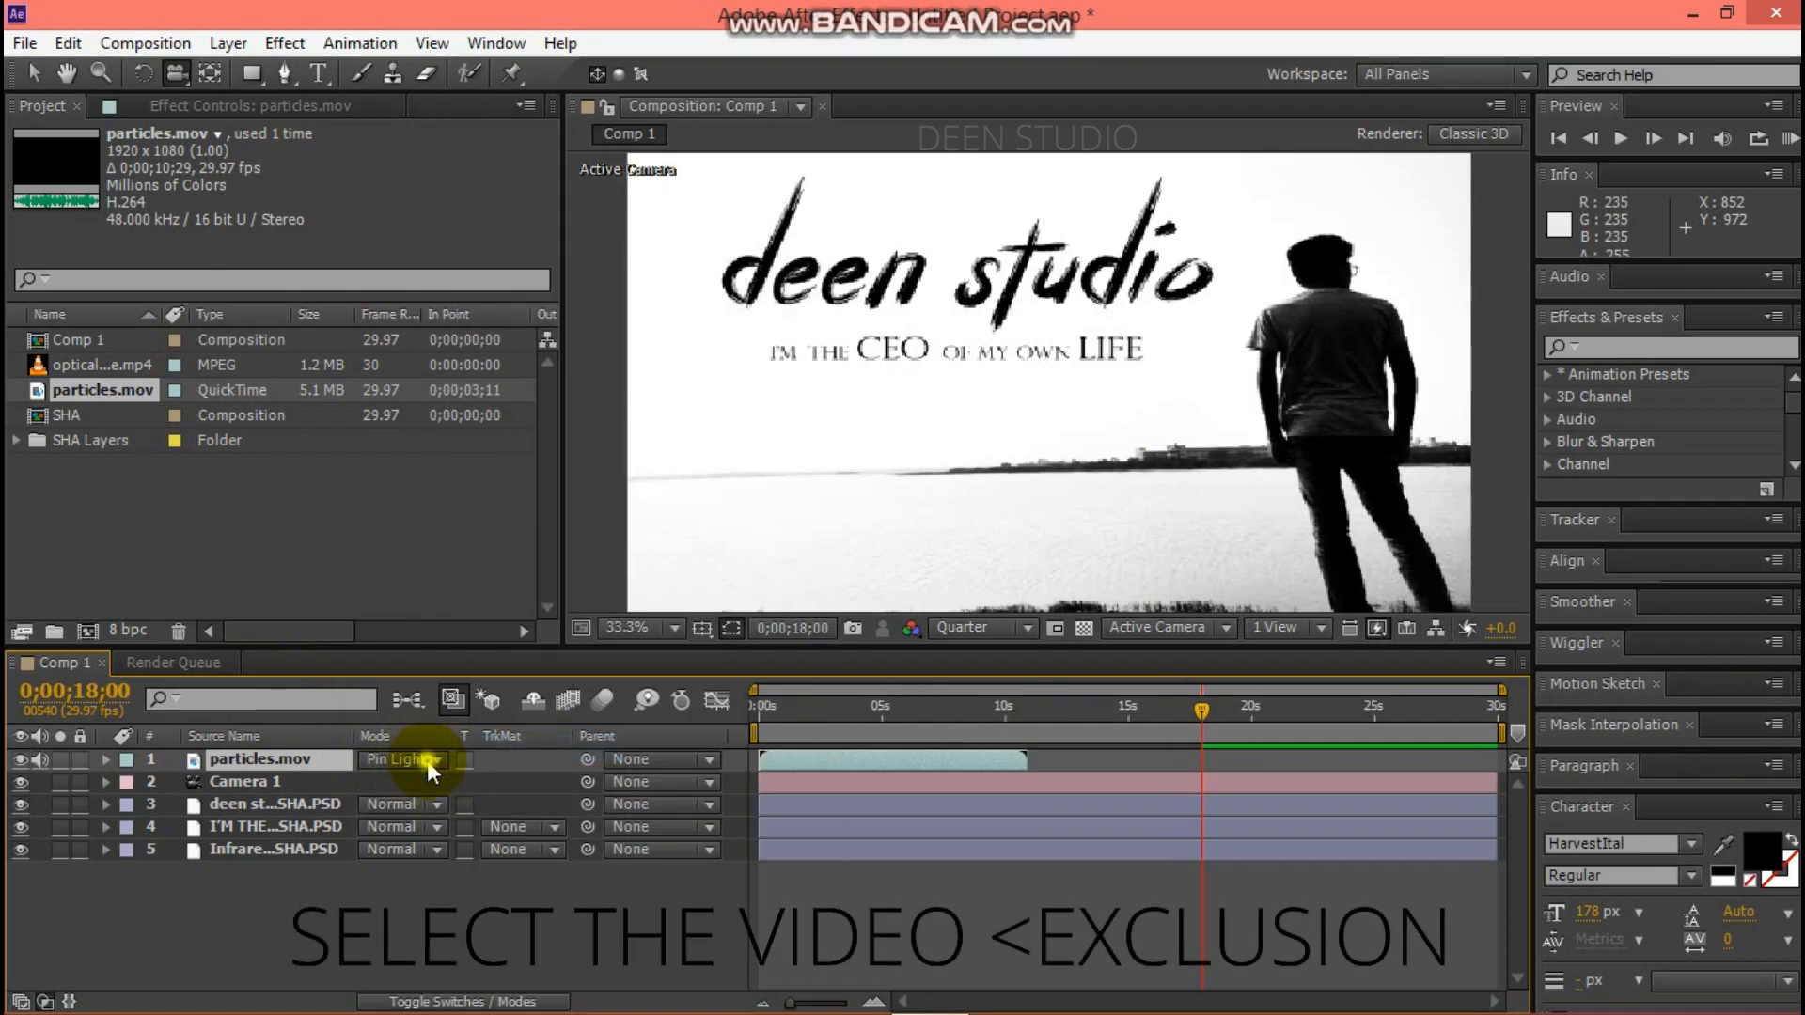
{"action": "left_click", "coordinate": [404, 758]}
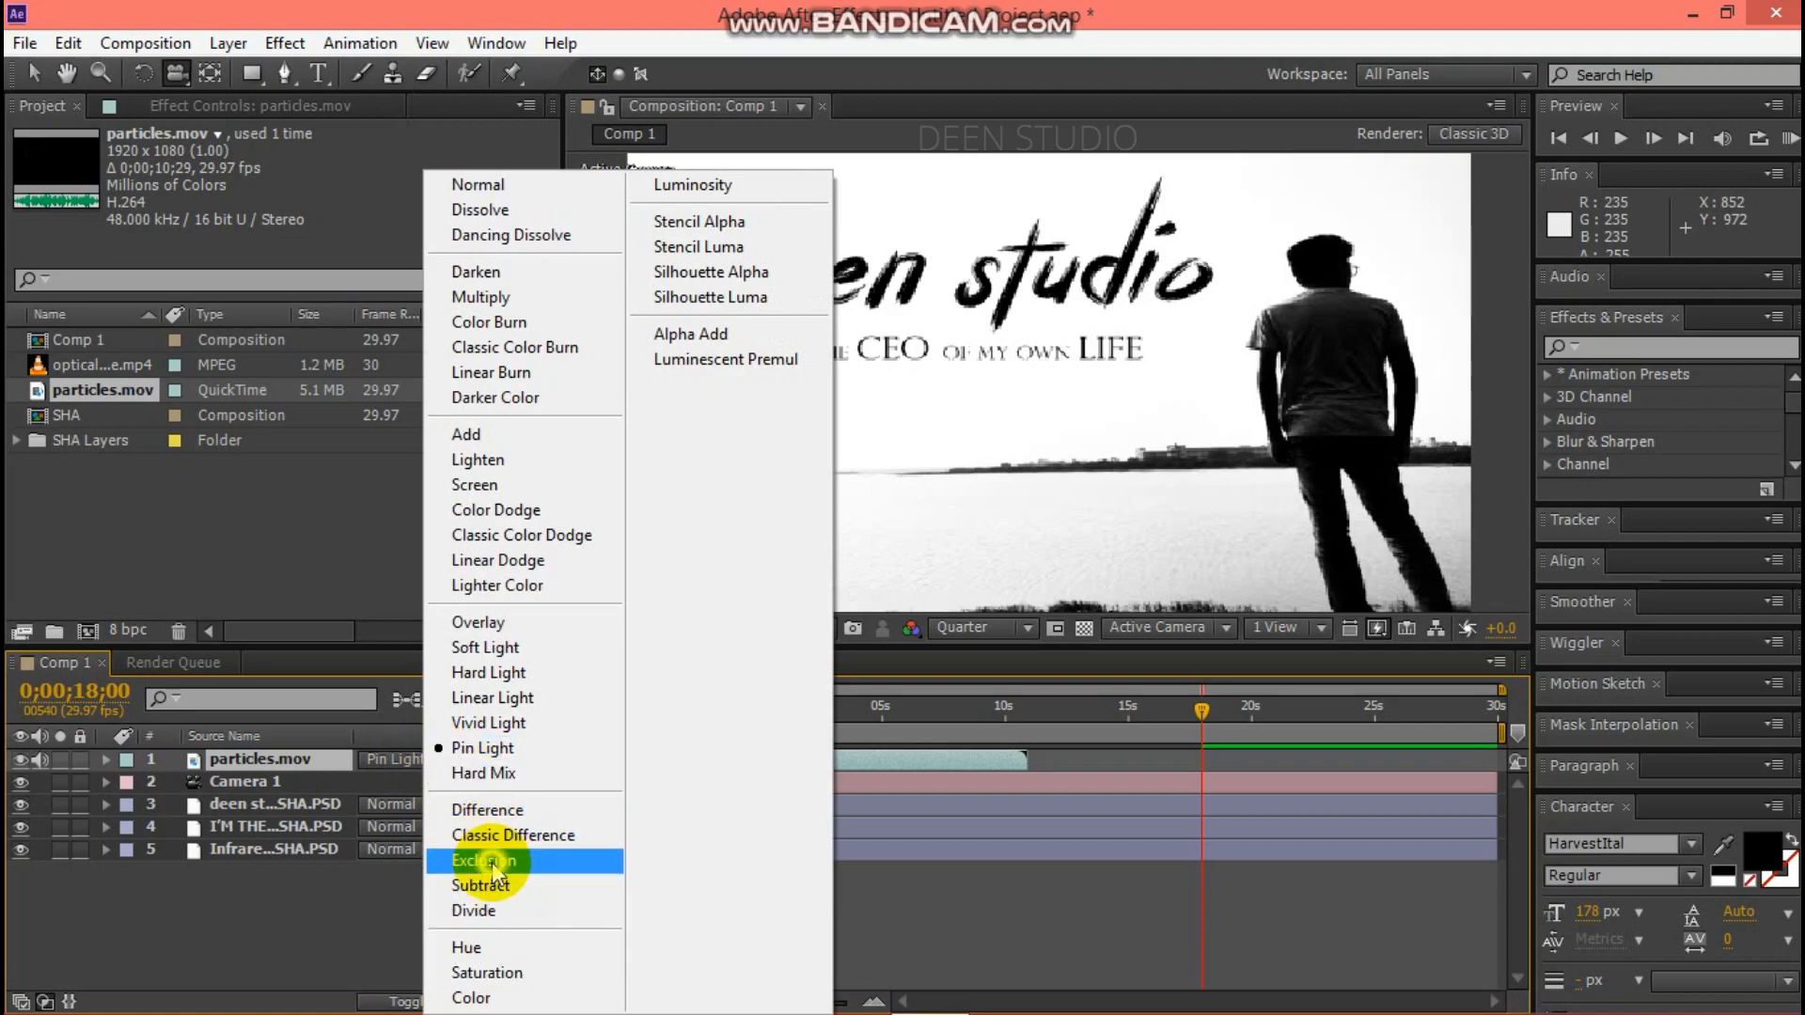
{"action": "left_click", "coordinate": [487, 861]}
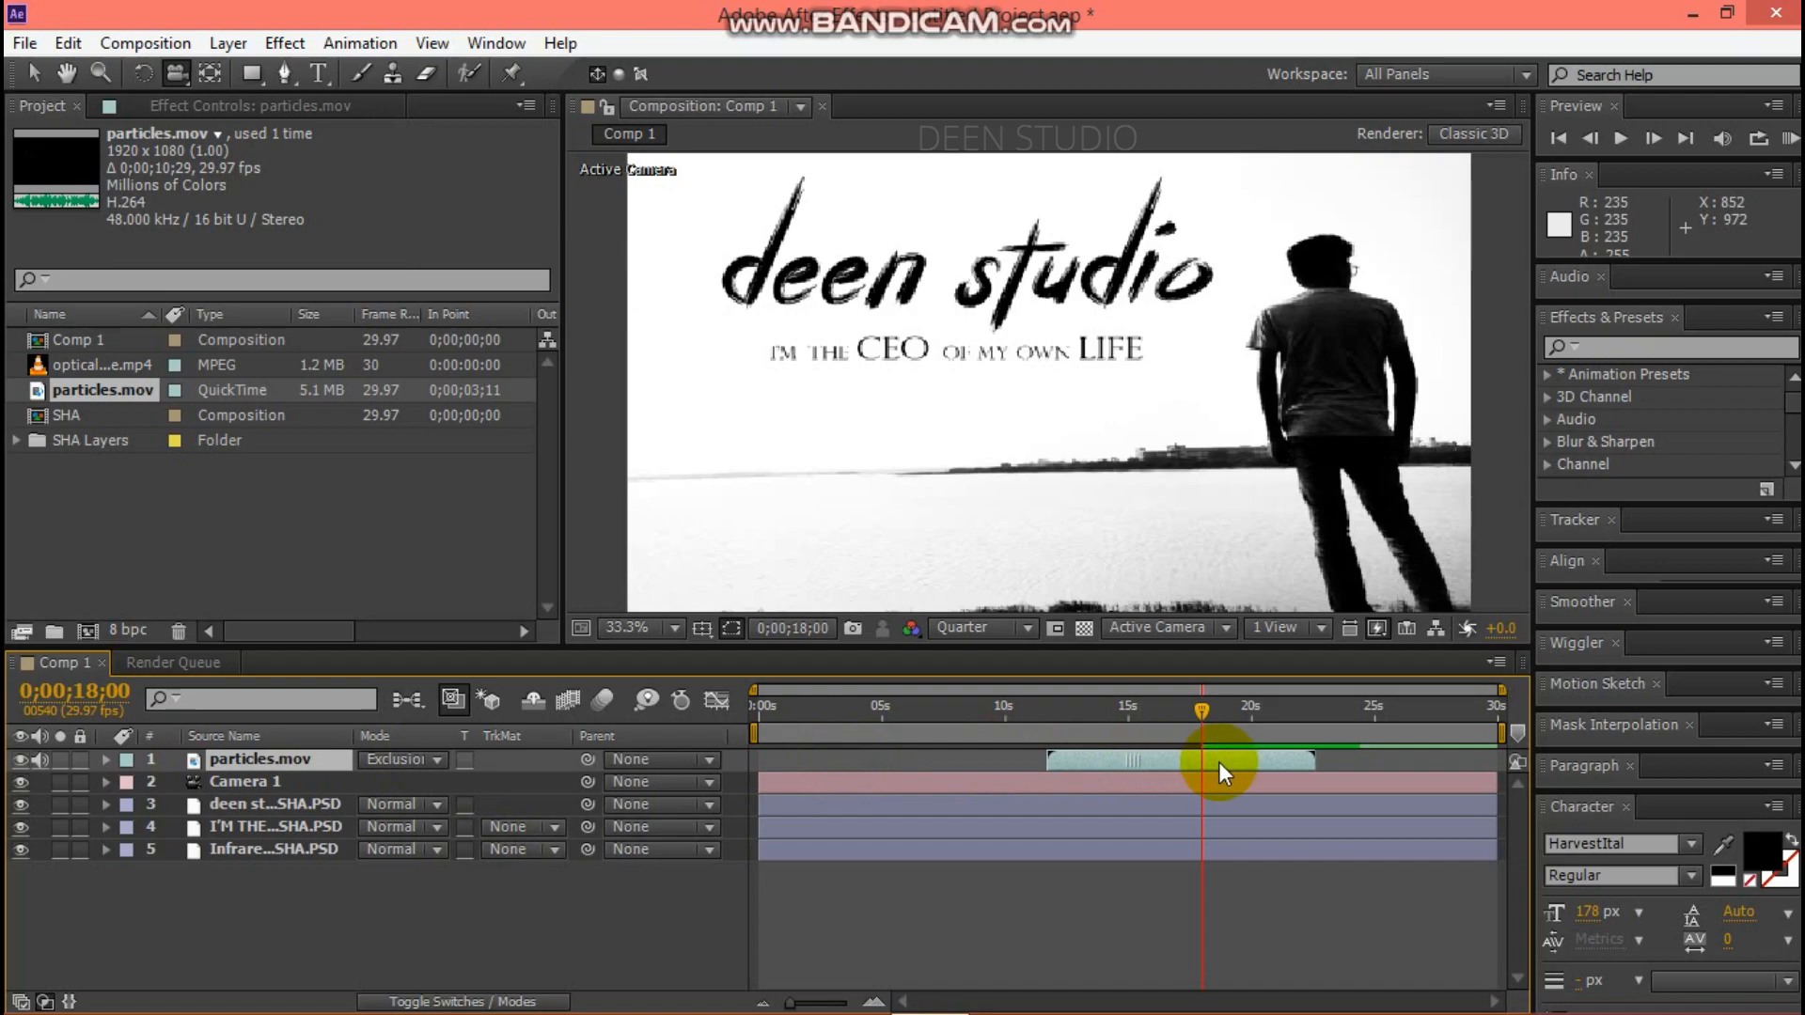
{"action": "left_click_drag", "start_coordinate": [1220, 760], "coordinate": [1358, 759]}
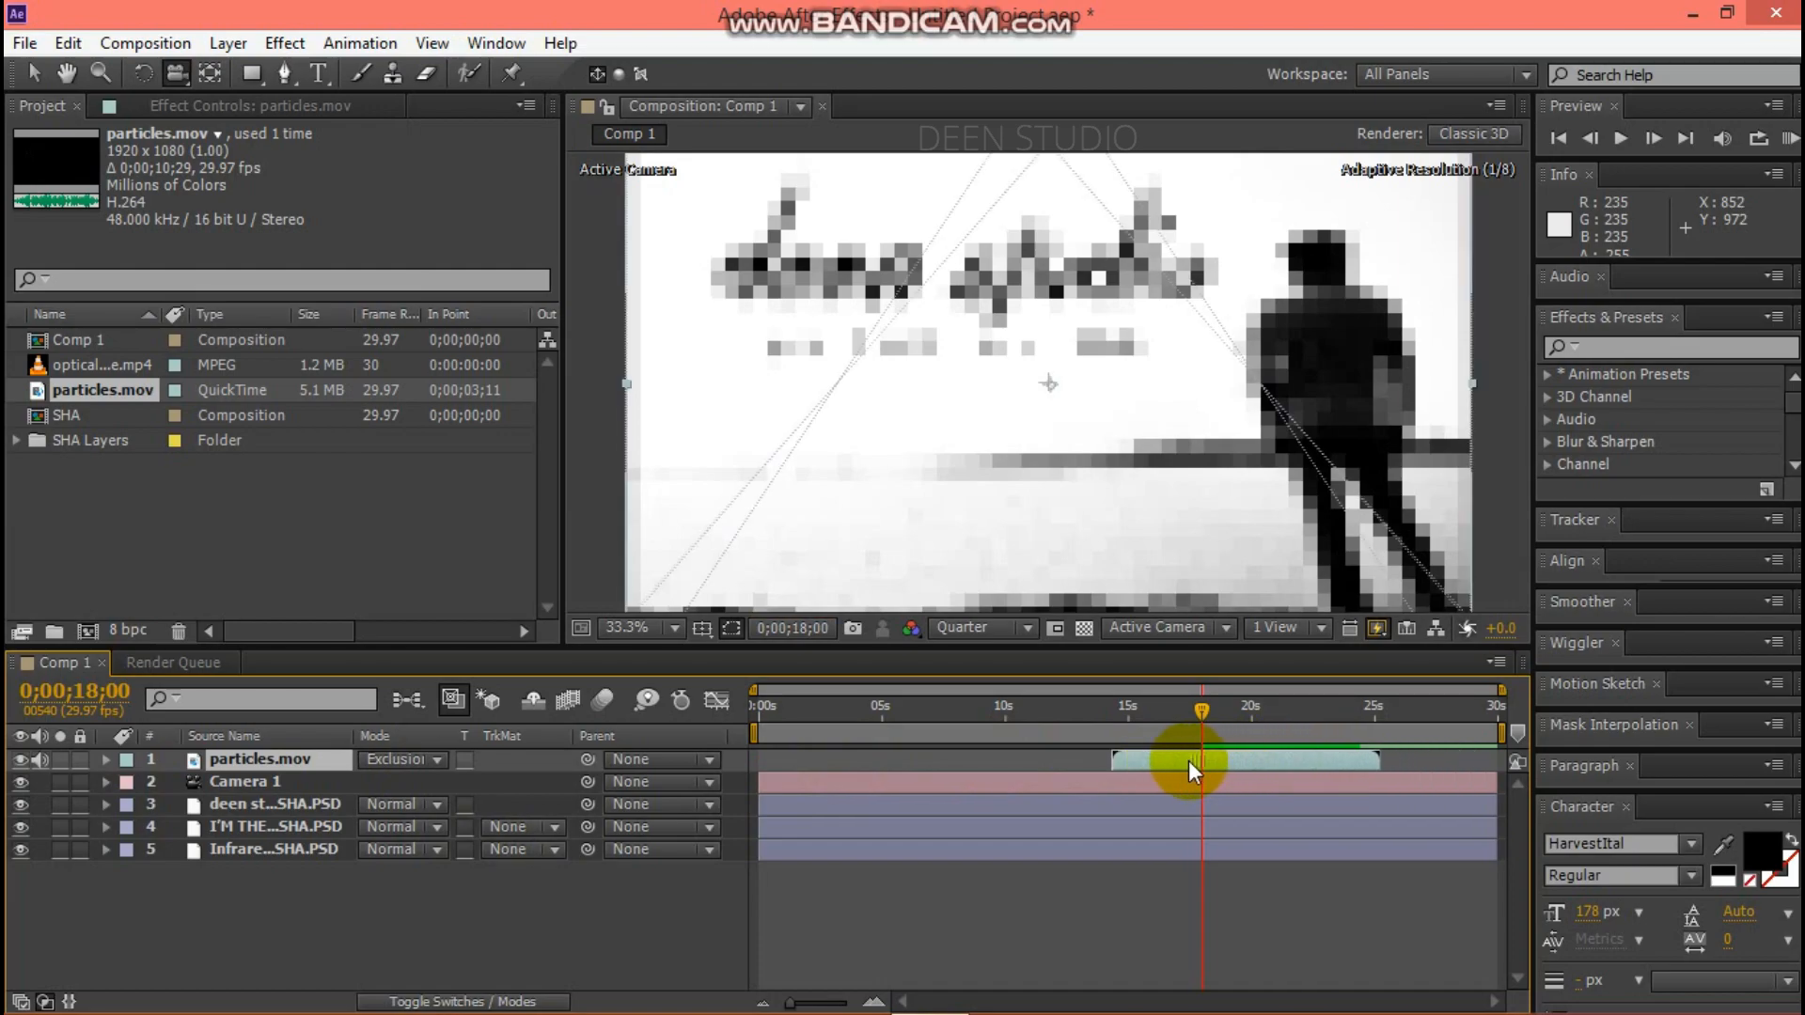
{"action": "left_click_drag", "start_coordinate": [1192, 760], "coordinate": [1209, 759]}
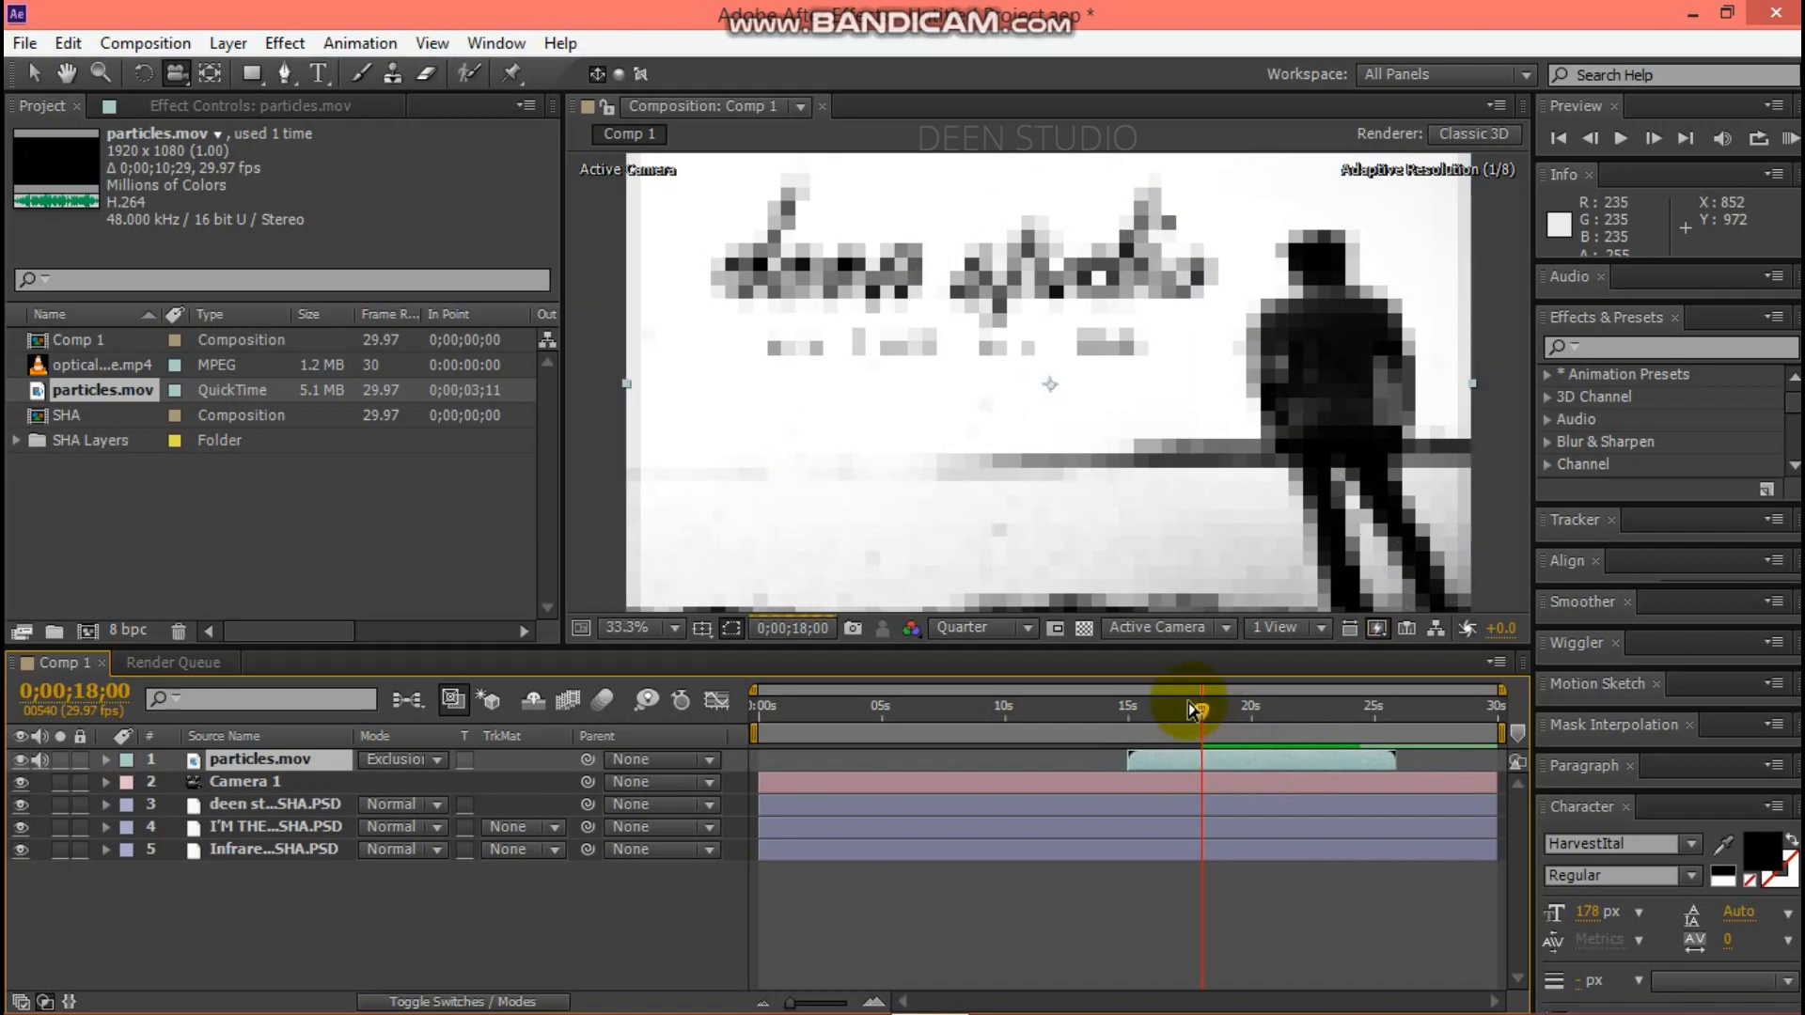
{"action": "left_click_drag", "start_coordinate": [1191, 708], "coordinate": [1130, 713]}
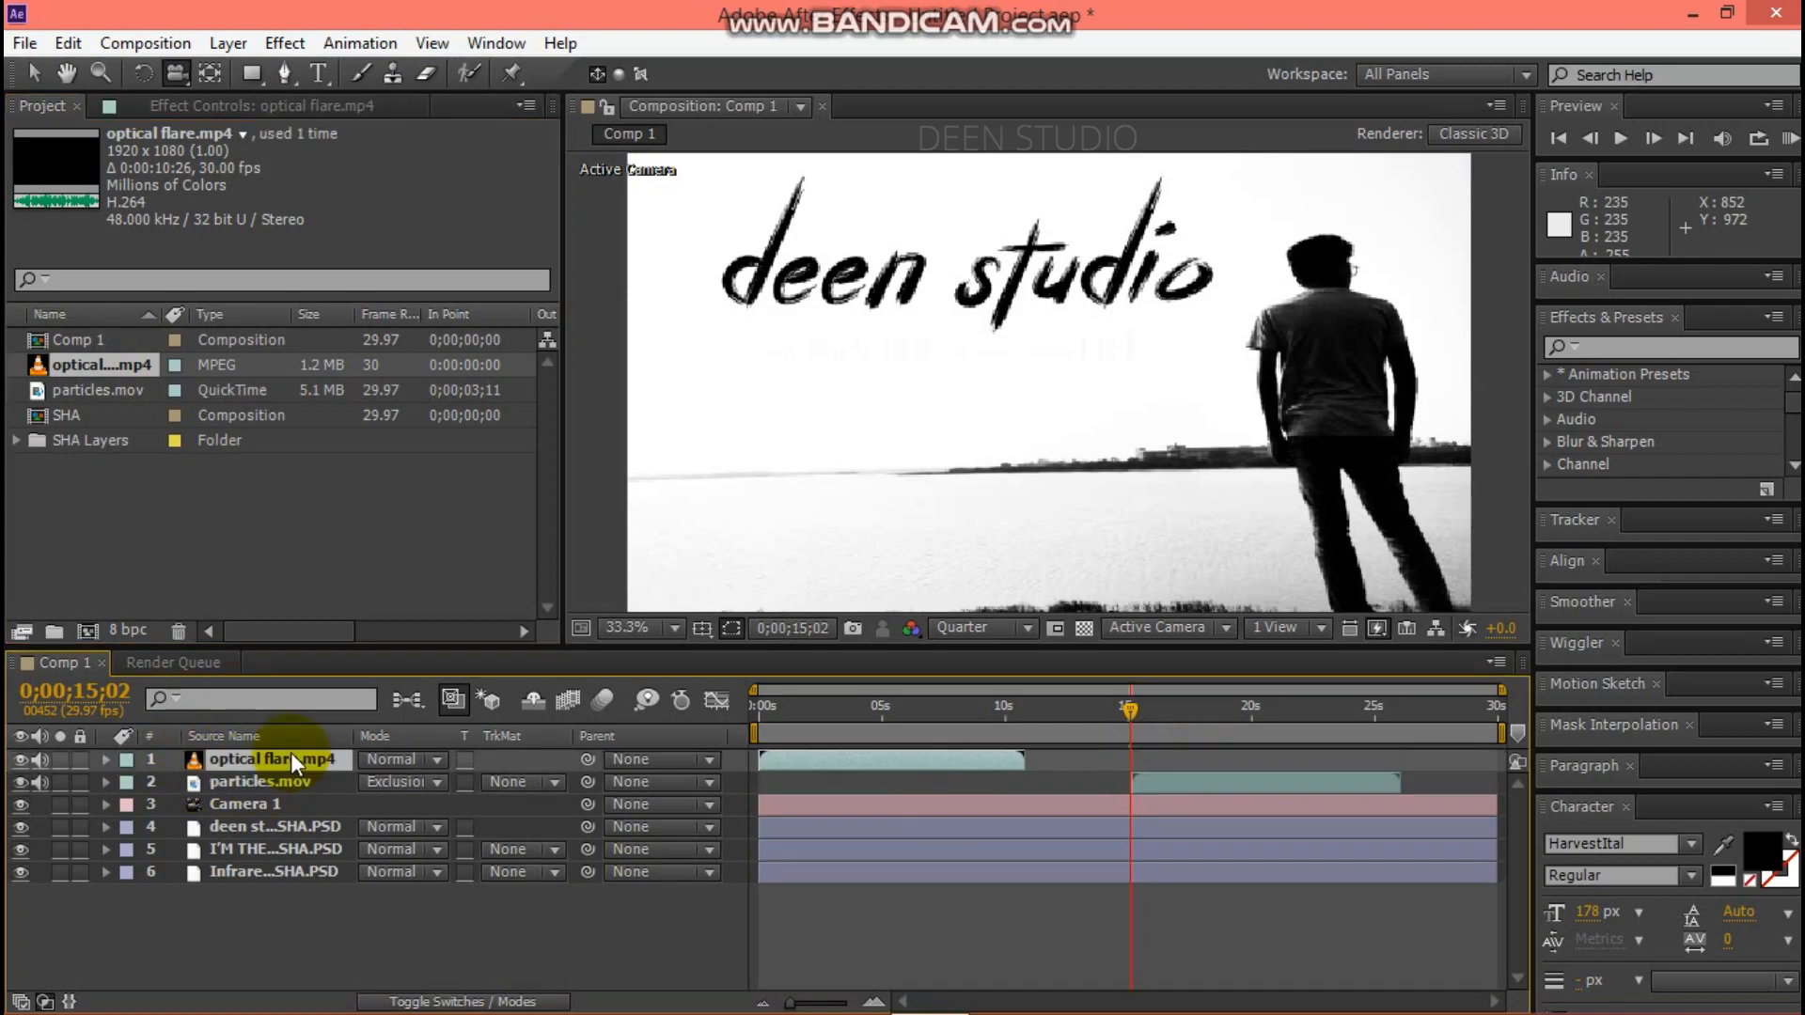
Set the optical flare layer to Exclusion blending and cue the playhead at 18 seconds.
{"action": "left_click", "coordinate": [400, 759]}
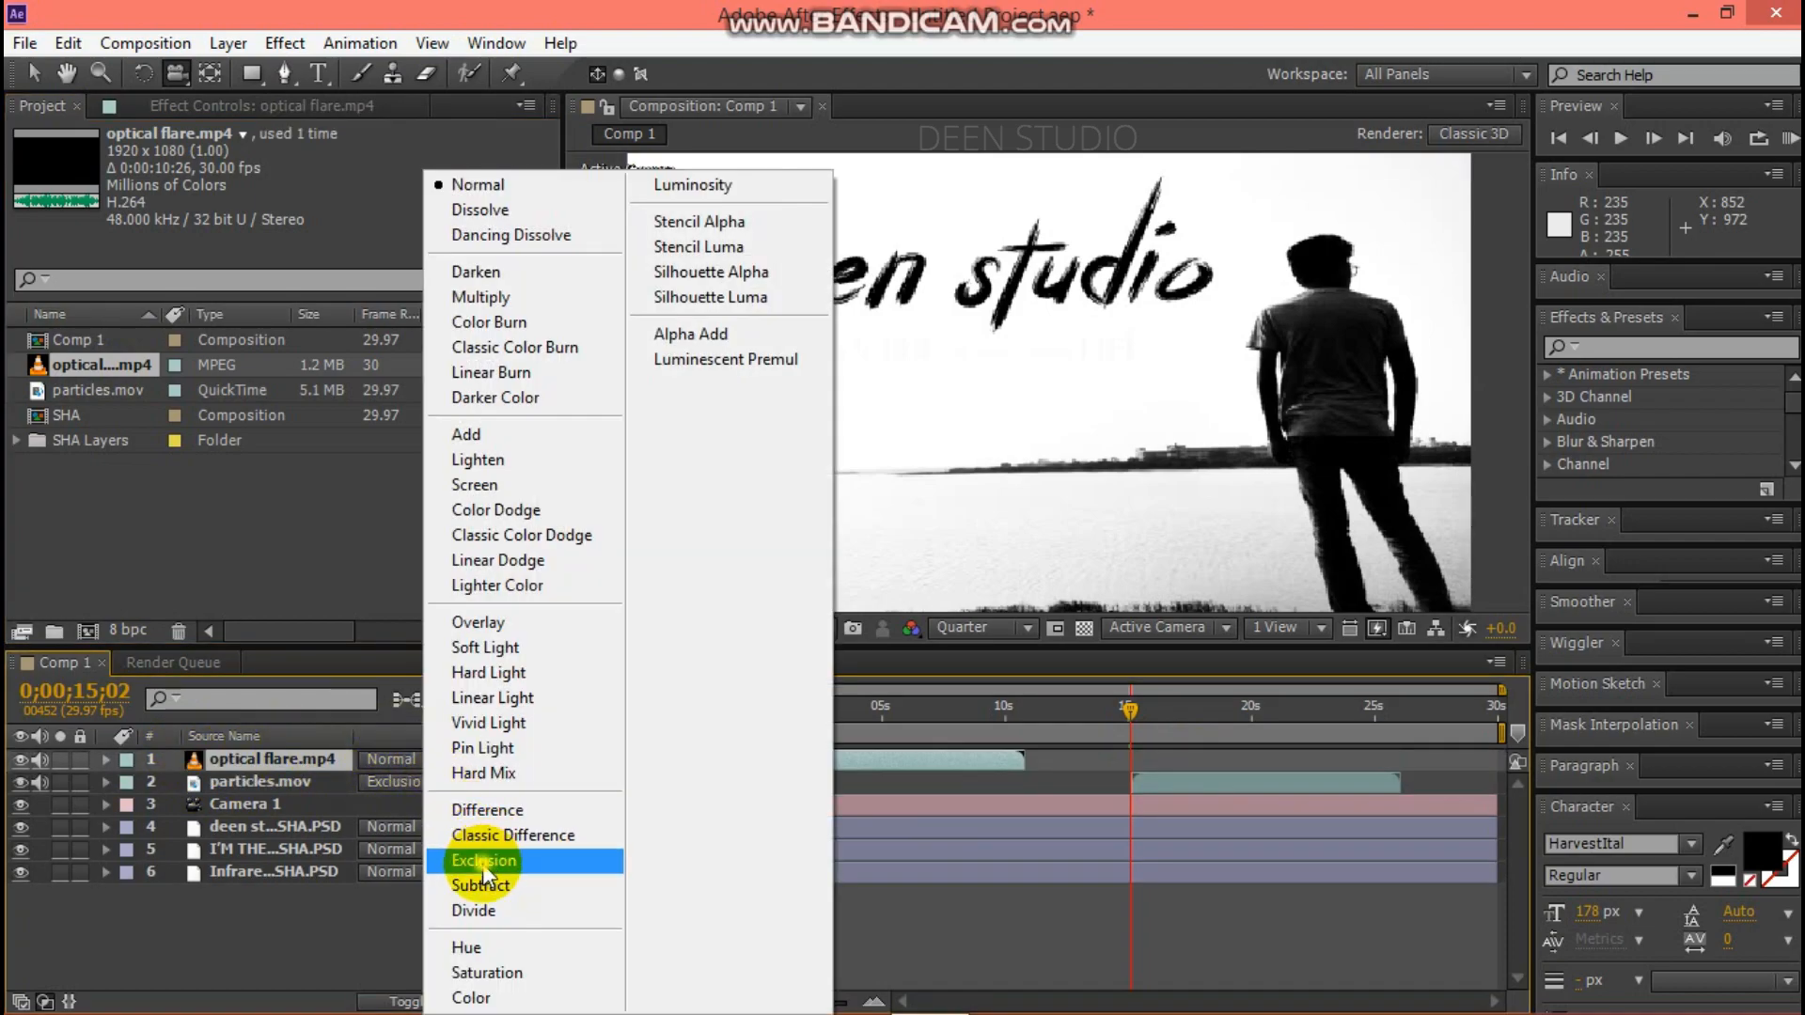
{"action": "left_click", "coordinate": [483, 862]}
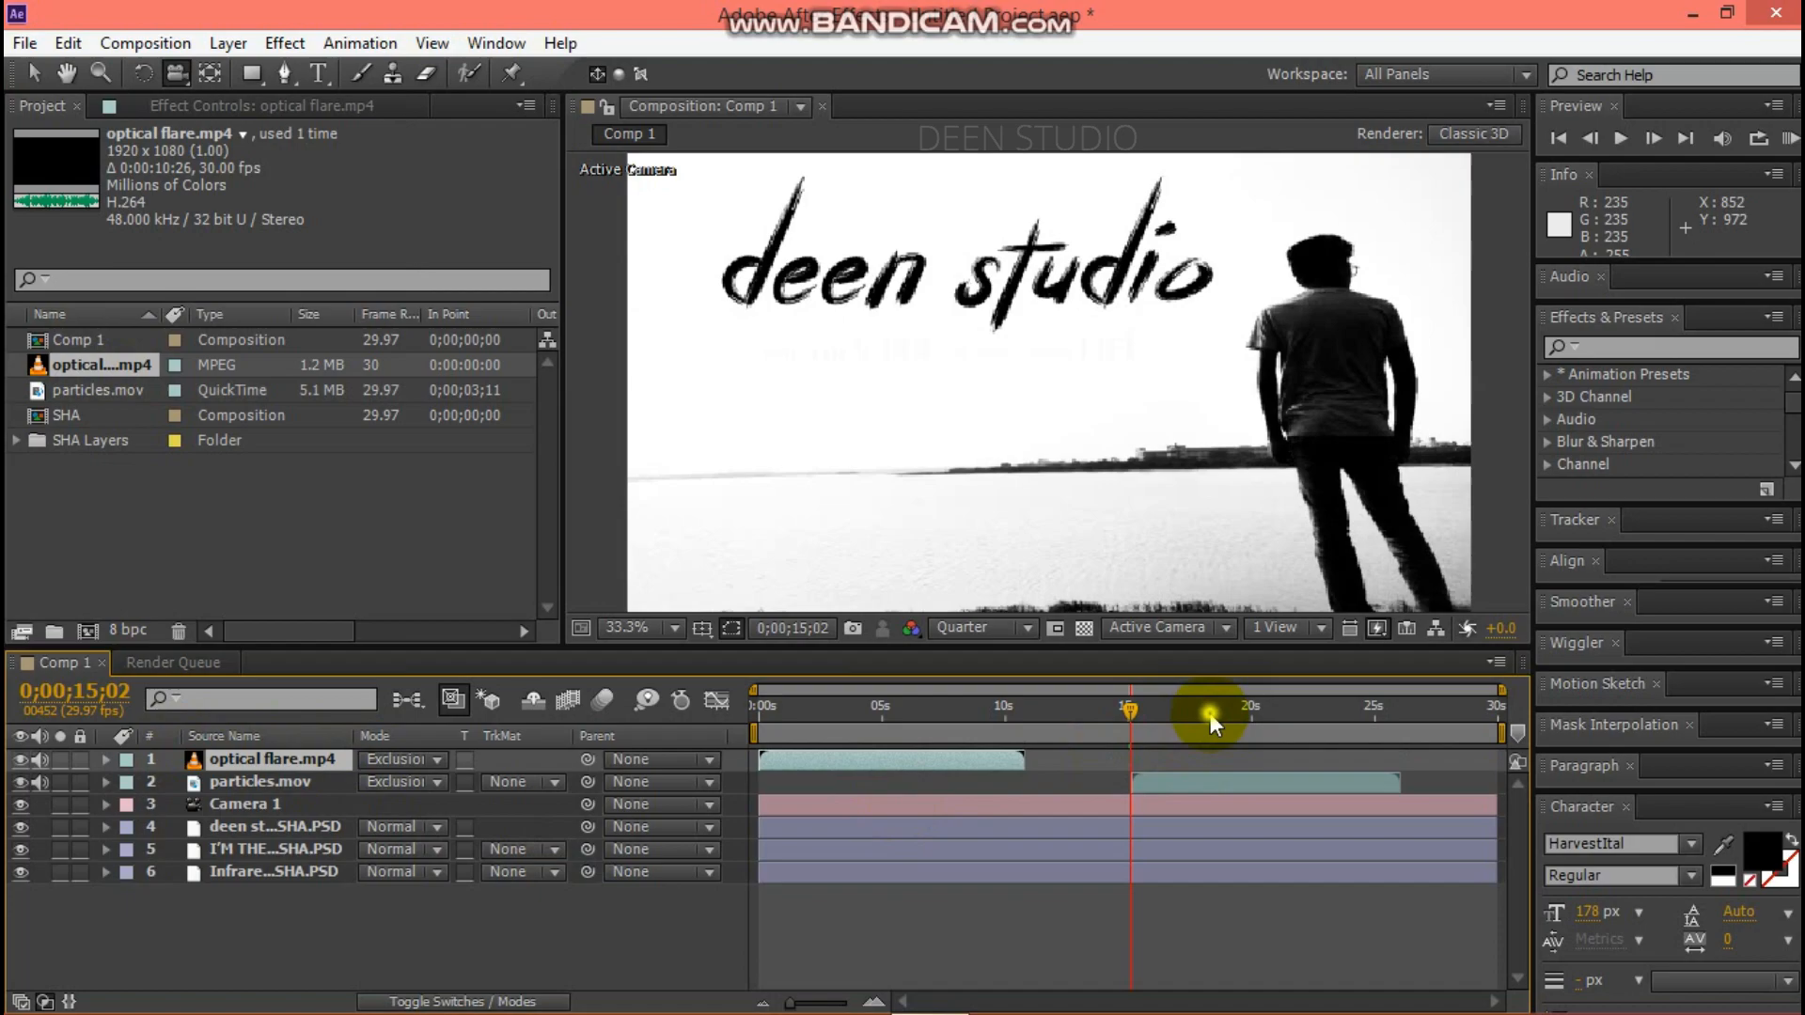
{"action": "left_click", "coordinate": [1211, 713]}
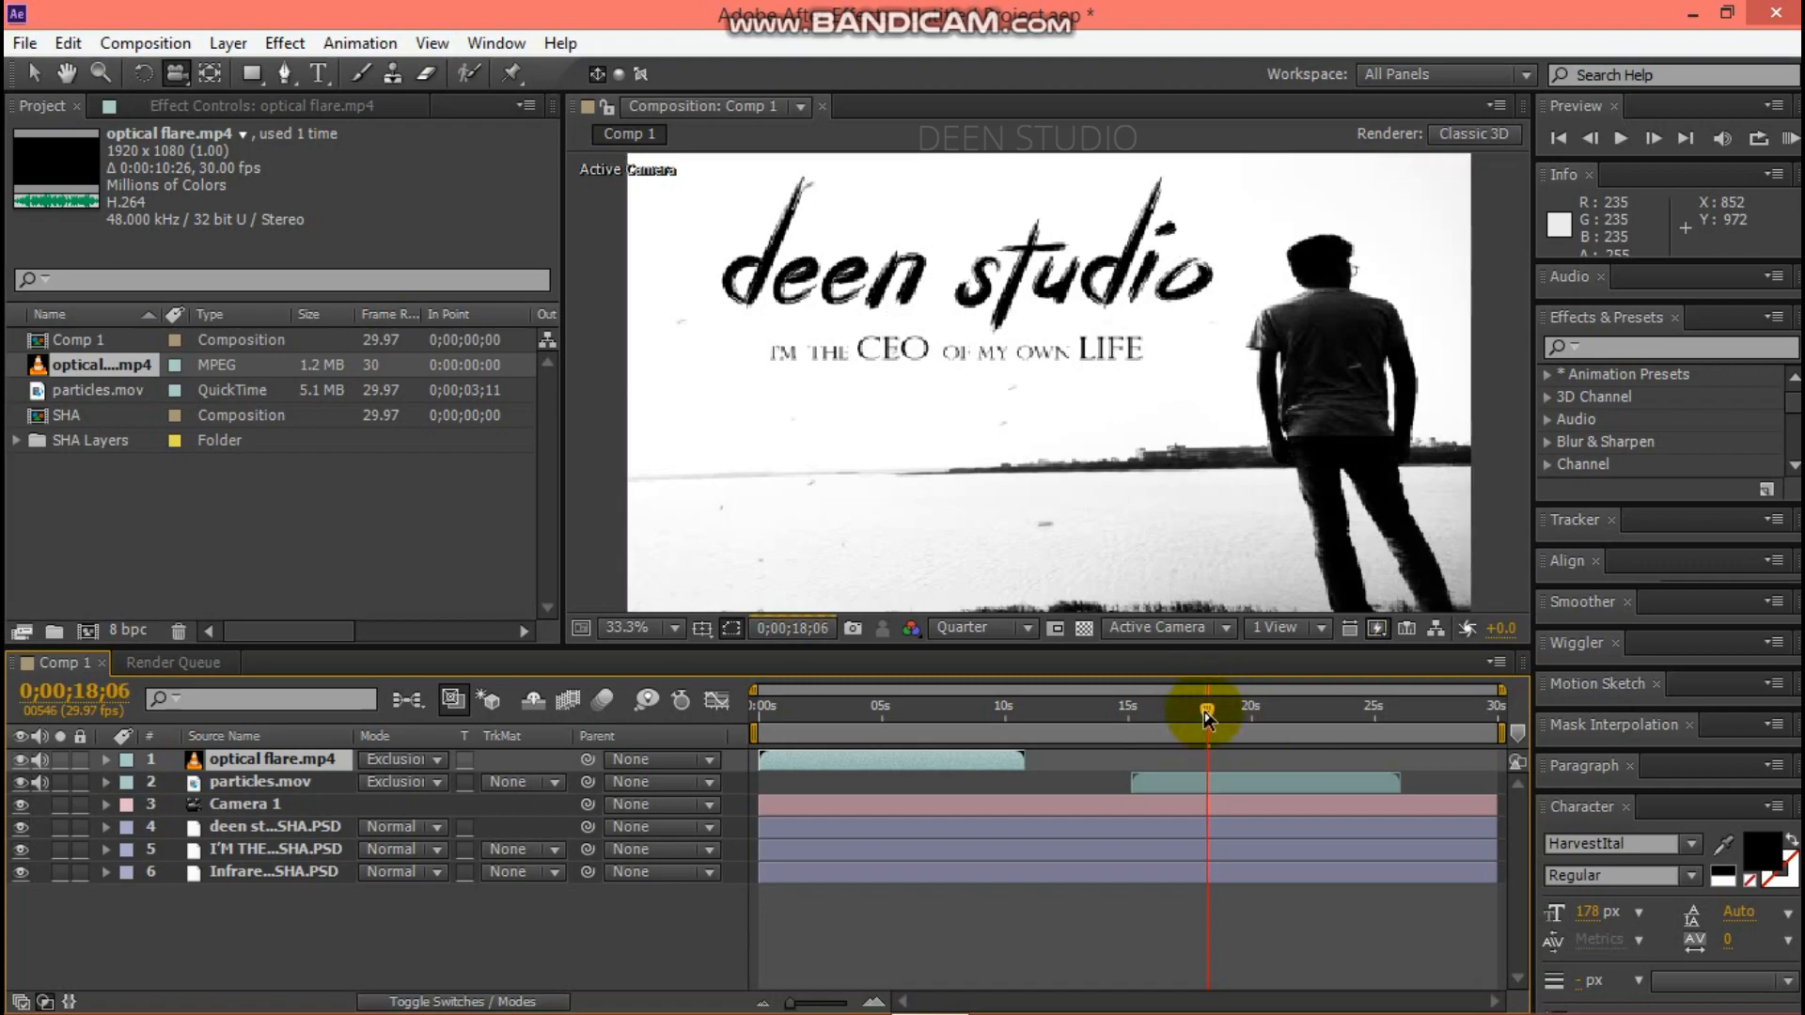
{"action": "mouse_move", "coordinate": [1206, 713]}
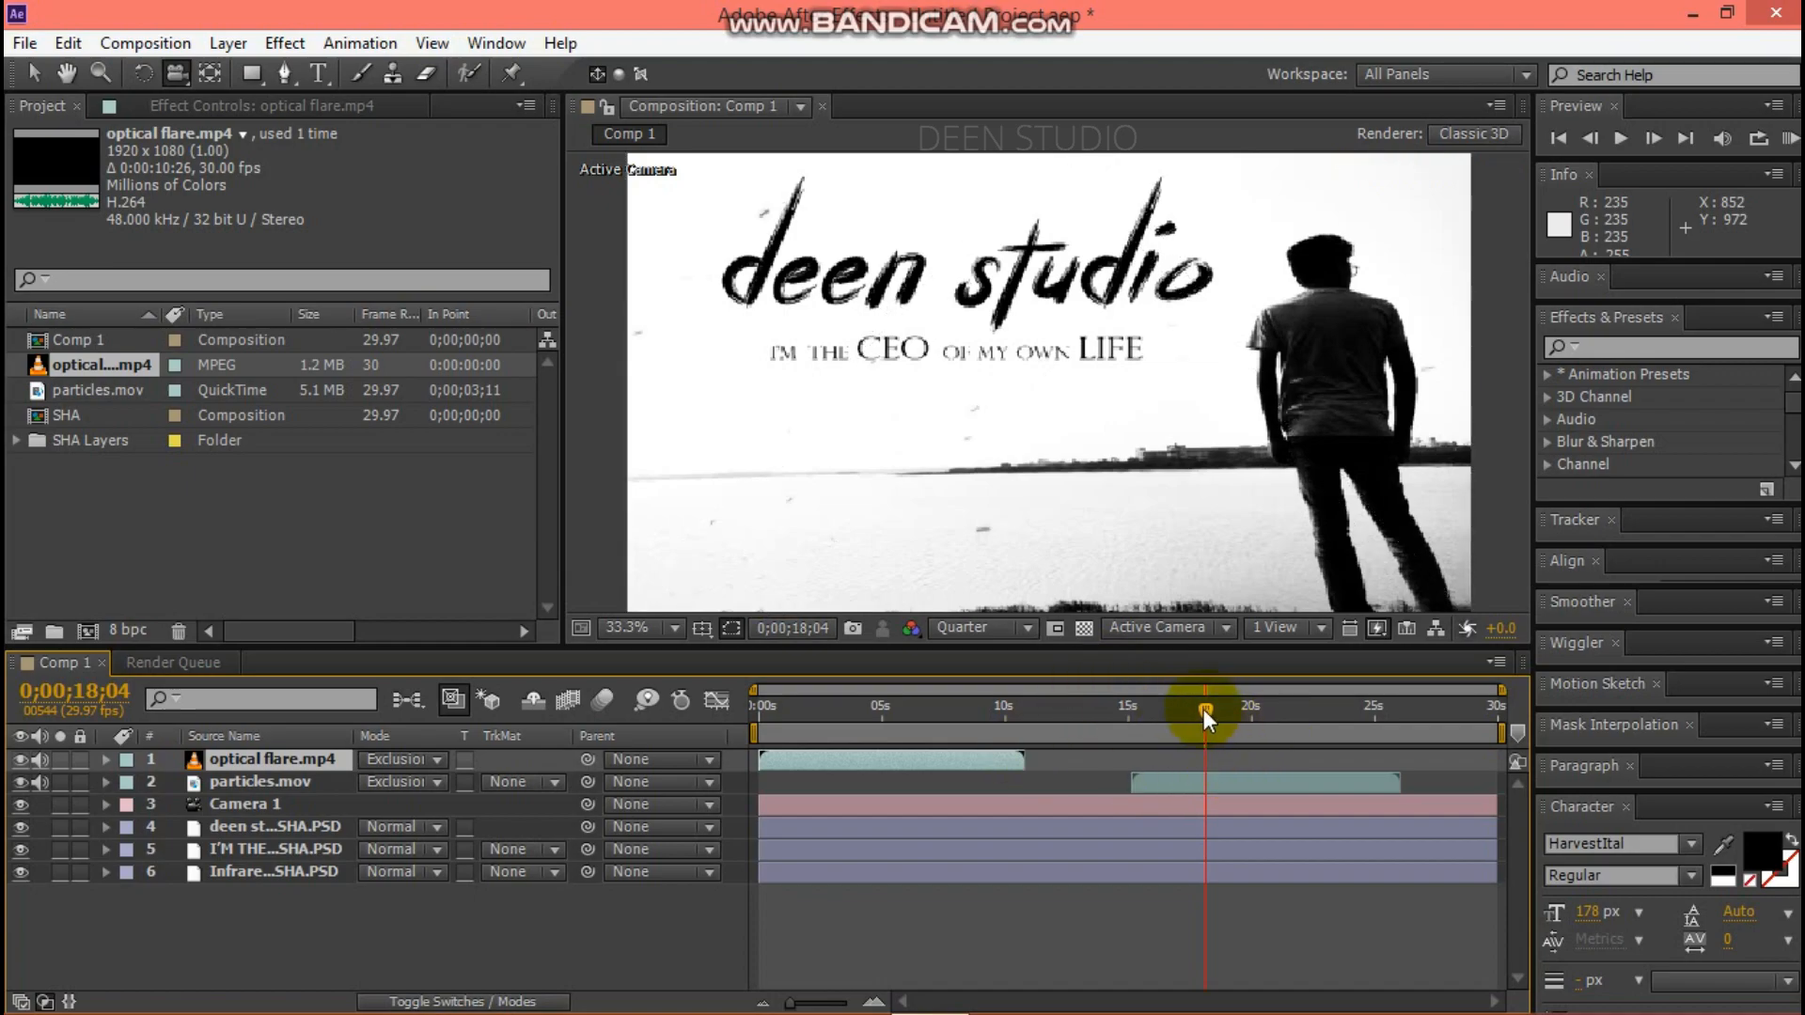
{"action": "left_click_drag", "start_coordinate": [1206, 708], "coordinate": [1203, 708]}
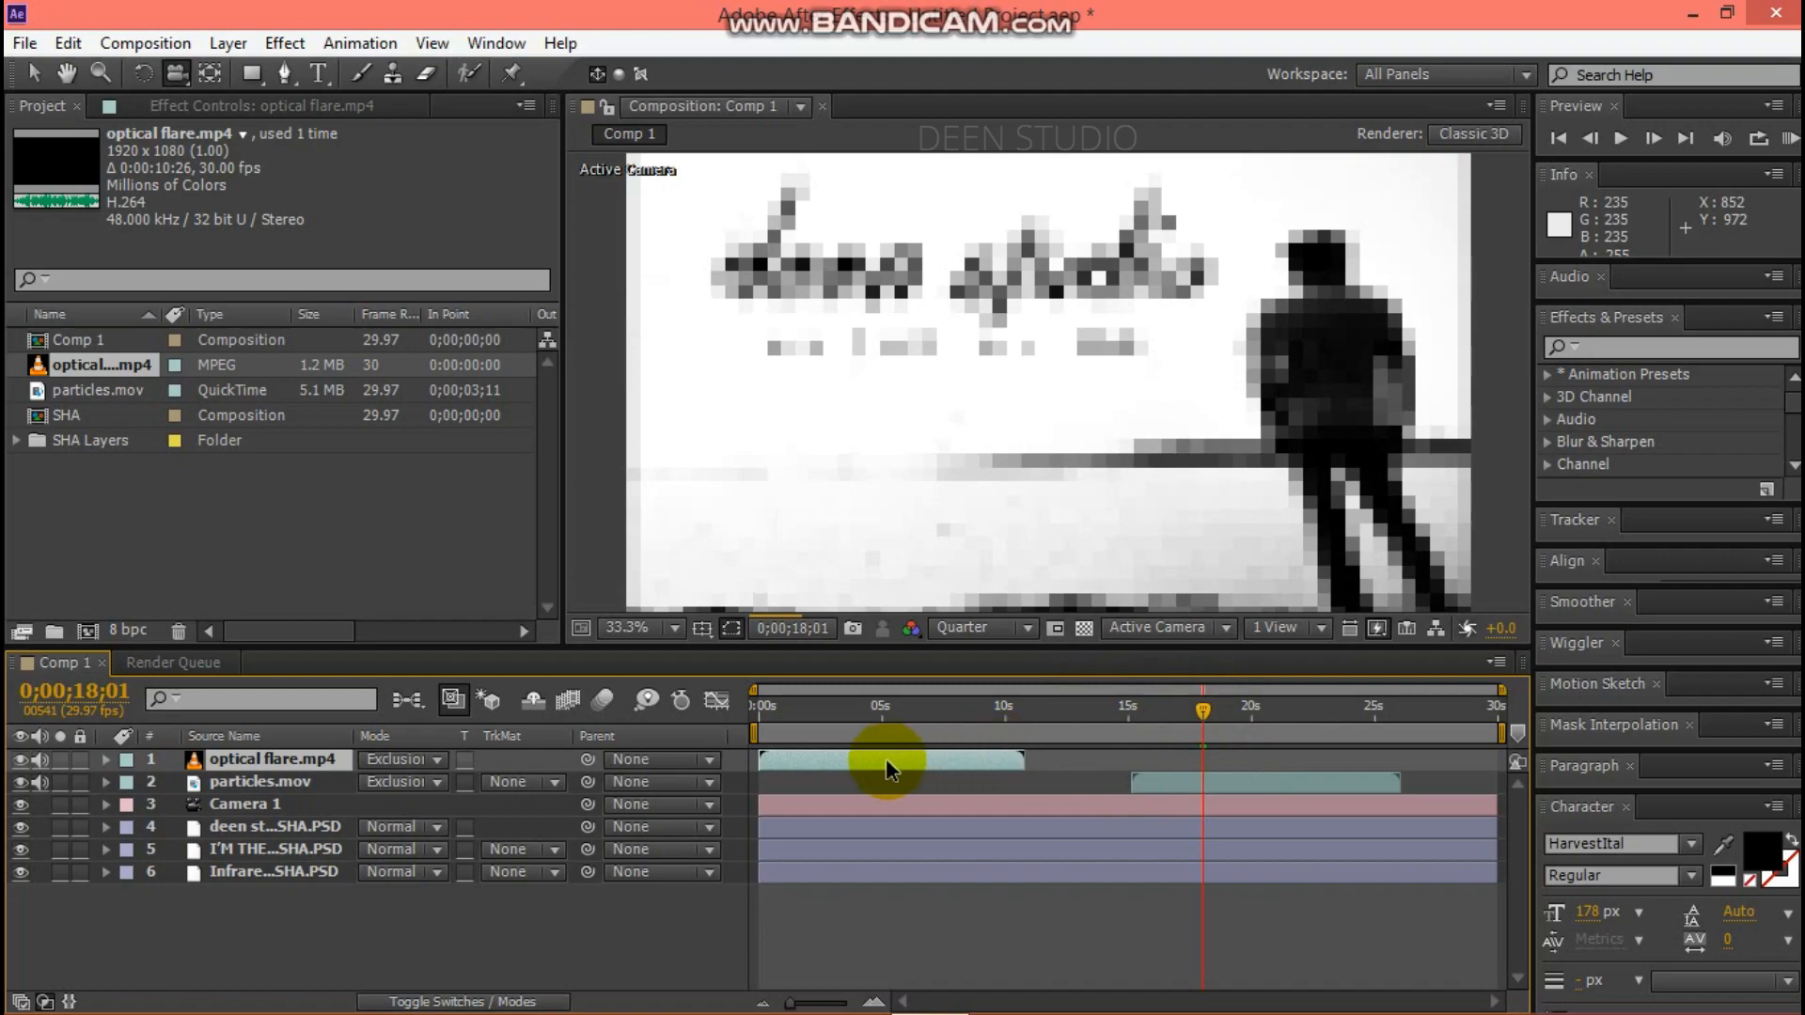
{"action": "mouse_move", "coordinate": [827, 740]}
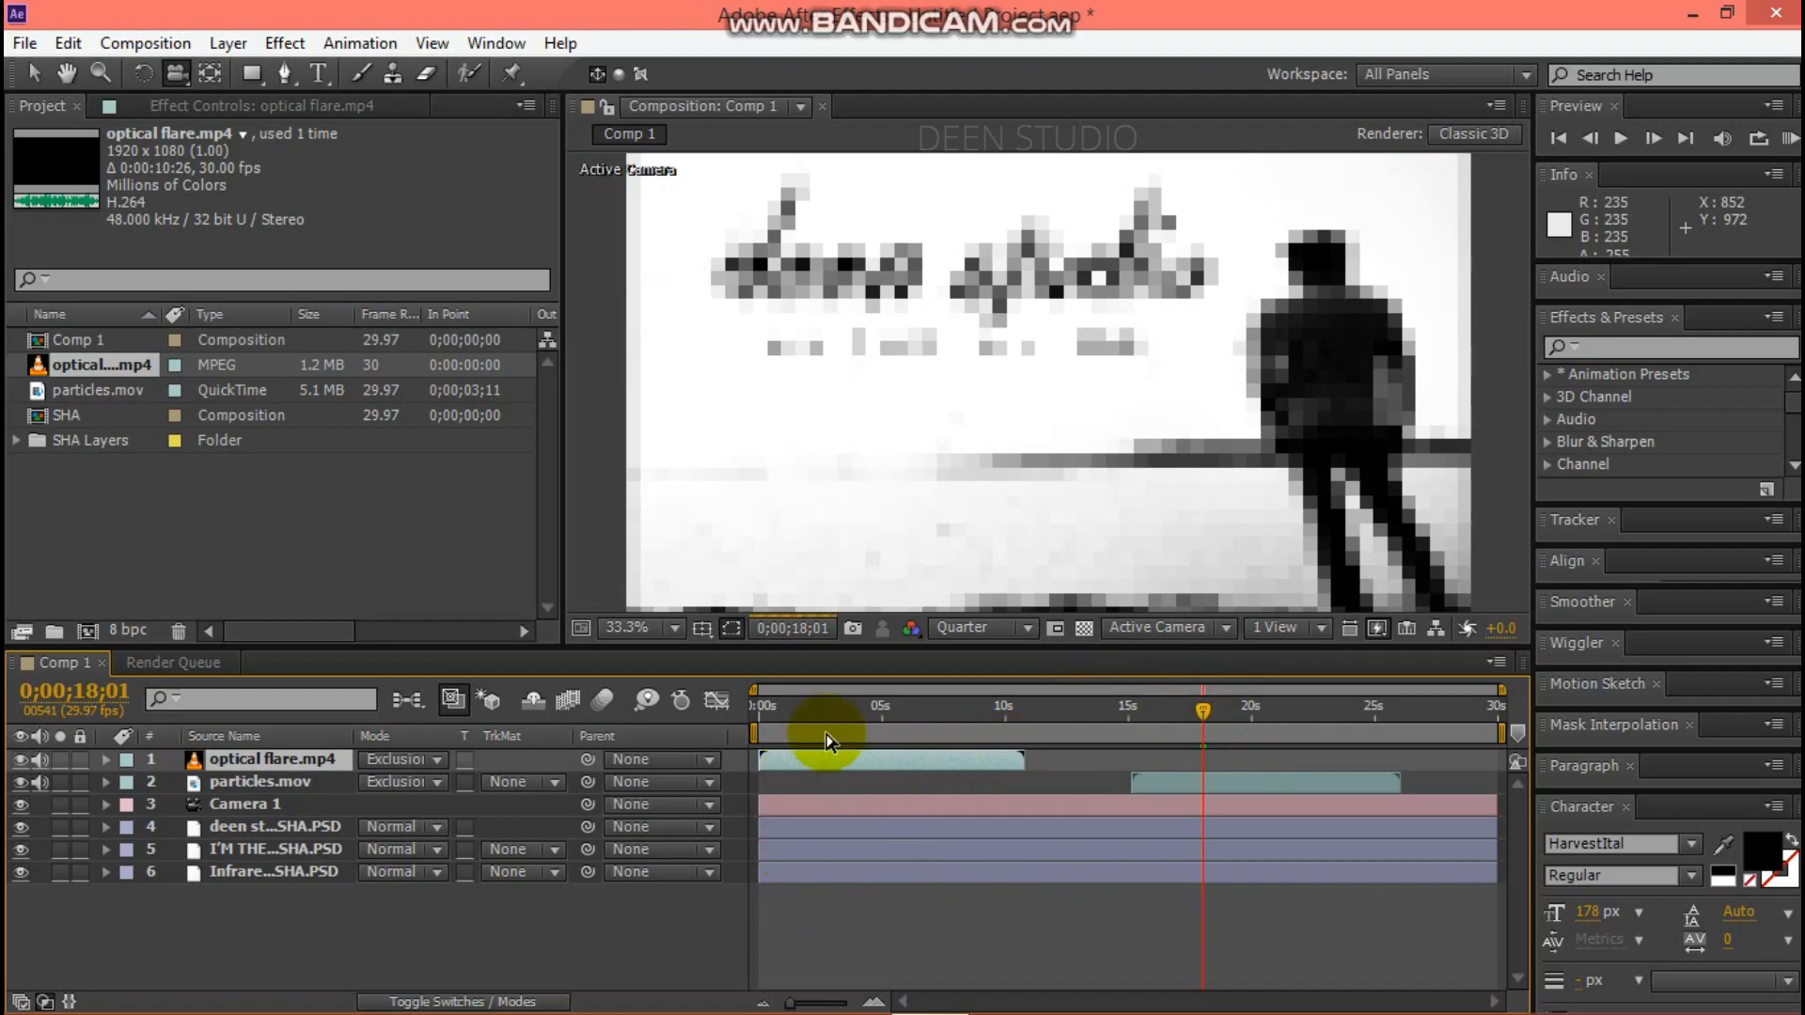
Shift the flare clip to start at 18 seconds and preview the ending.
{"action": "left_click_drag", "start_coordinate": [829, 740], "coordinate": [1134, 774]}
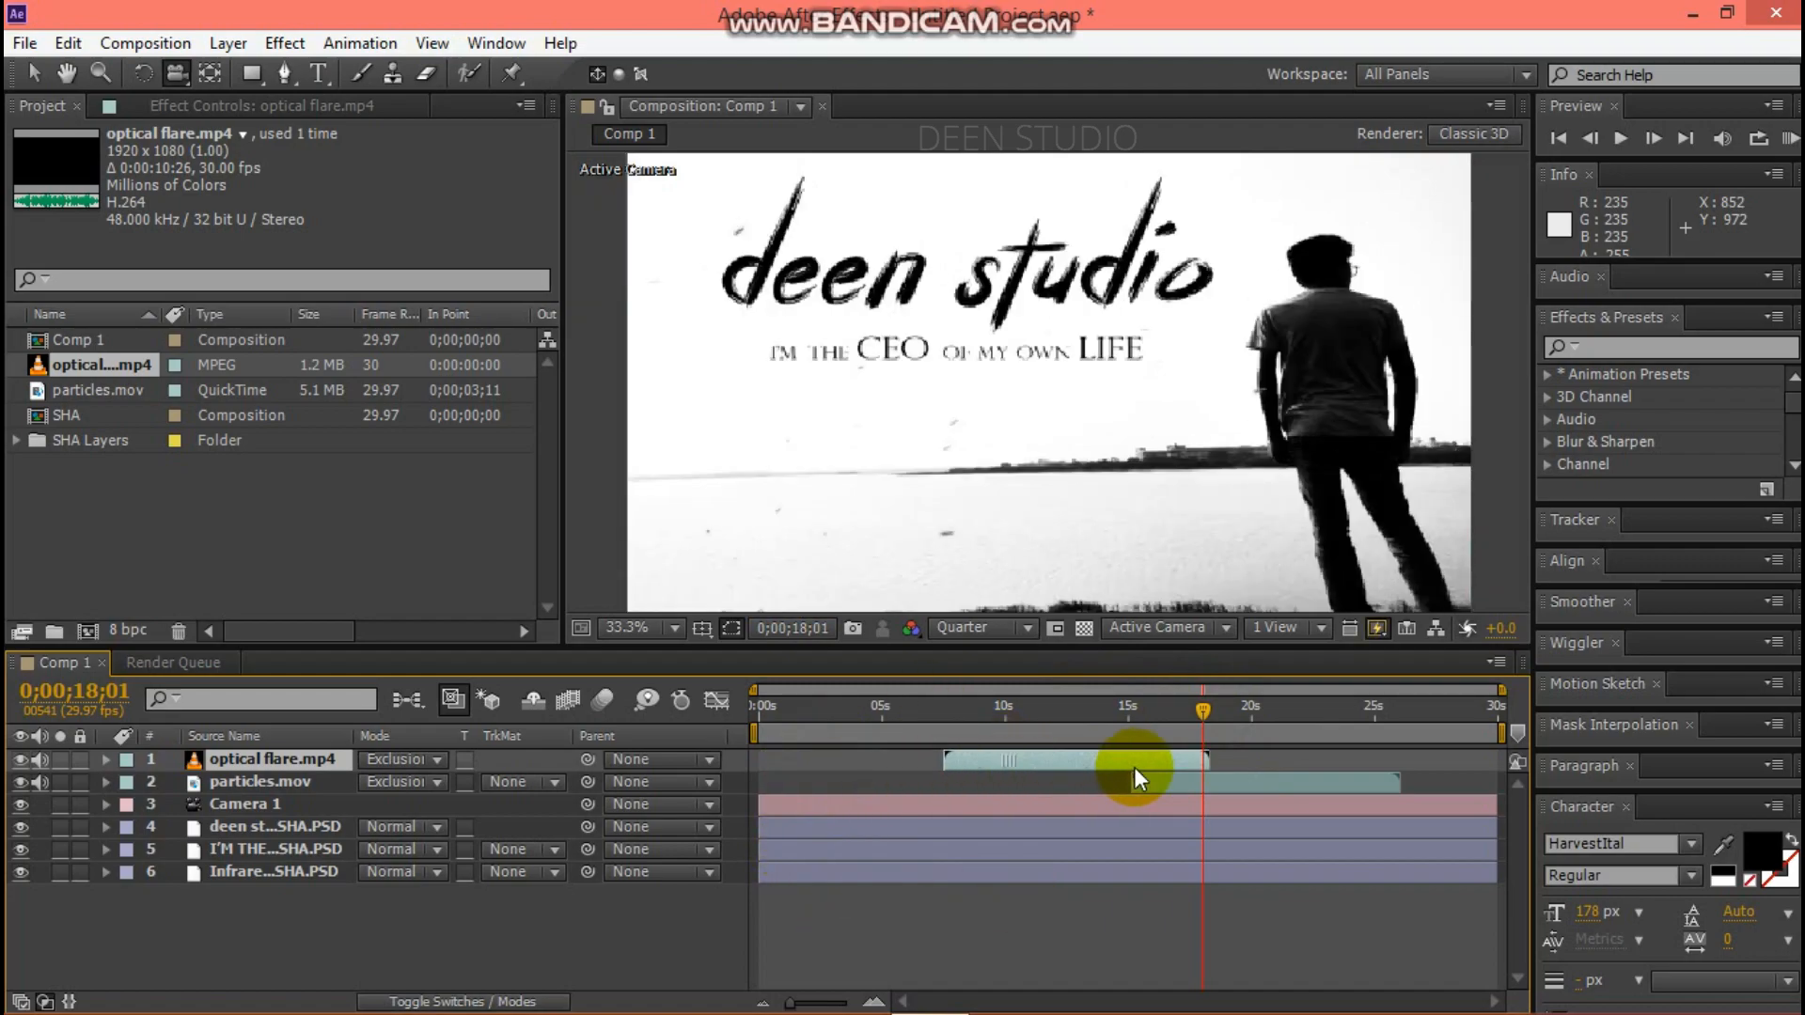
{"action": "left_click_drag", "start_coordinate": [1133, 759], "coordinate": [1283, 764]}
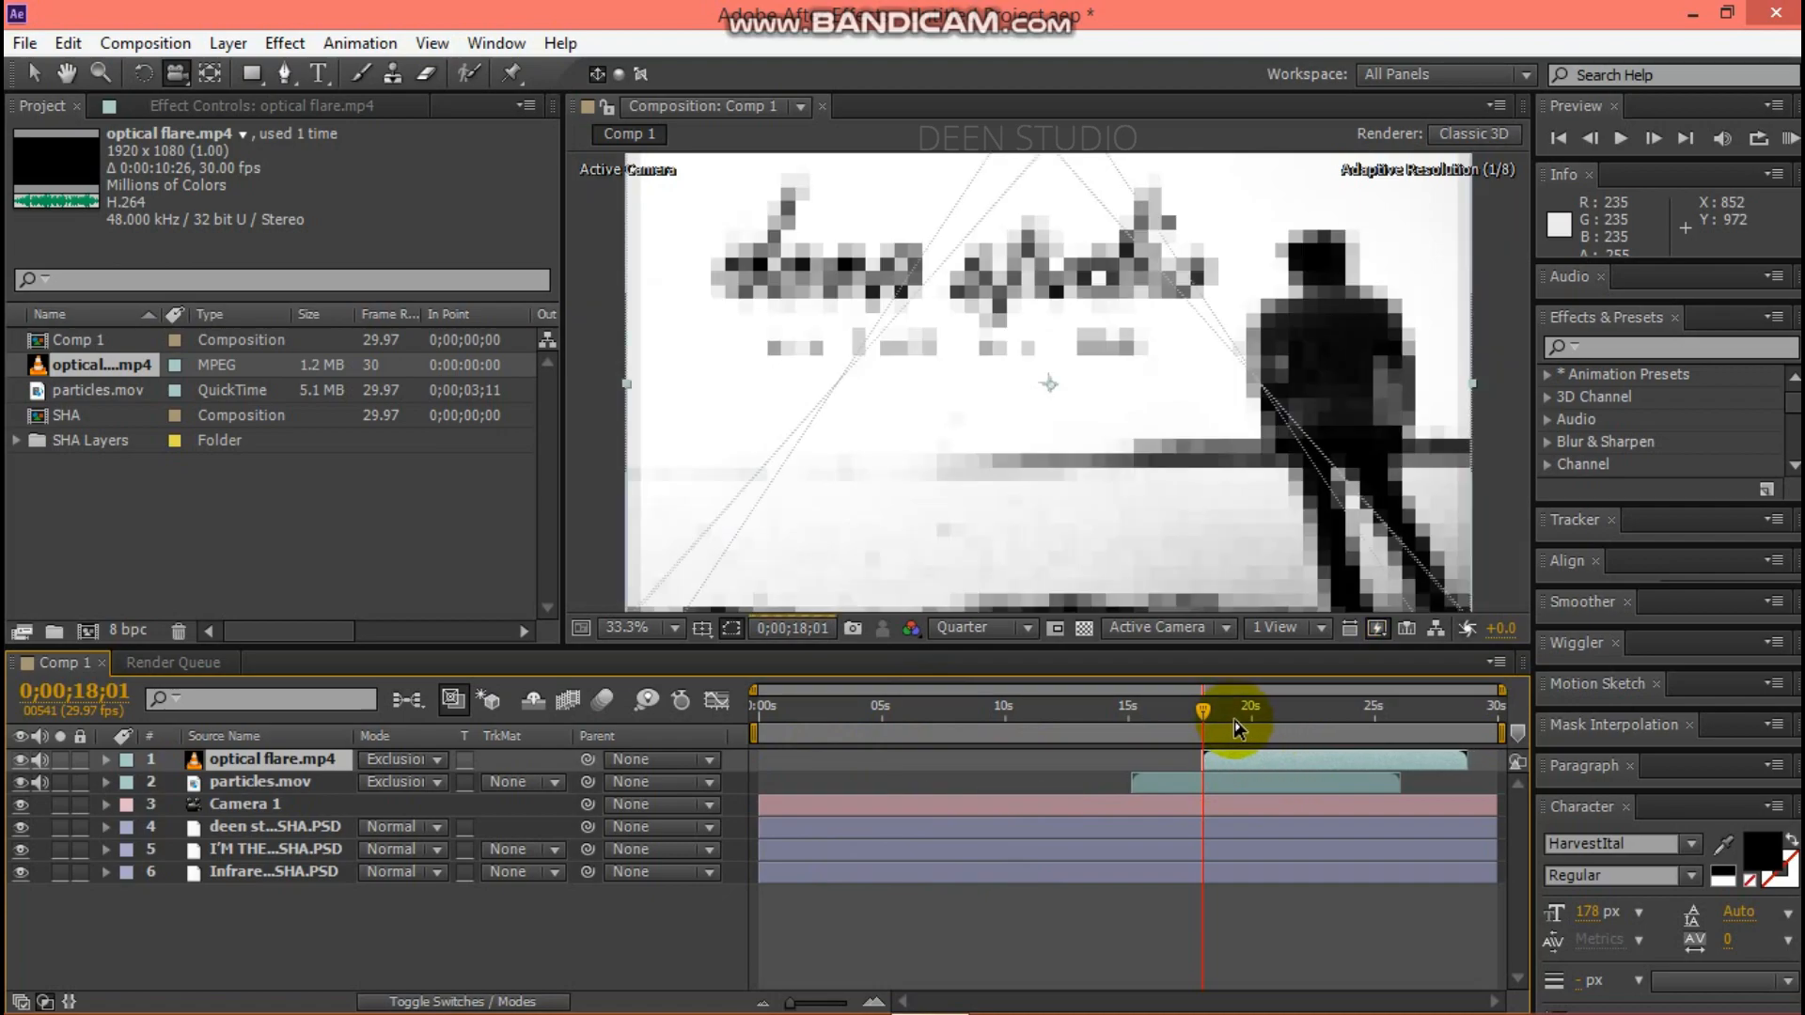
{"action": "left_click_drag", "start_coordinate": [1232, 727], "coordinate": [1243, 727]}
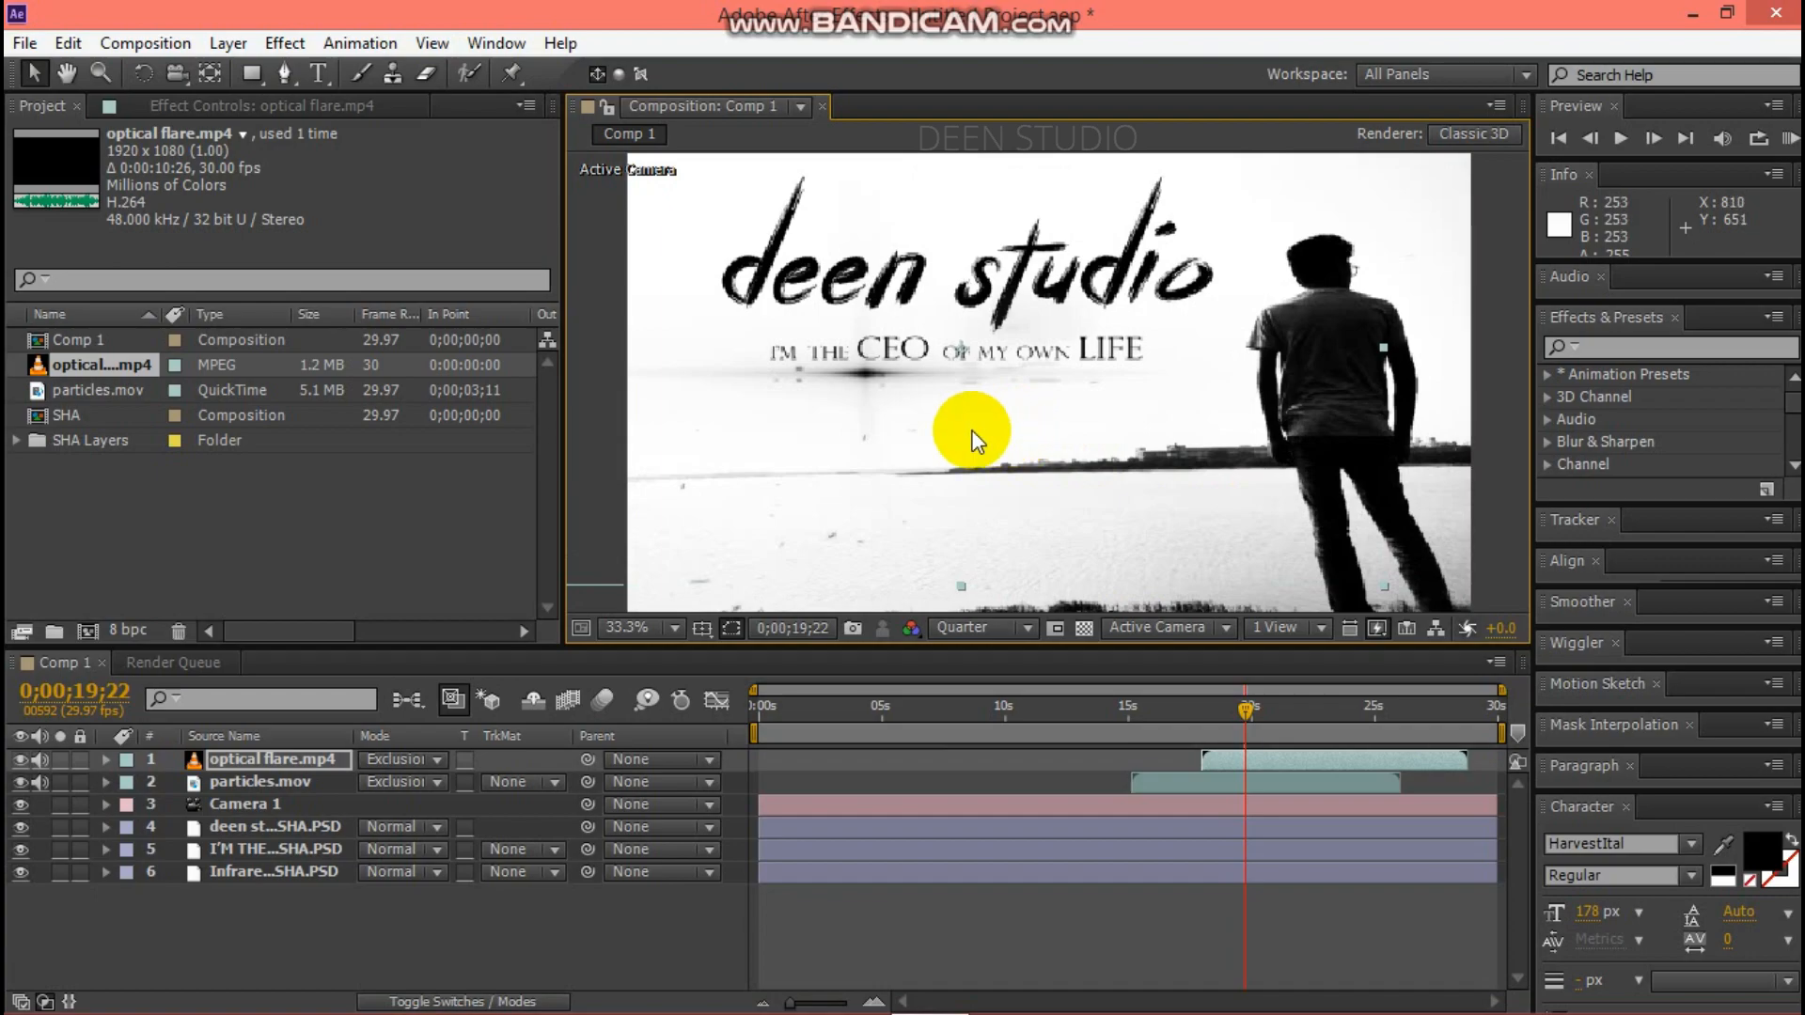
{"action": "mouse_move", "coordinate": [1215, 734]}
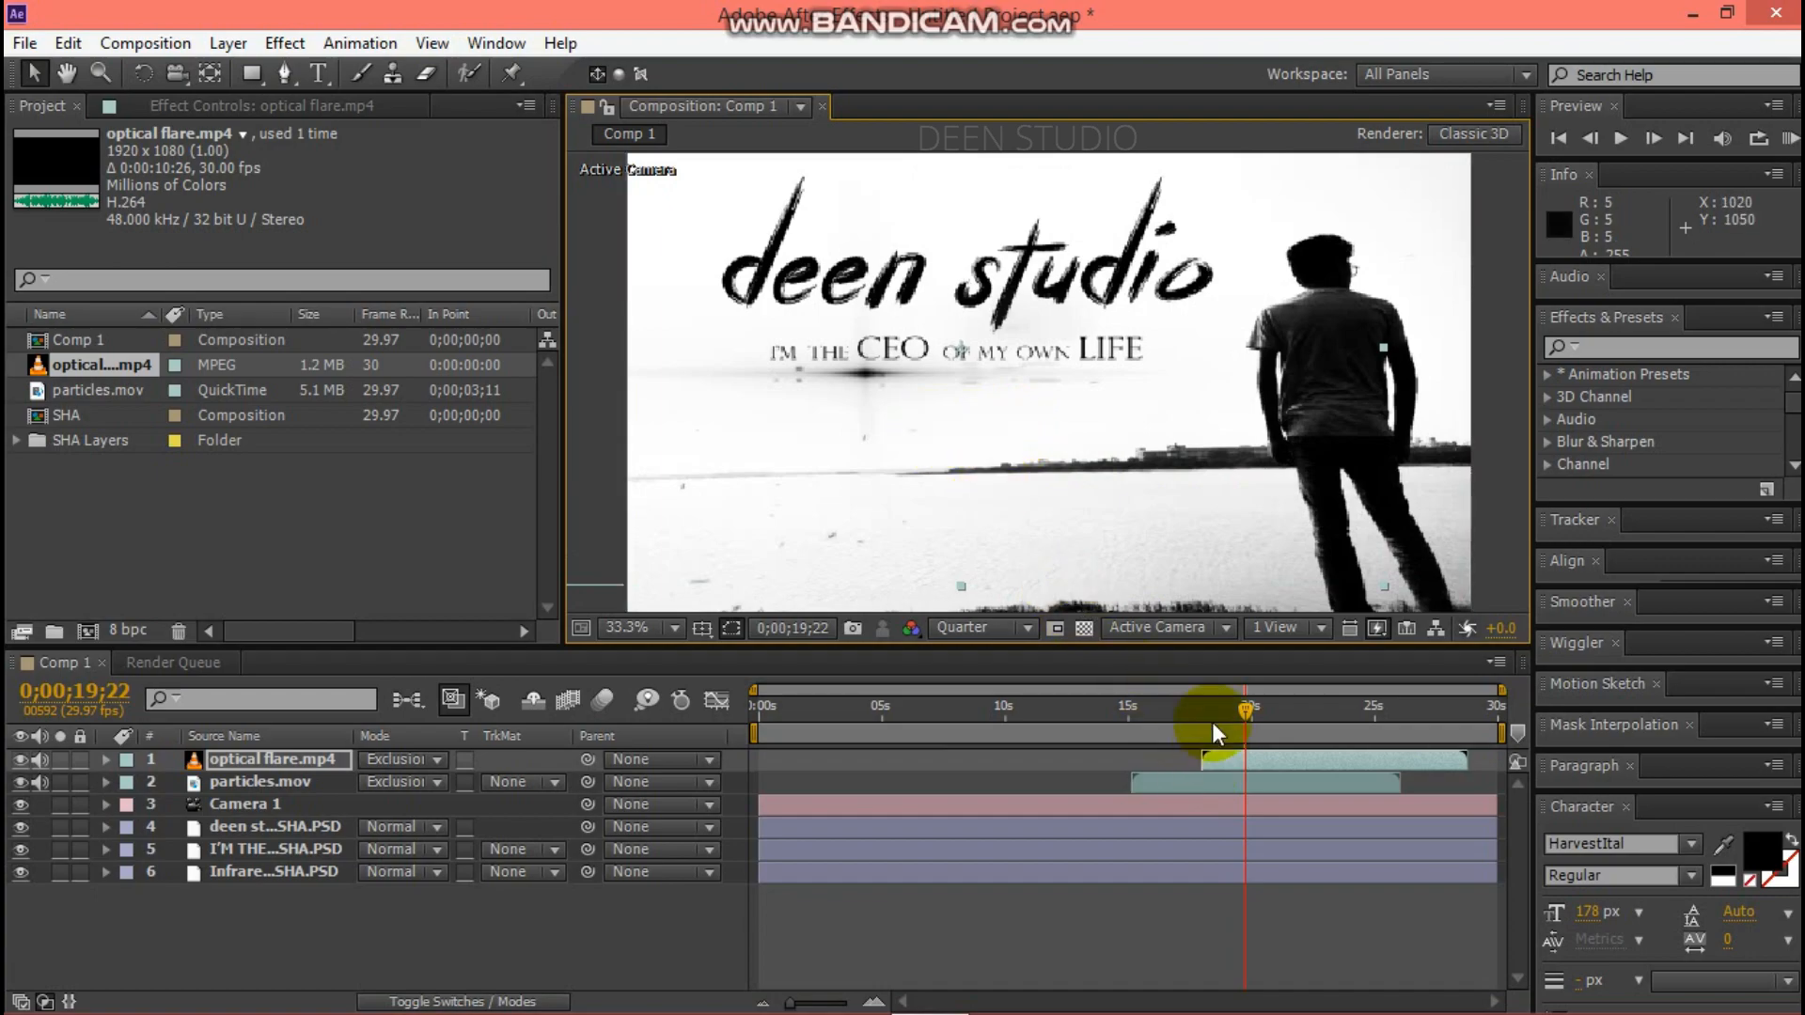
{"action": "left_click_drag", "start_coordinate": [1242, 708], "coordinate": [1209, 708]}
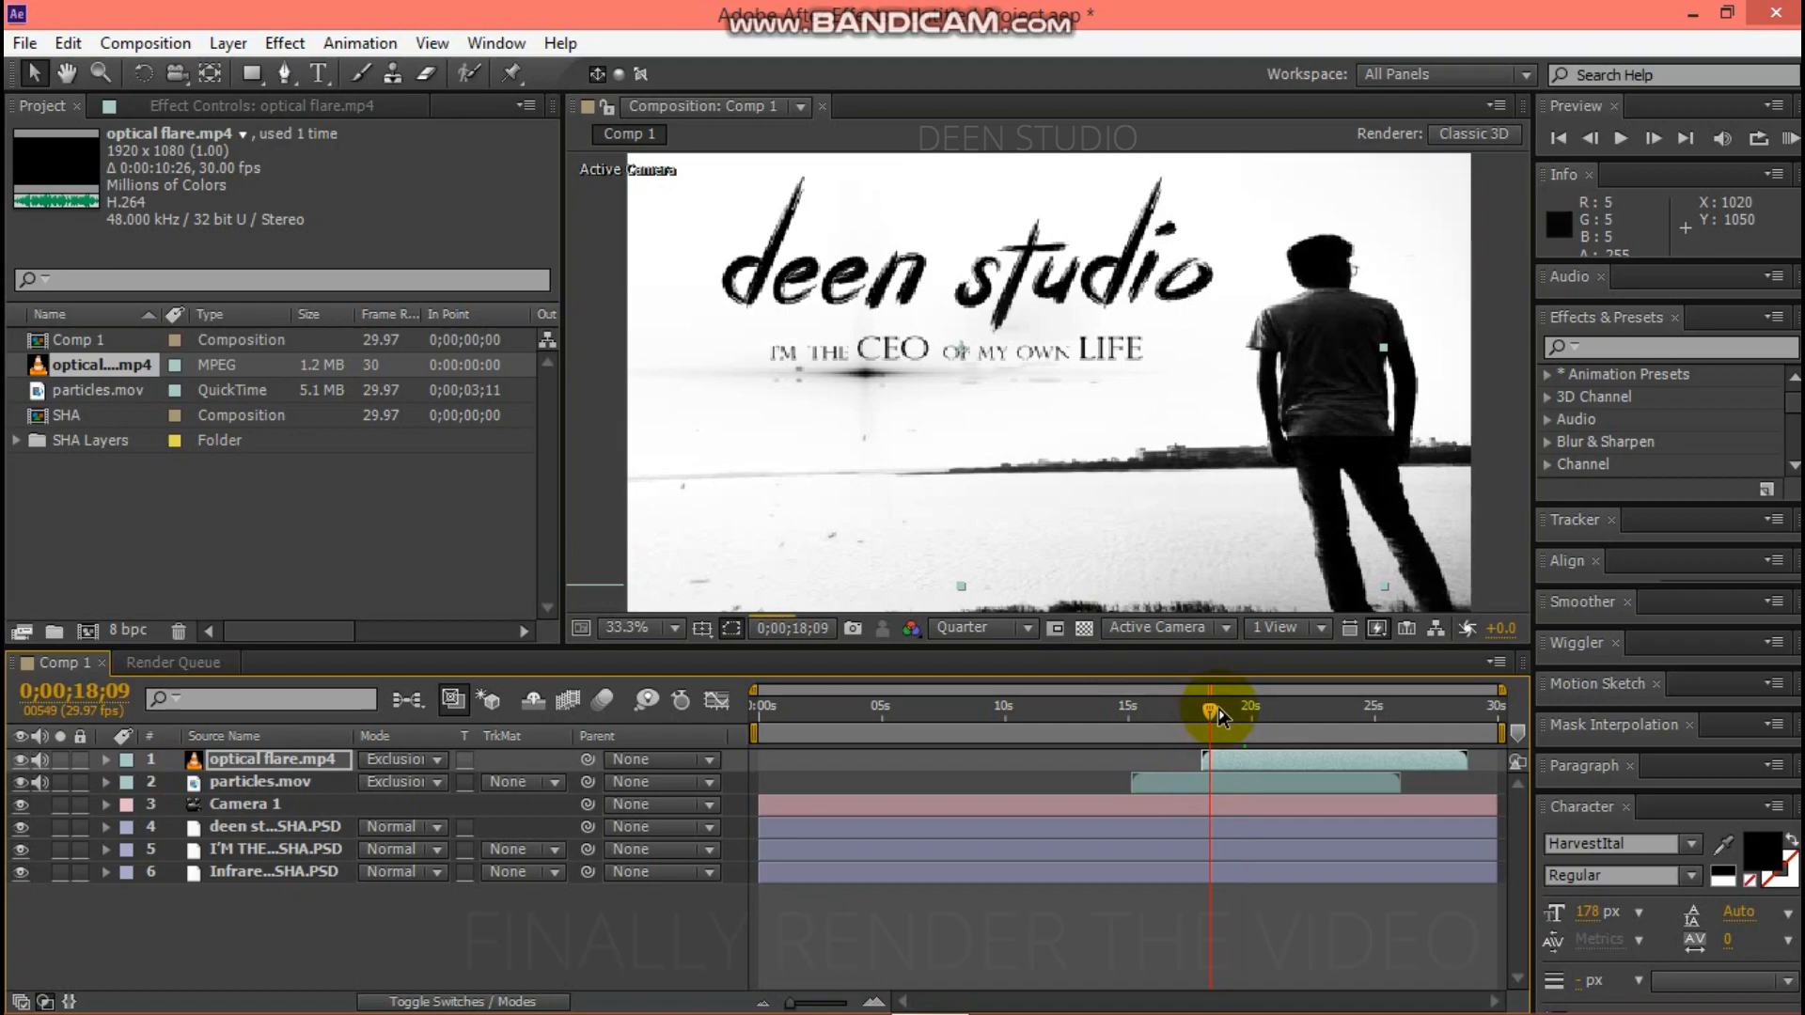
Add Comp 1 to the render queue.
{"action": "left_click_drag", "start_coordinate": [1215, 711], "coordinate": [1222, 711]}
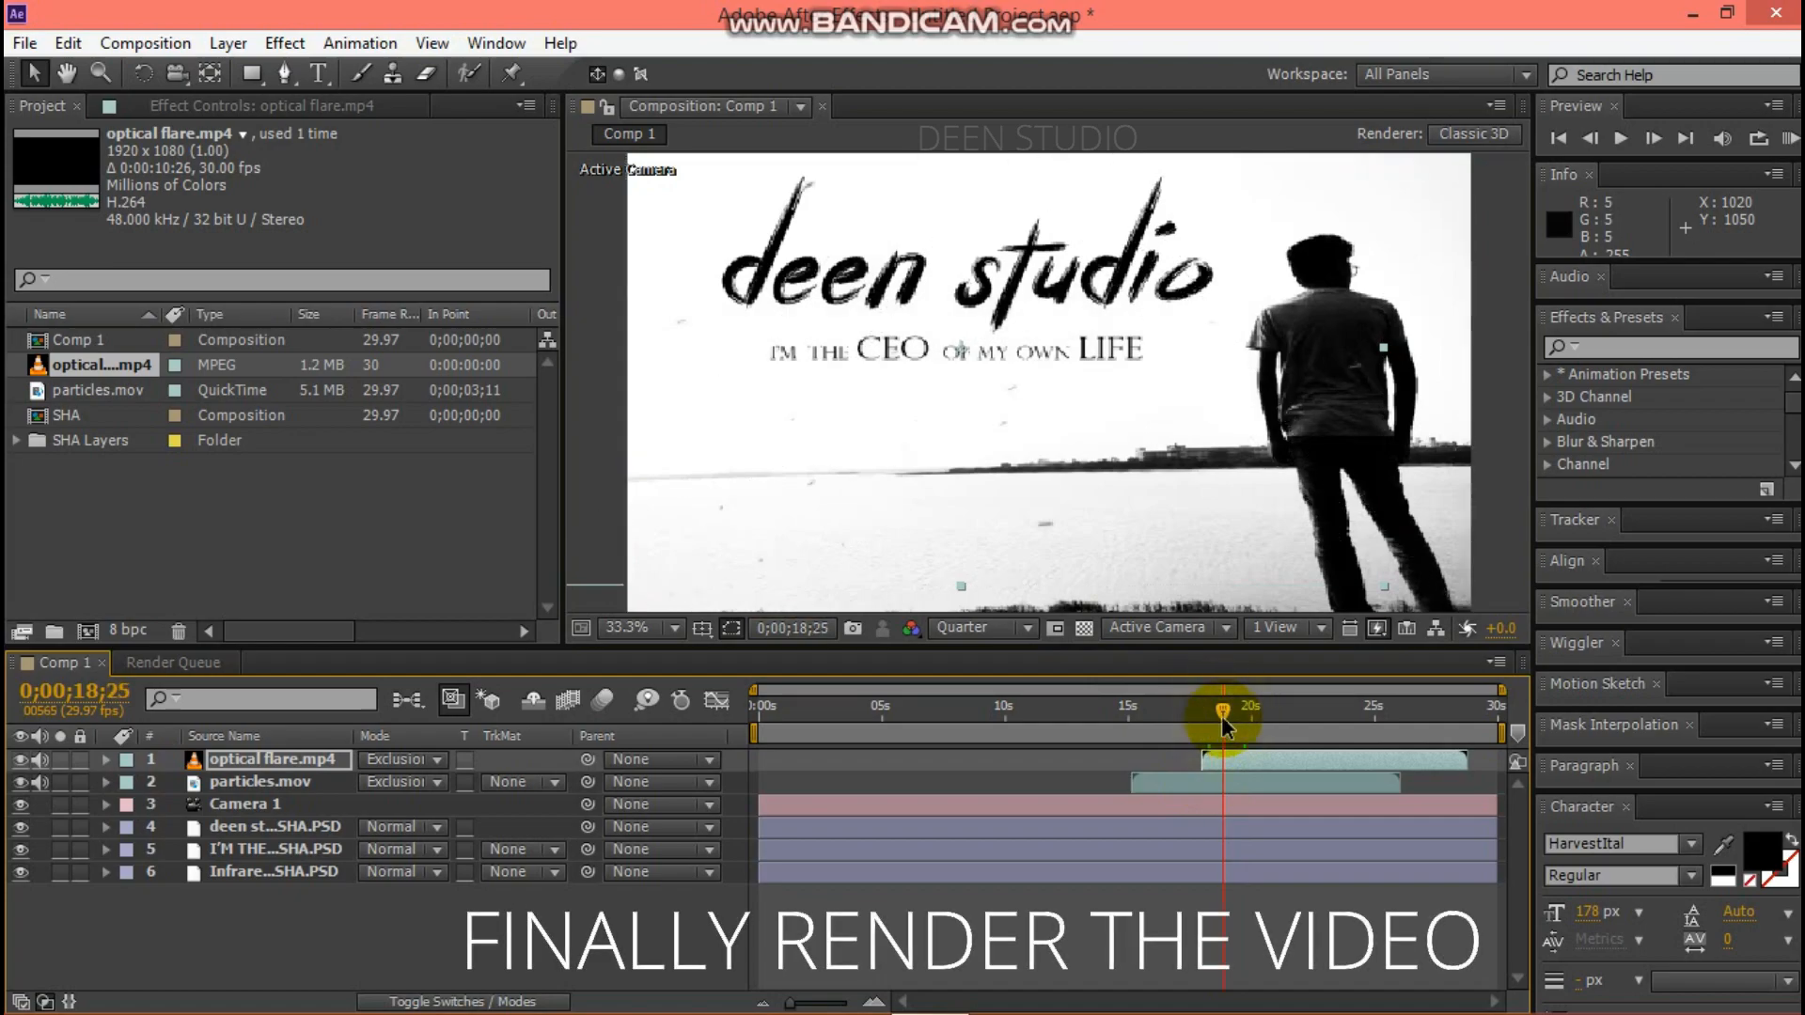
{"action": "left_click", "coordinate": [144, 42]}
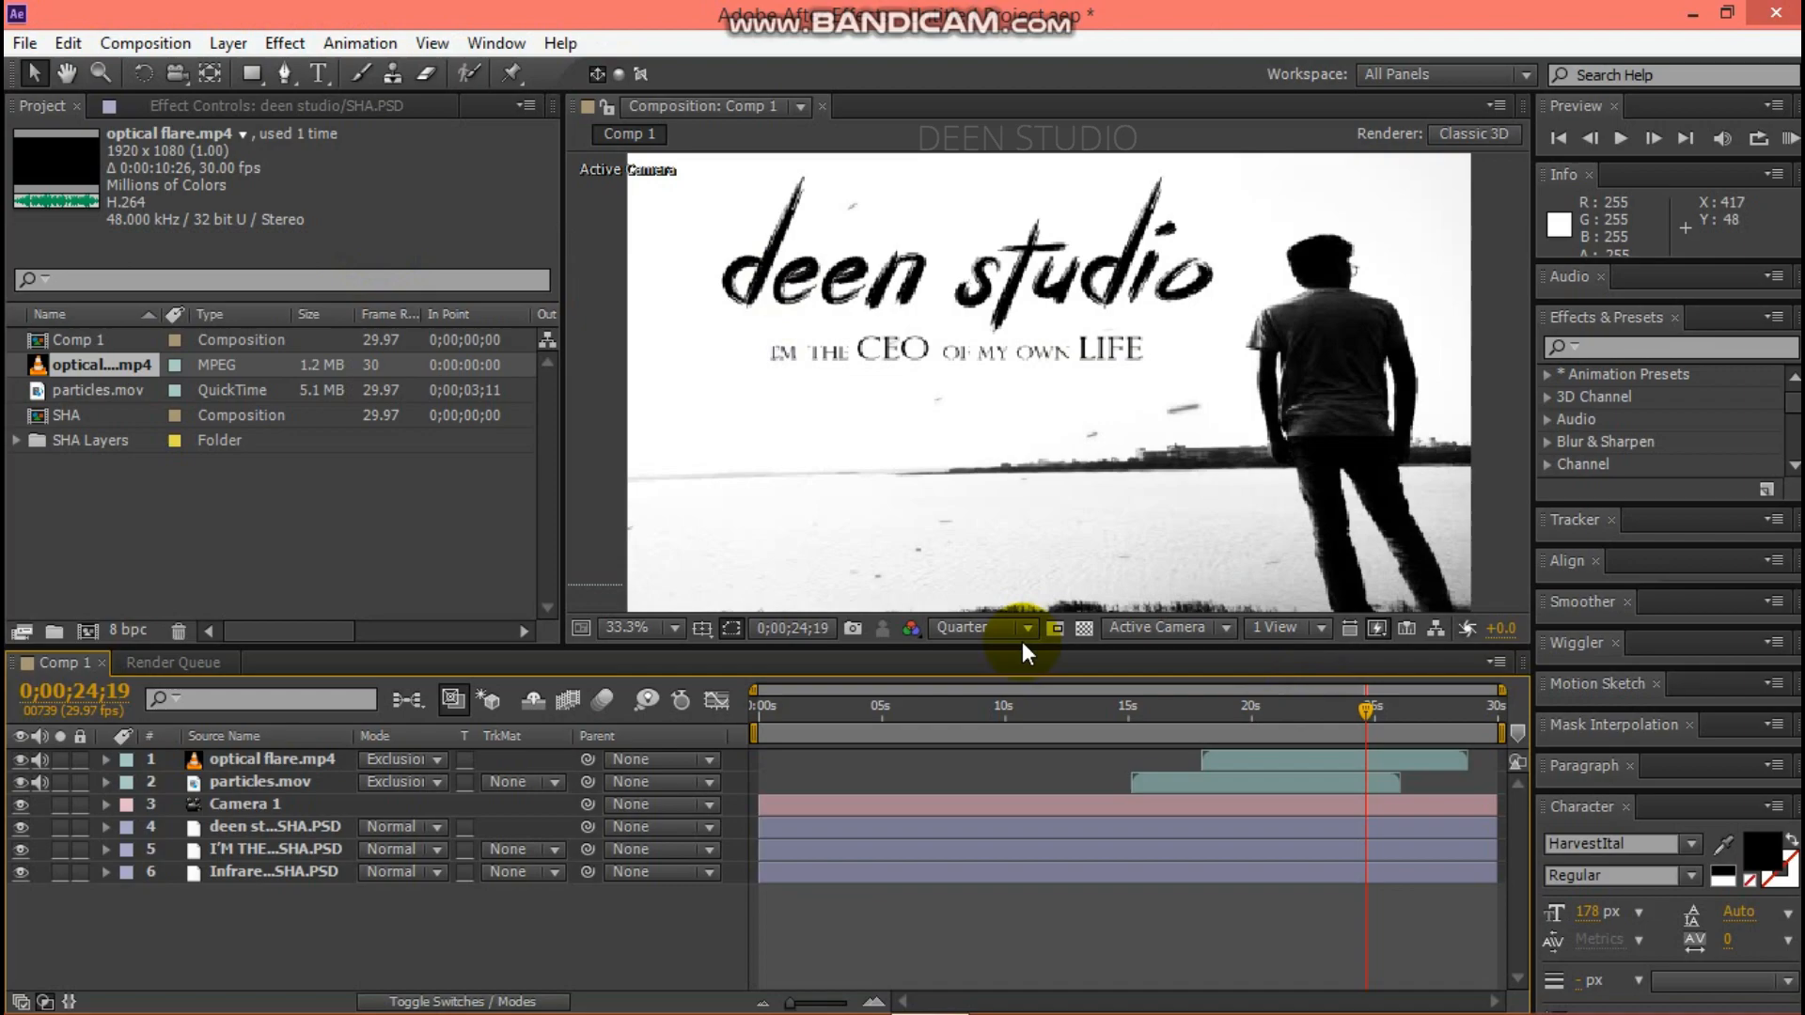
{"action": "left_click", "coordinate": [174, 662]}
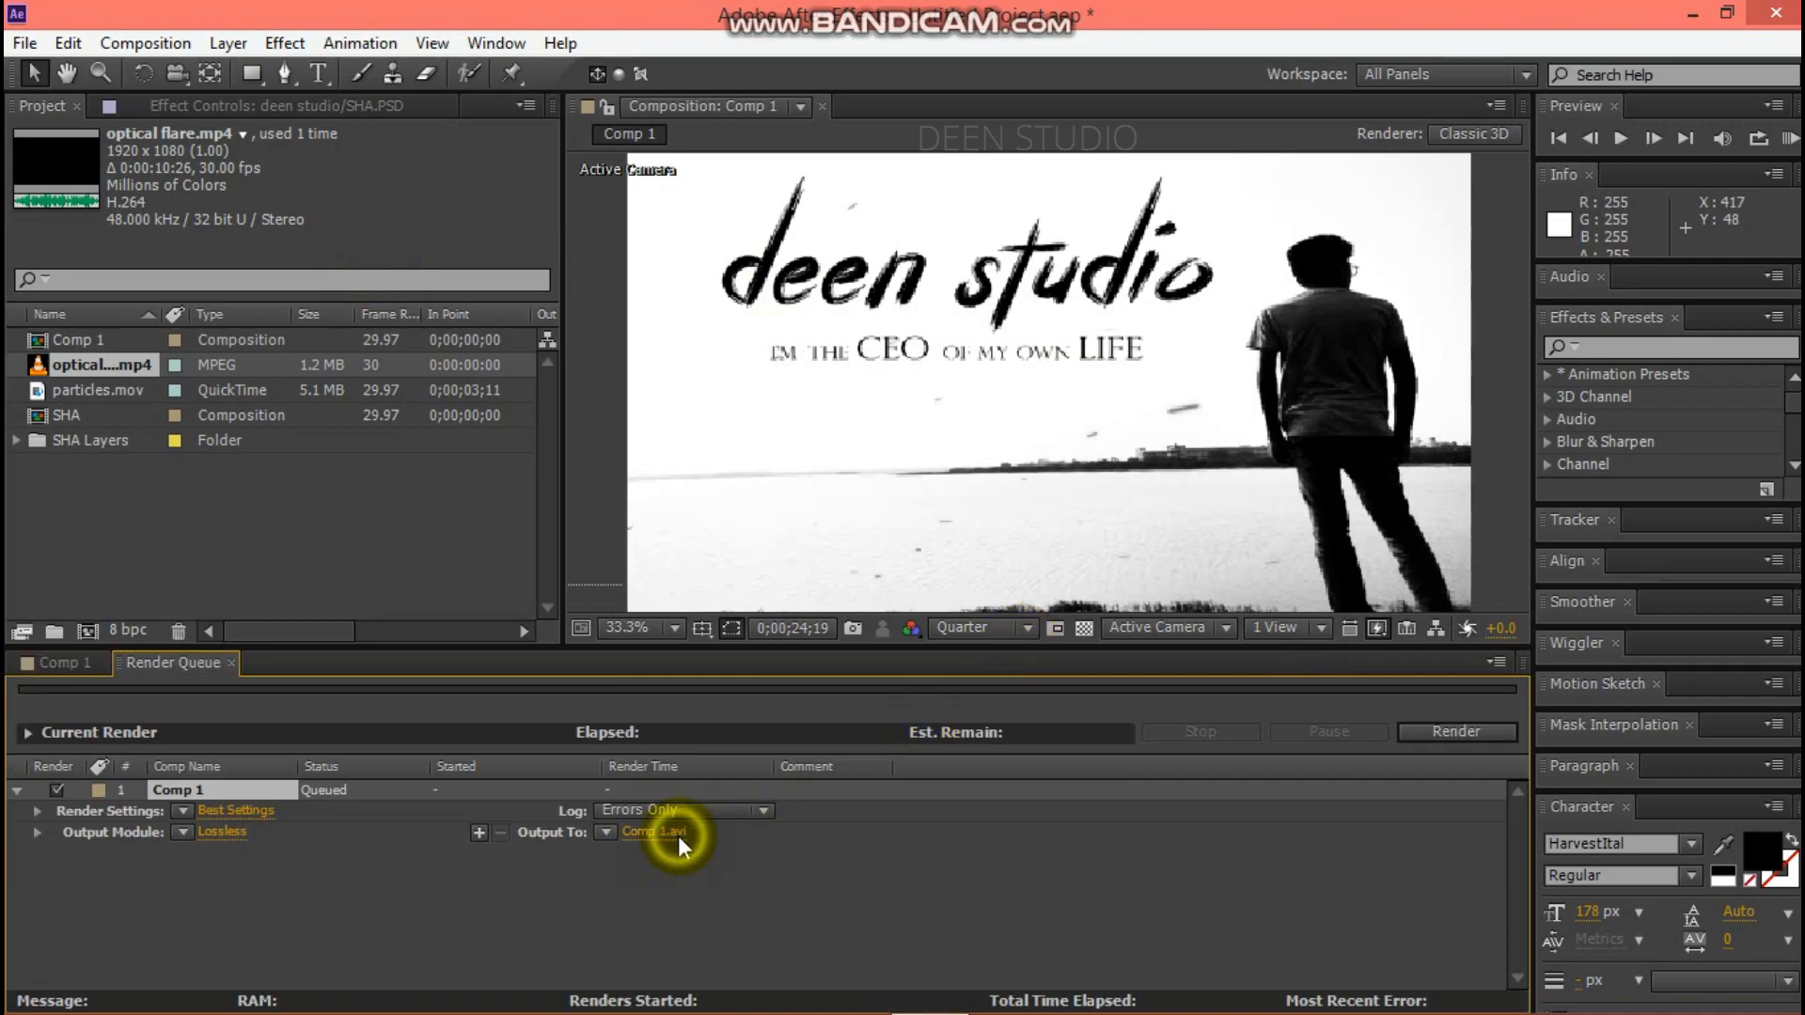
Name the output 'video' and use the Windows Media format.
{"action": "left_click", "coordinate": [652, 832]}
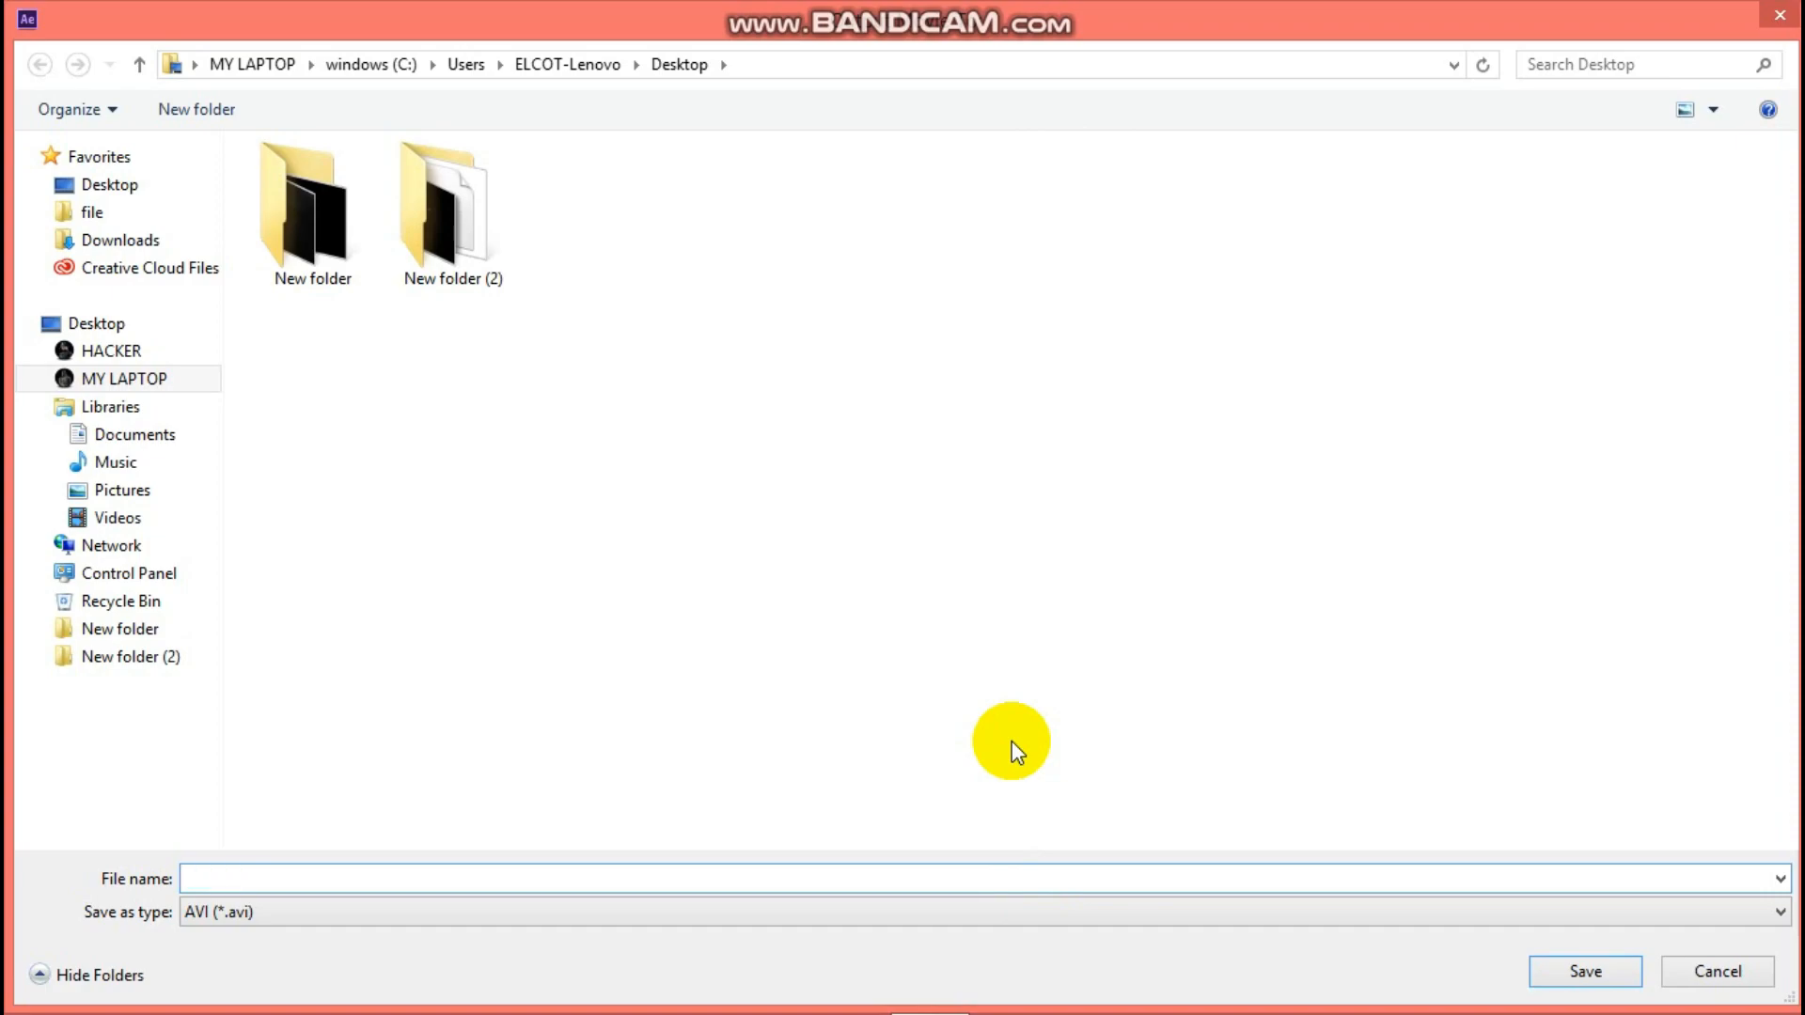
{"action": "type", "text": "video"}
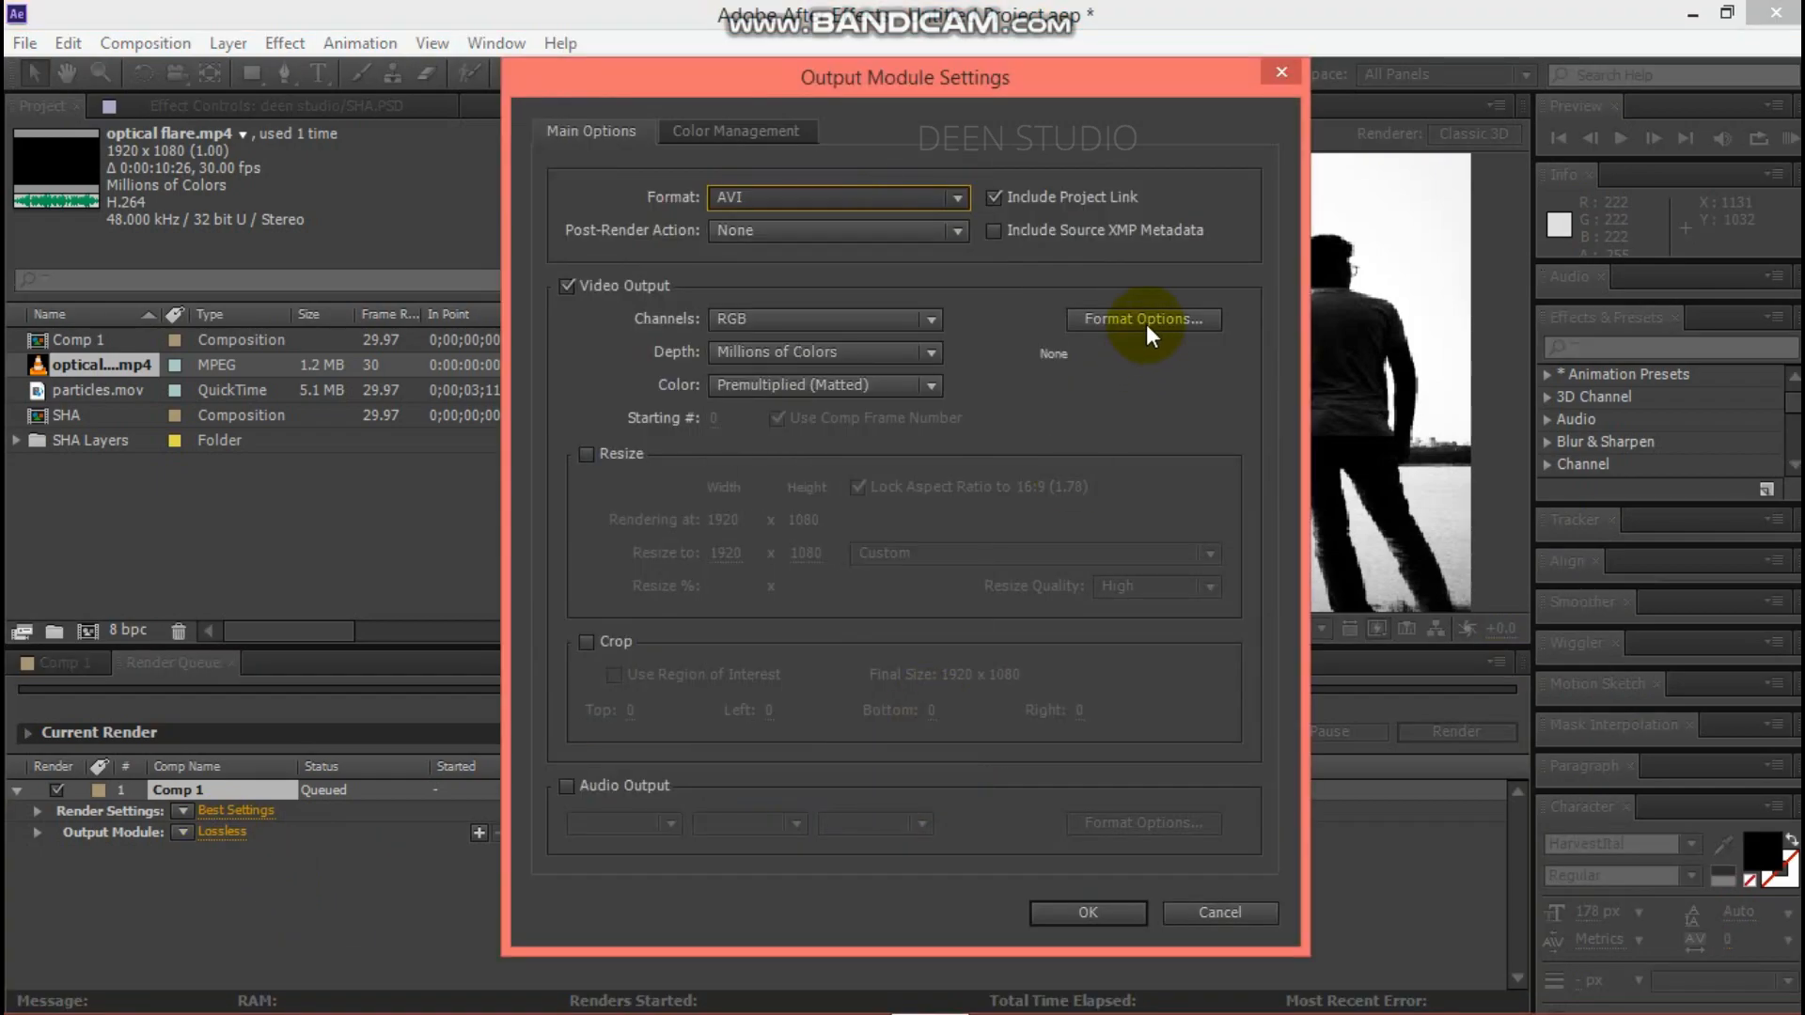
{"action": "left_click", "coordinate": [1142, 318]}
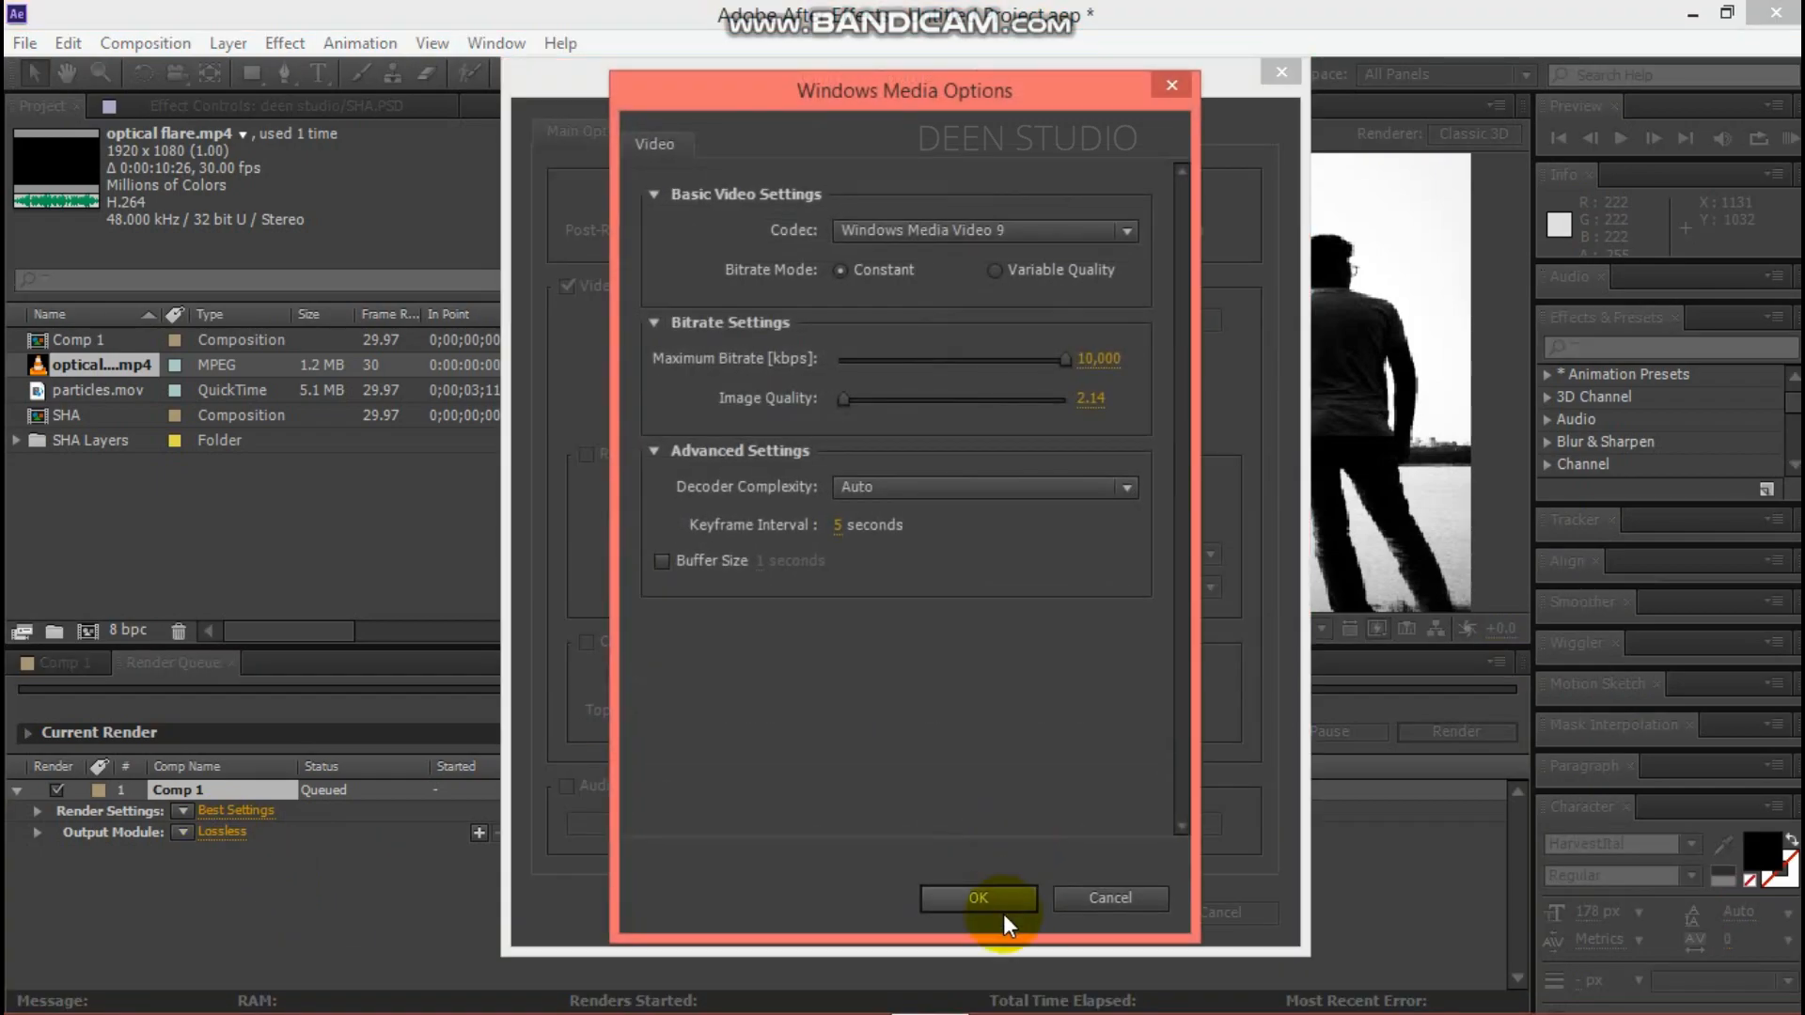
{"action": "left_click", "coordinate": [978, 898]}
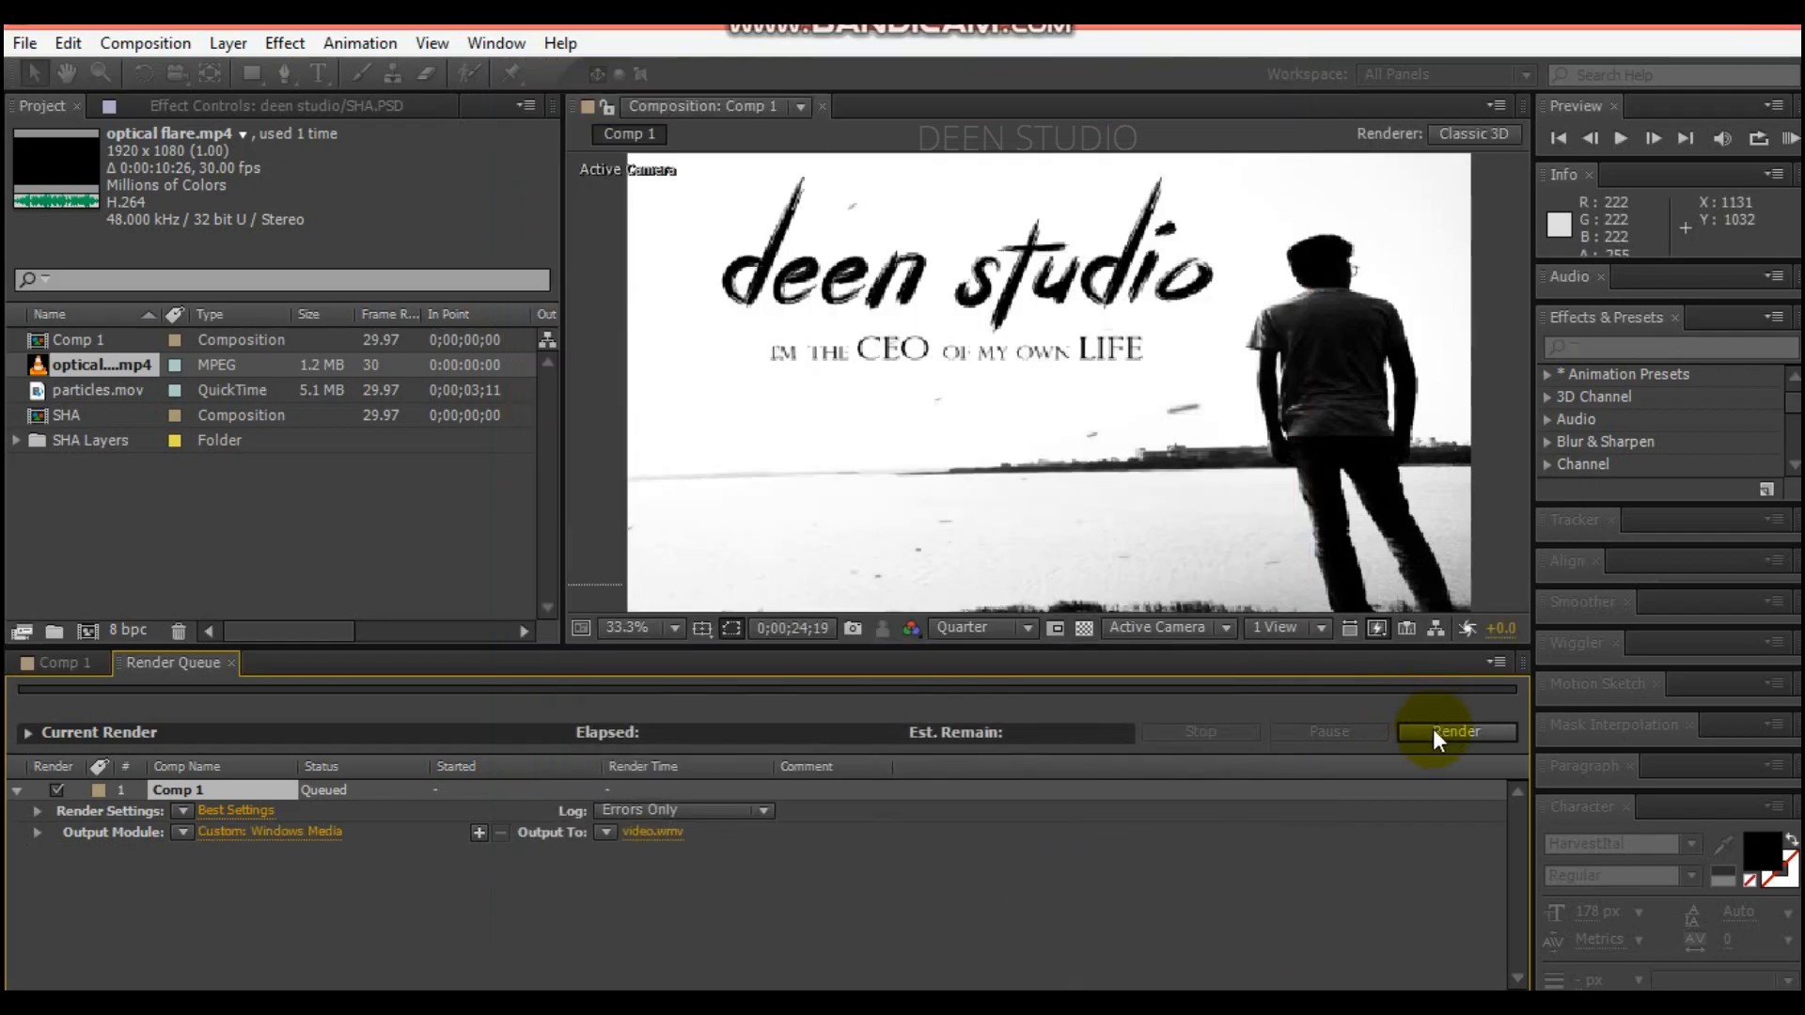